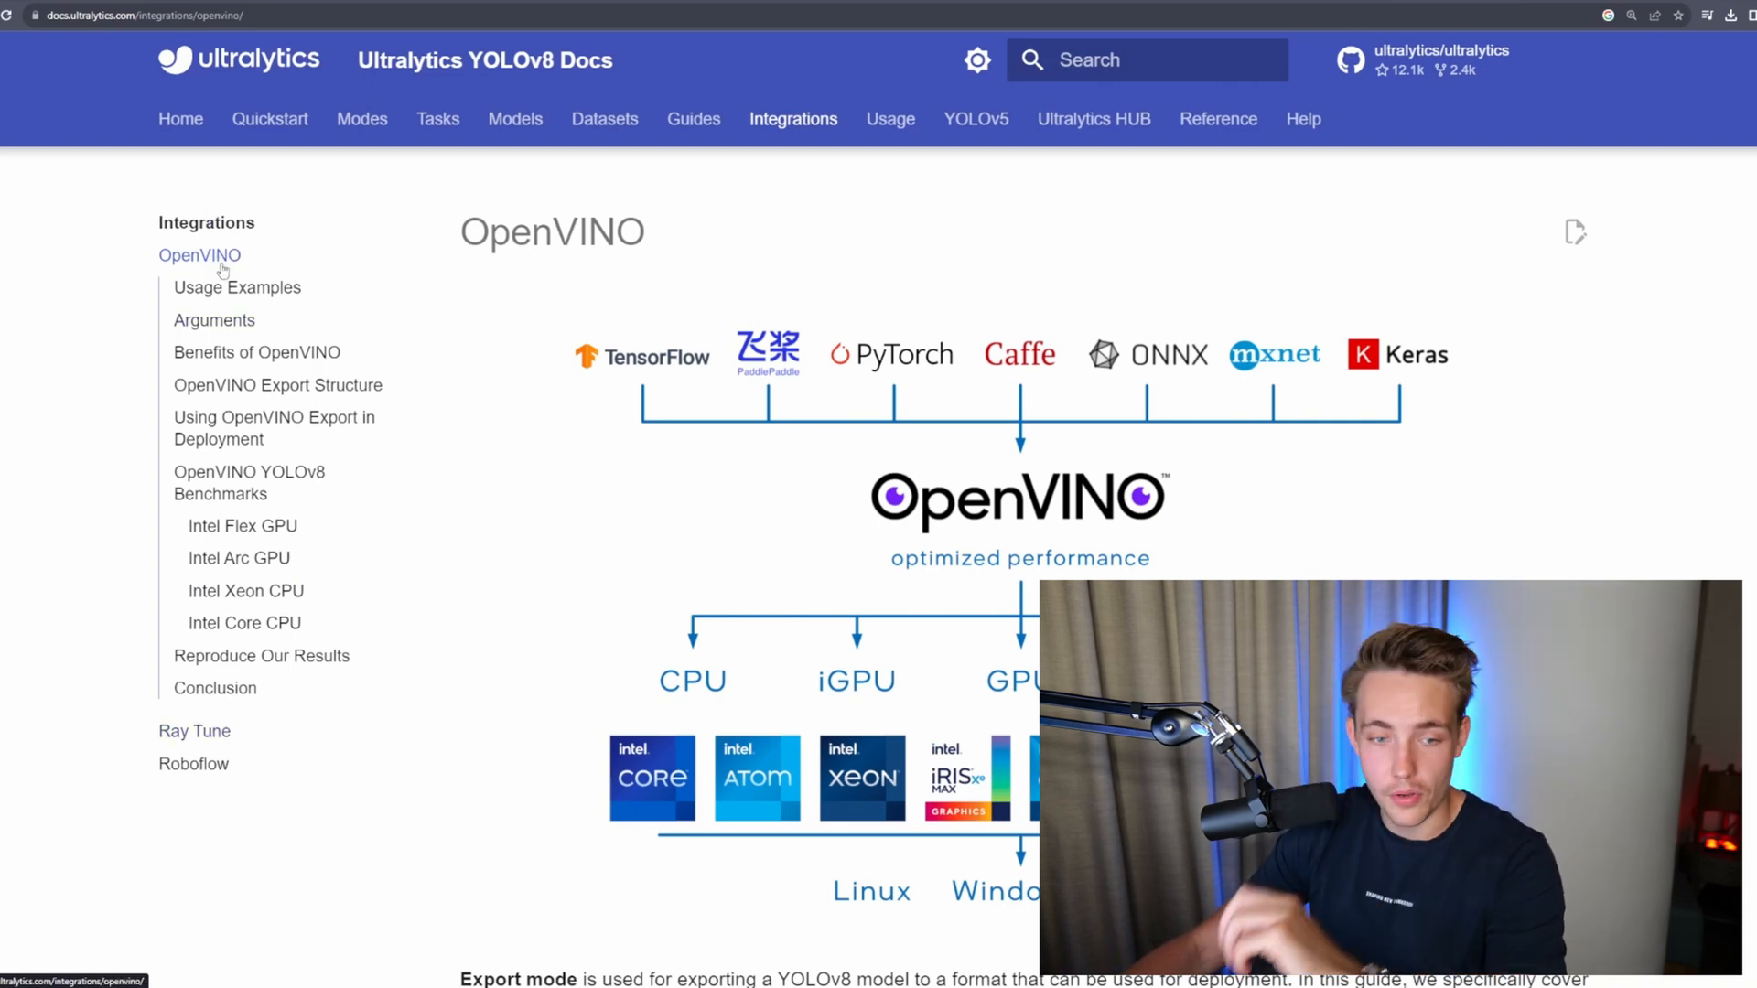
Scroll the OpenVINO docs page down to the Usage Examples Python snippet exporting YOLOv8n and running inference.
scroll("down", 3)
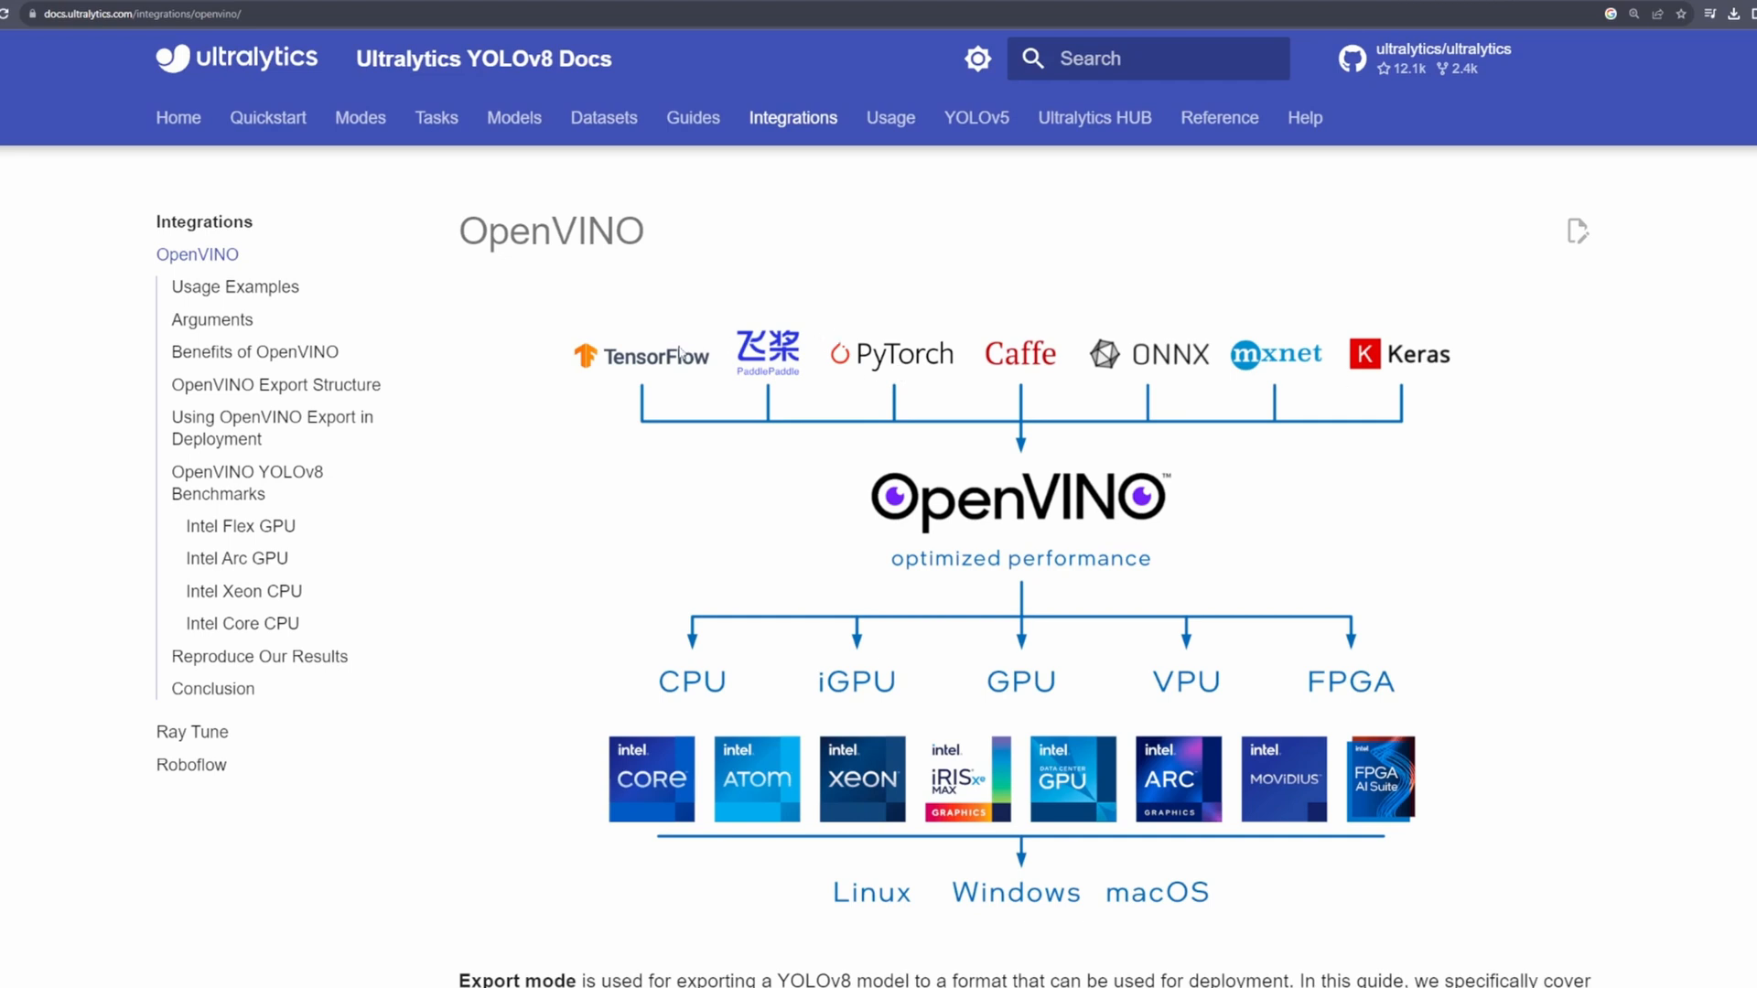
mouse_move(871, 384)
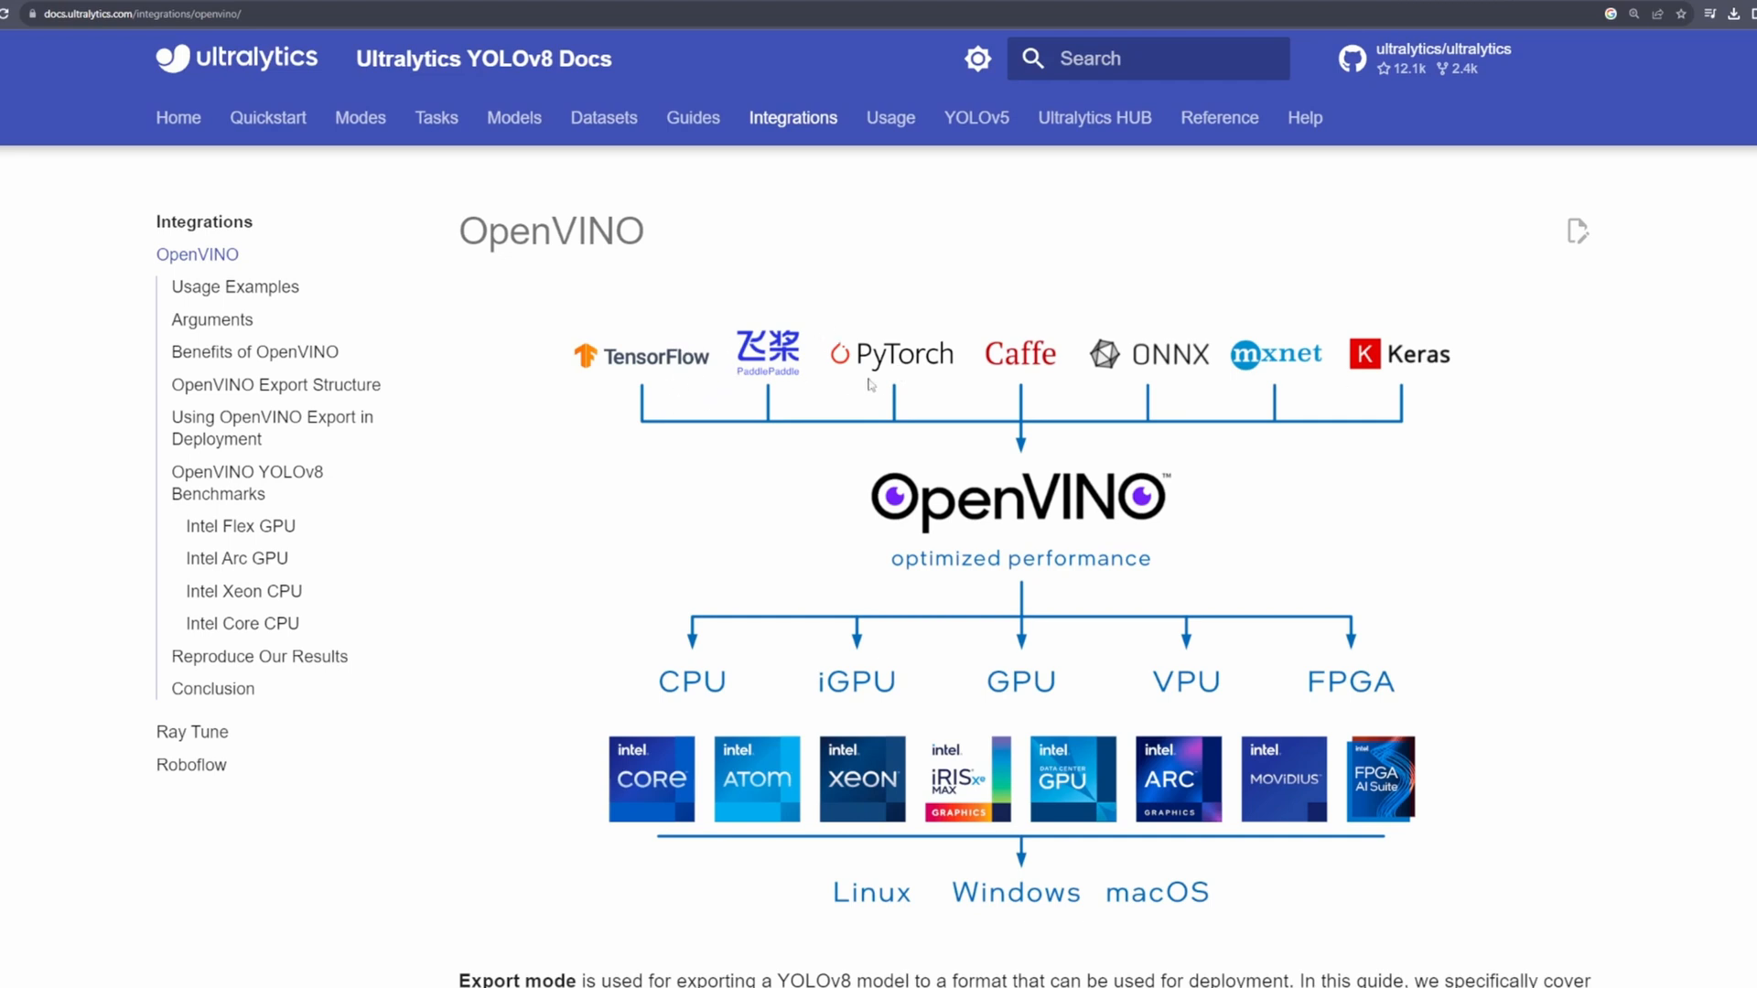
mouse_move(911, 368)
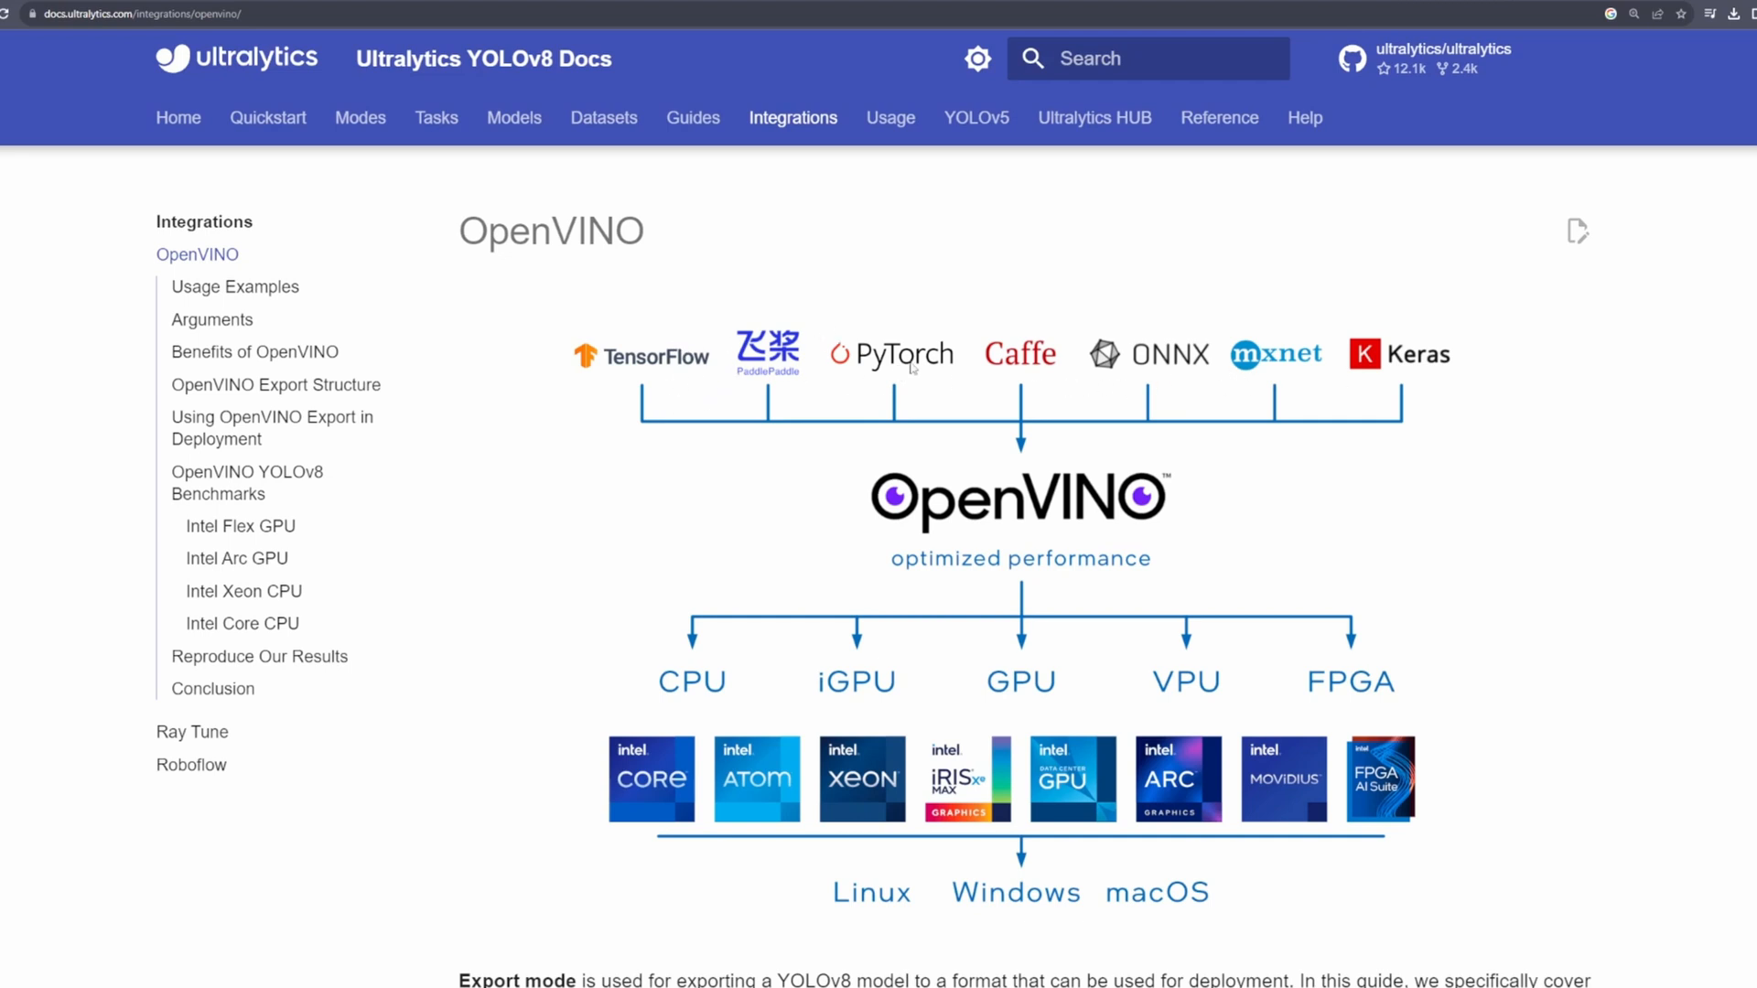
mouse_move(928, 369)
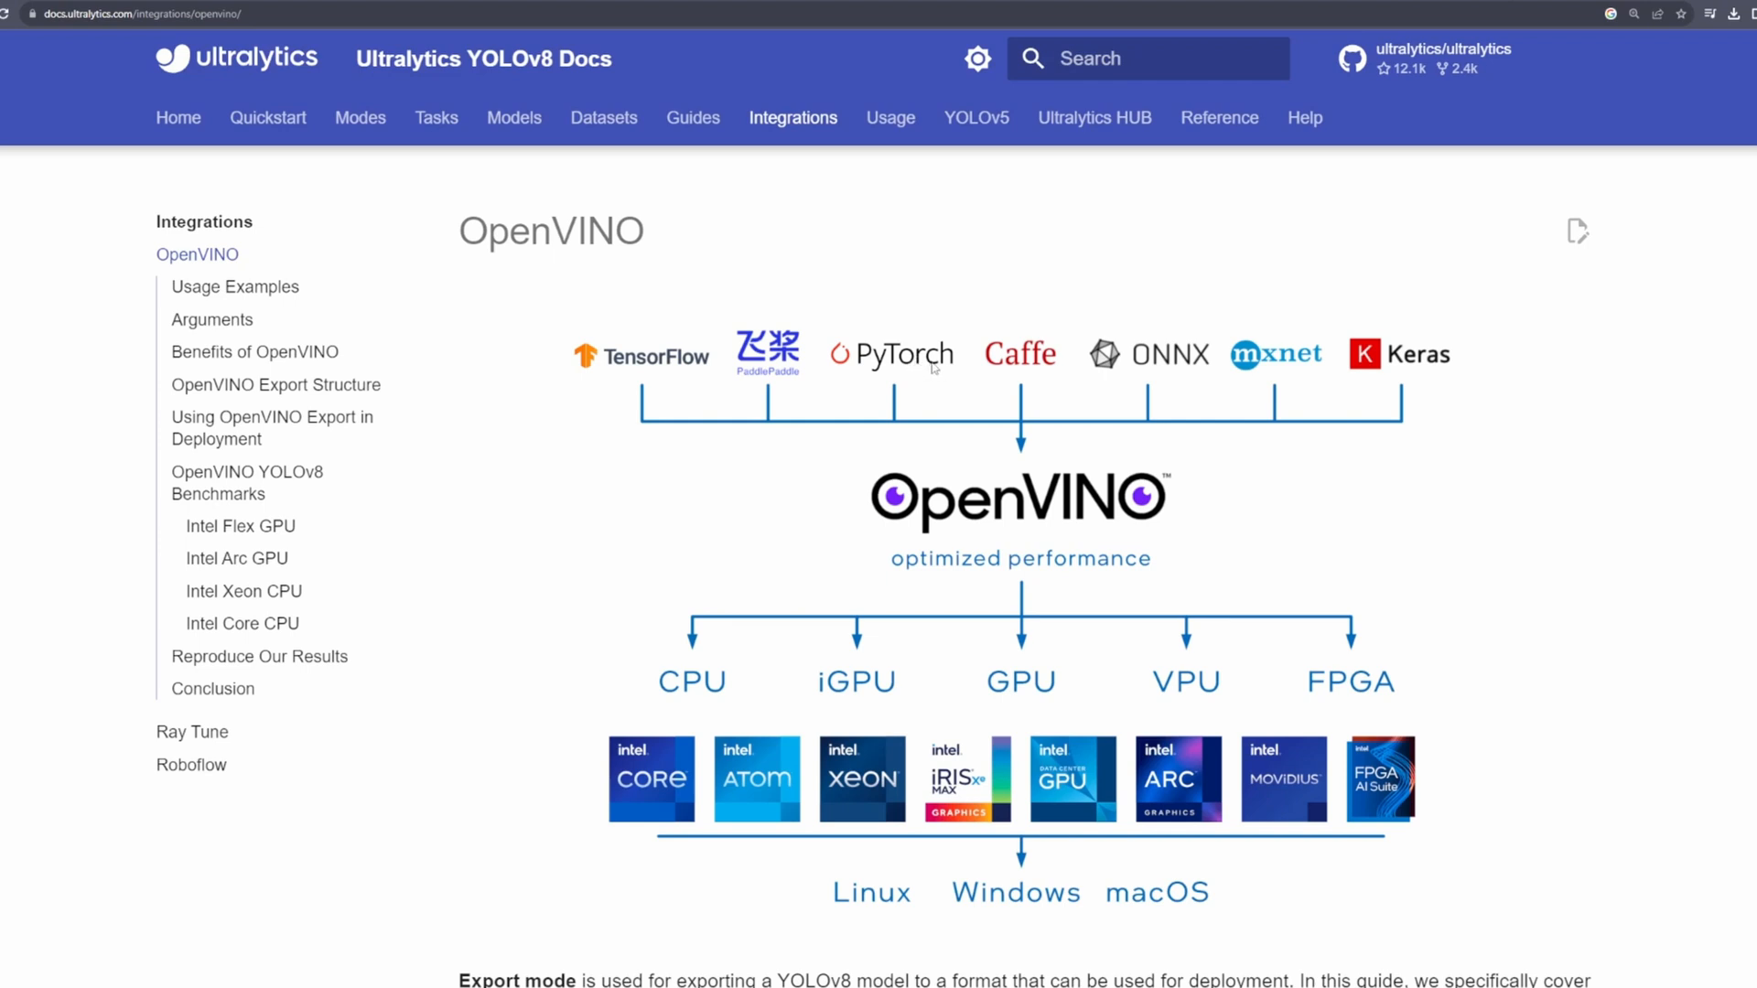
mouse_move(1175, 366)
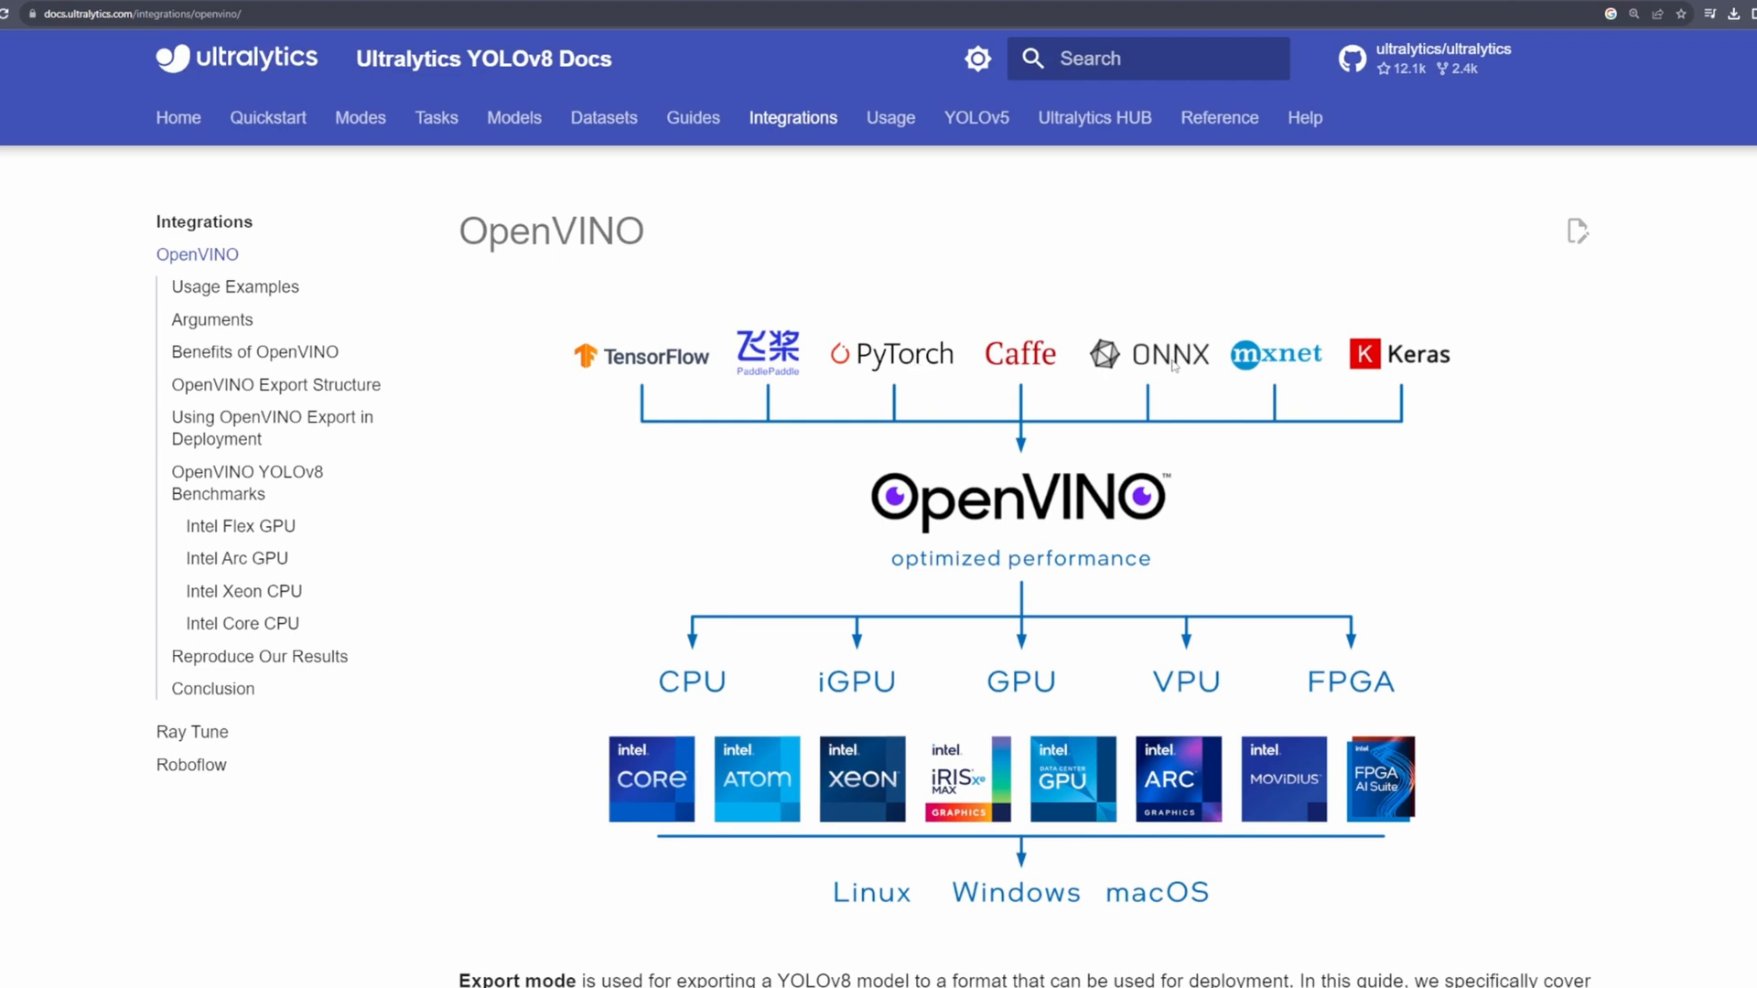
mouse_move(1020, 440)
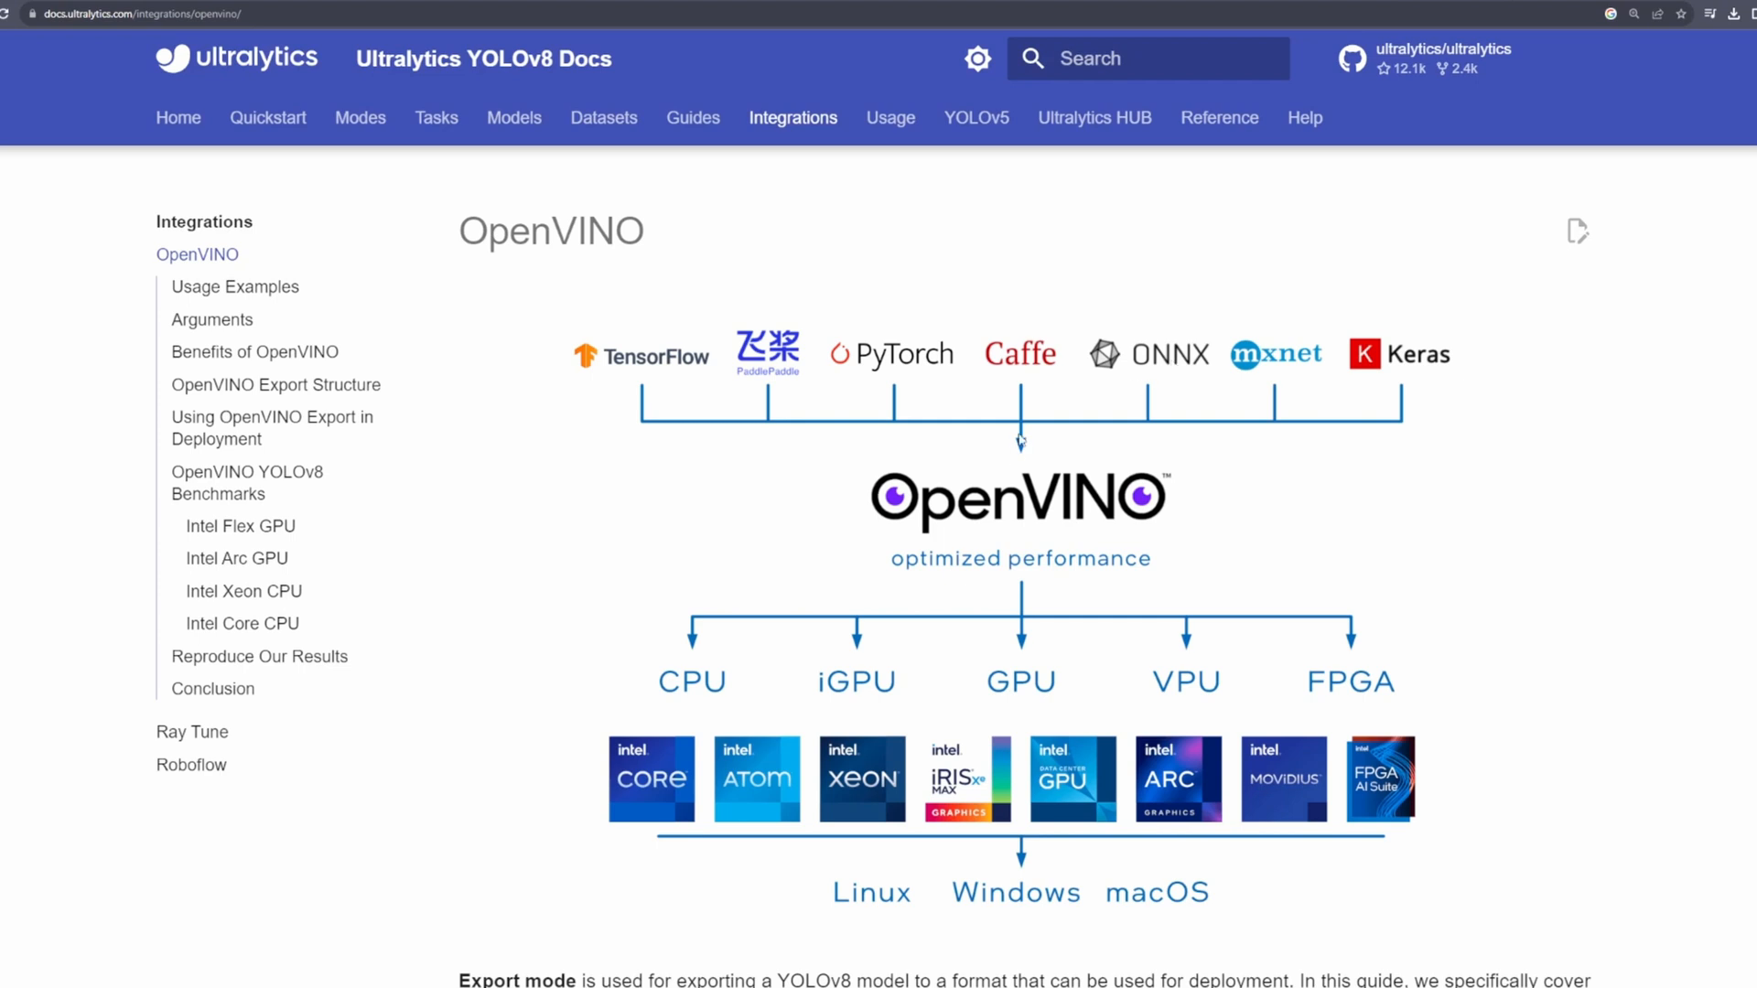
mouse_move(990, 543)
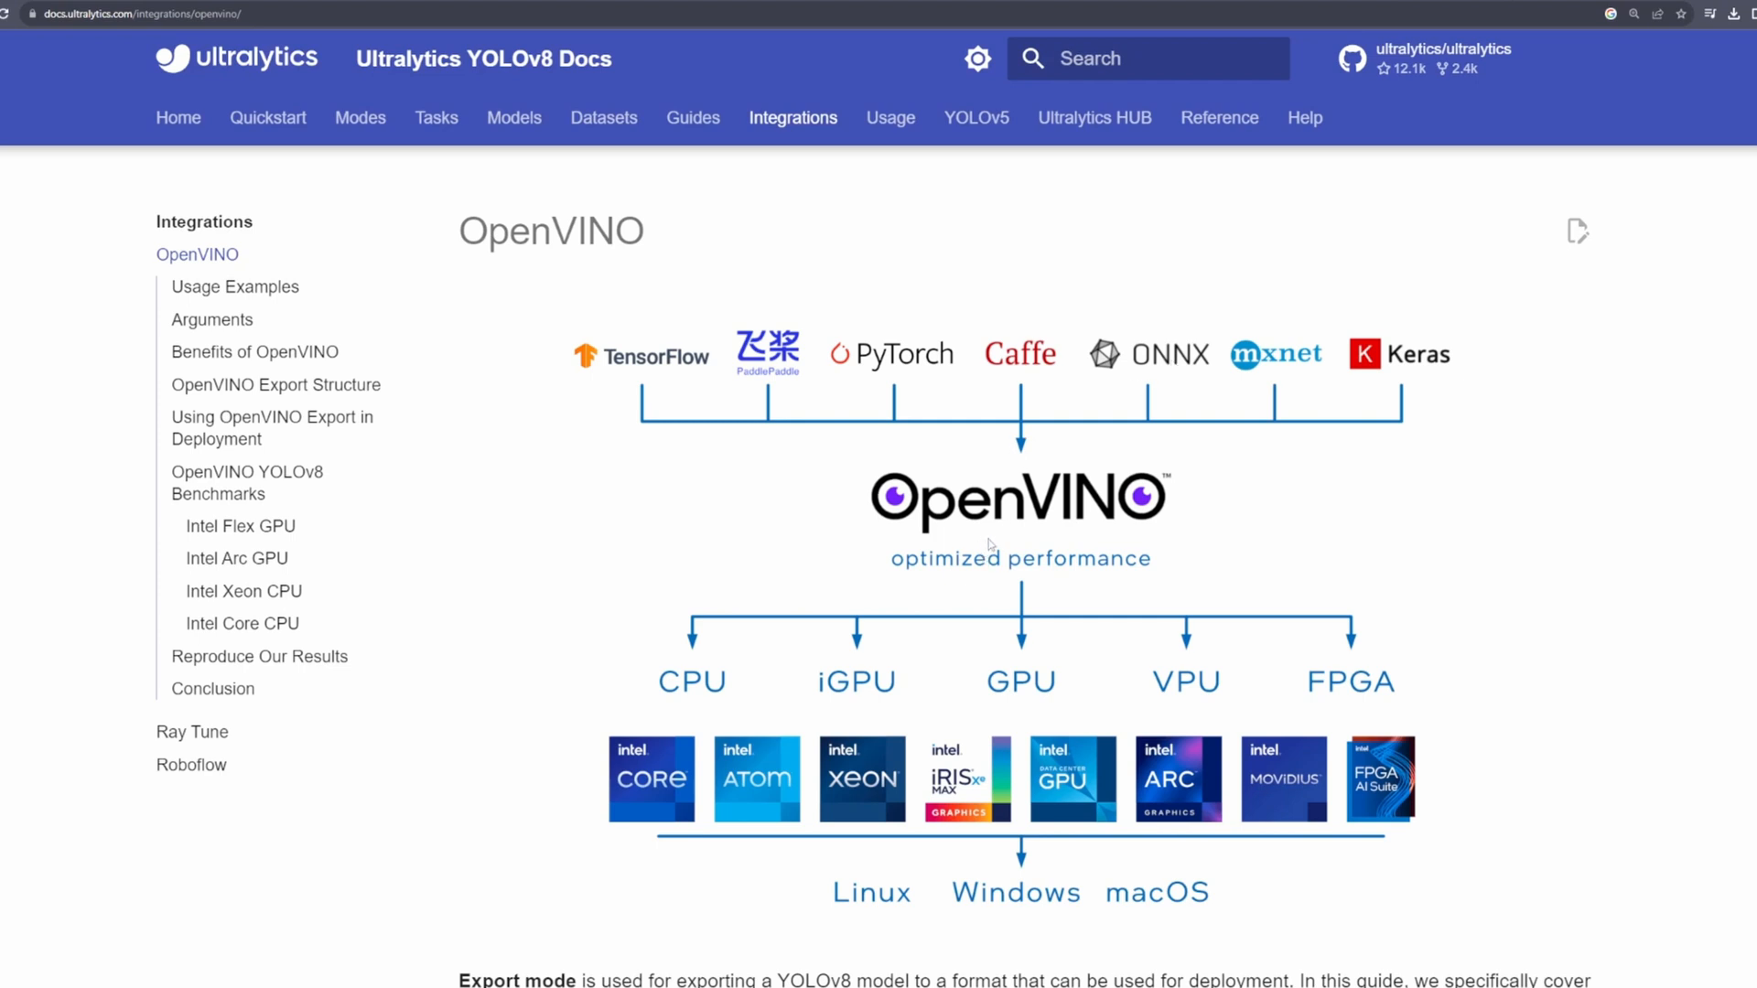
scroll("down", 3)
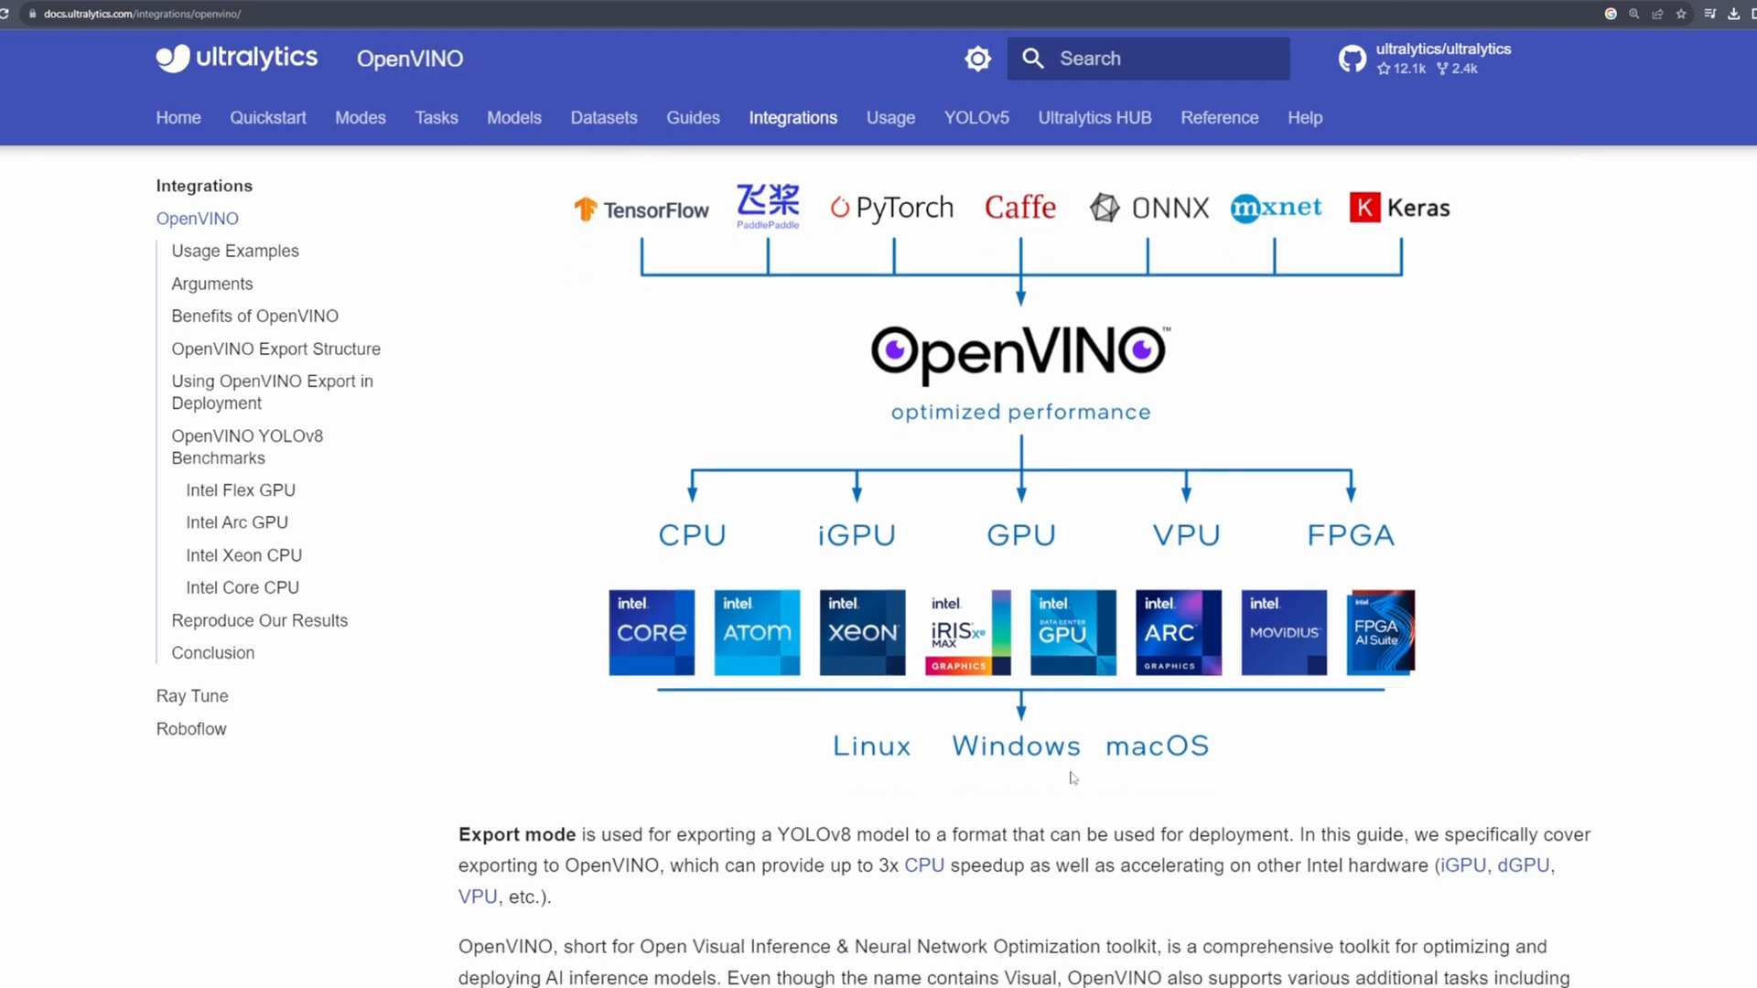
scroll("down", 3)
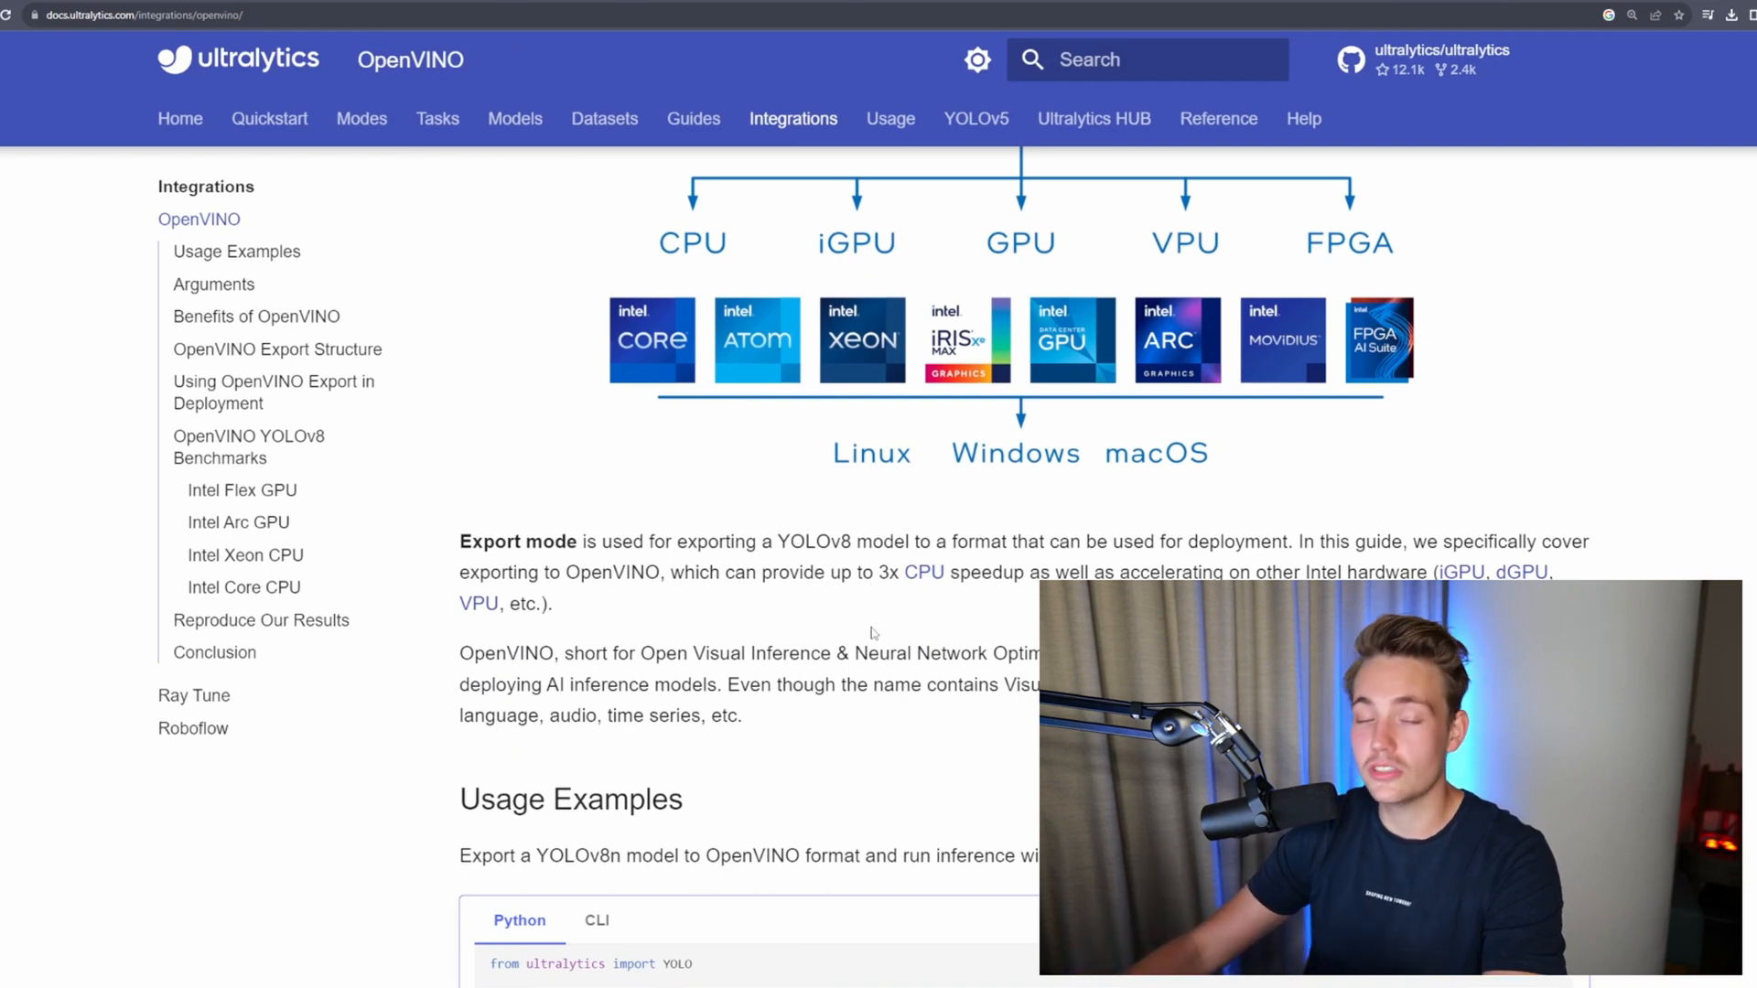
scroll("down", 3)
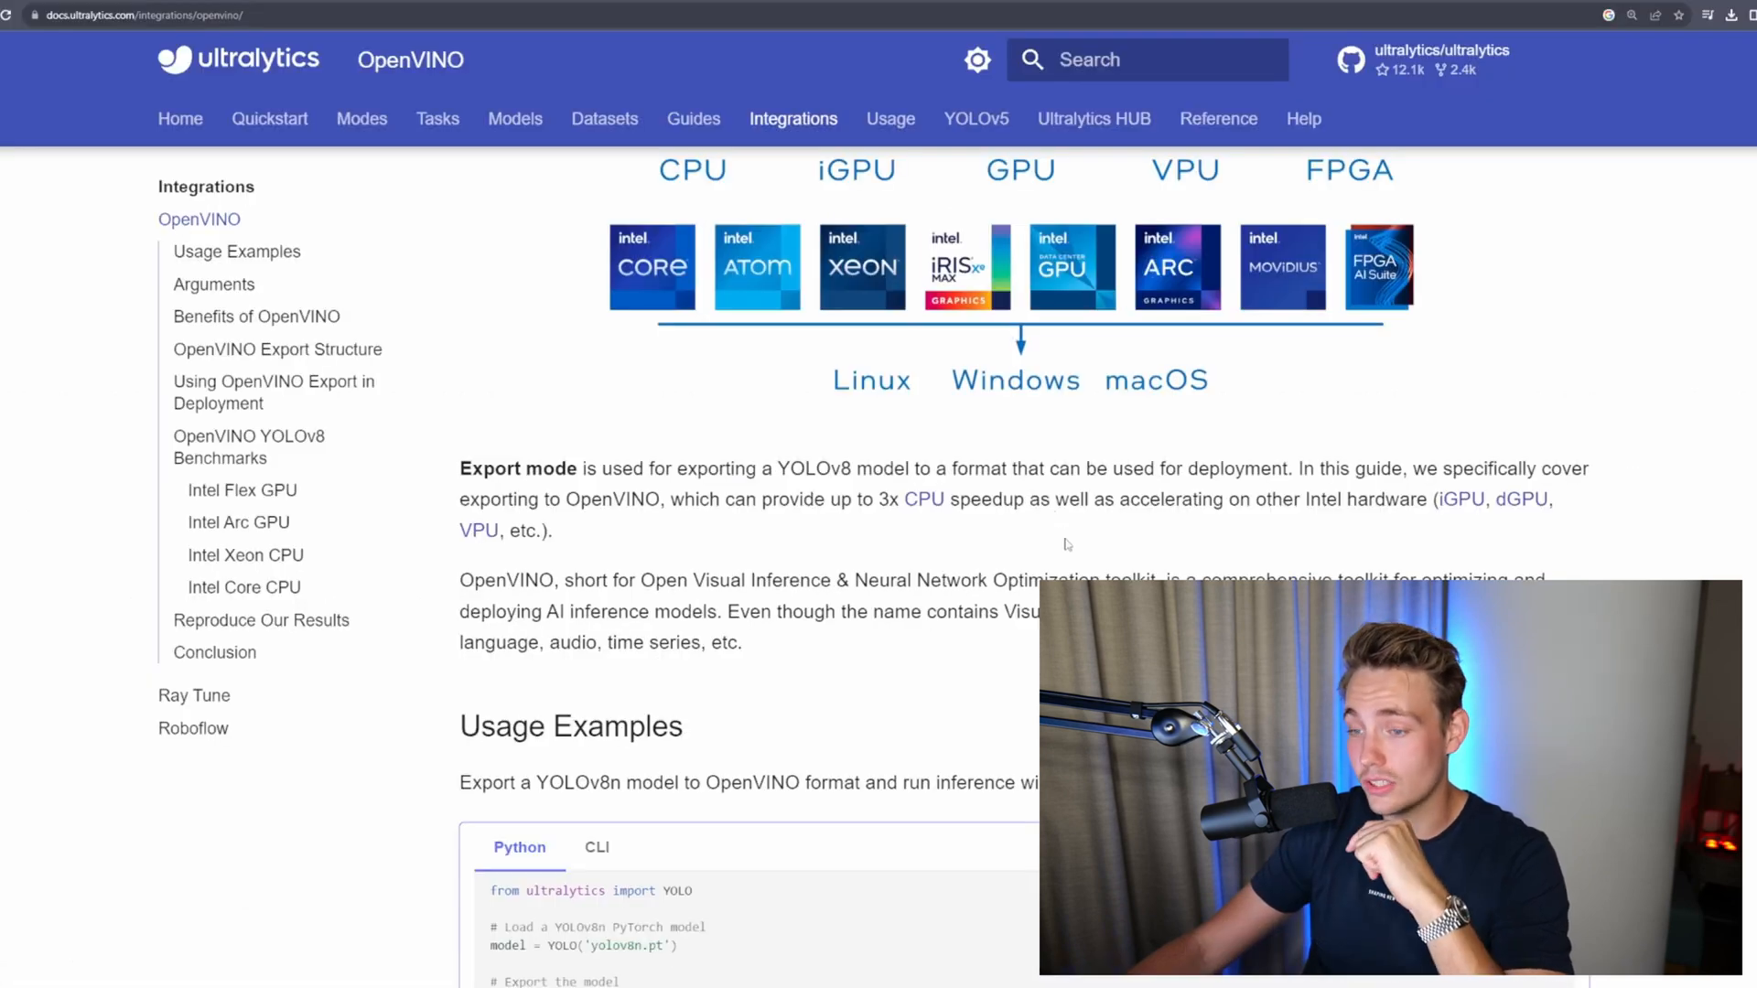
scroll("down", 3)
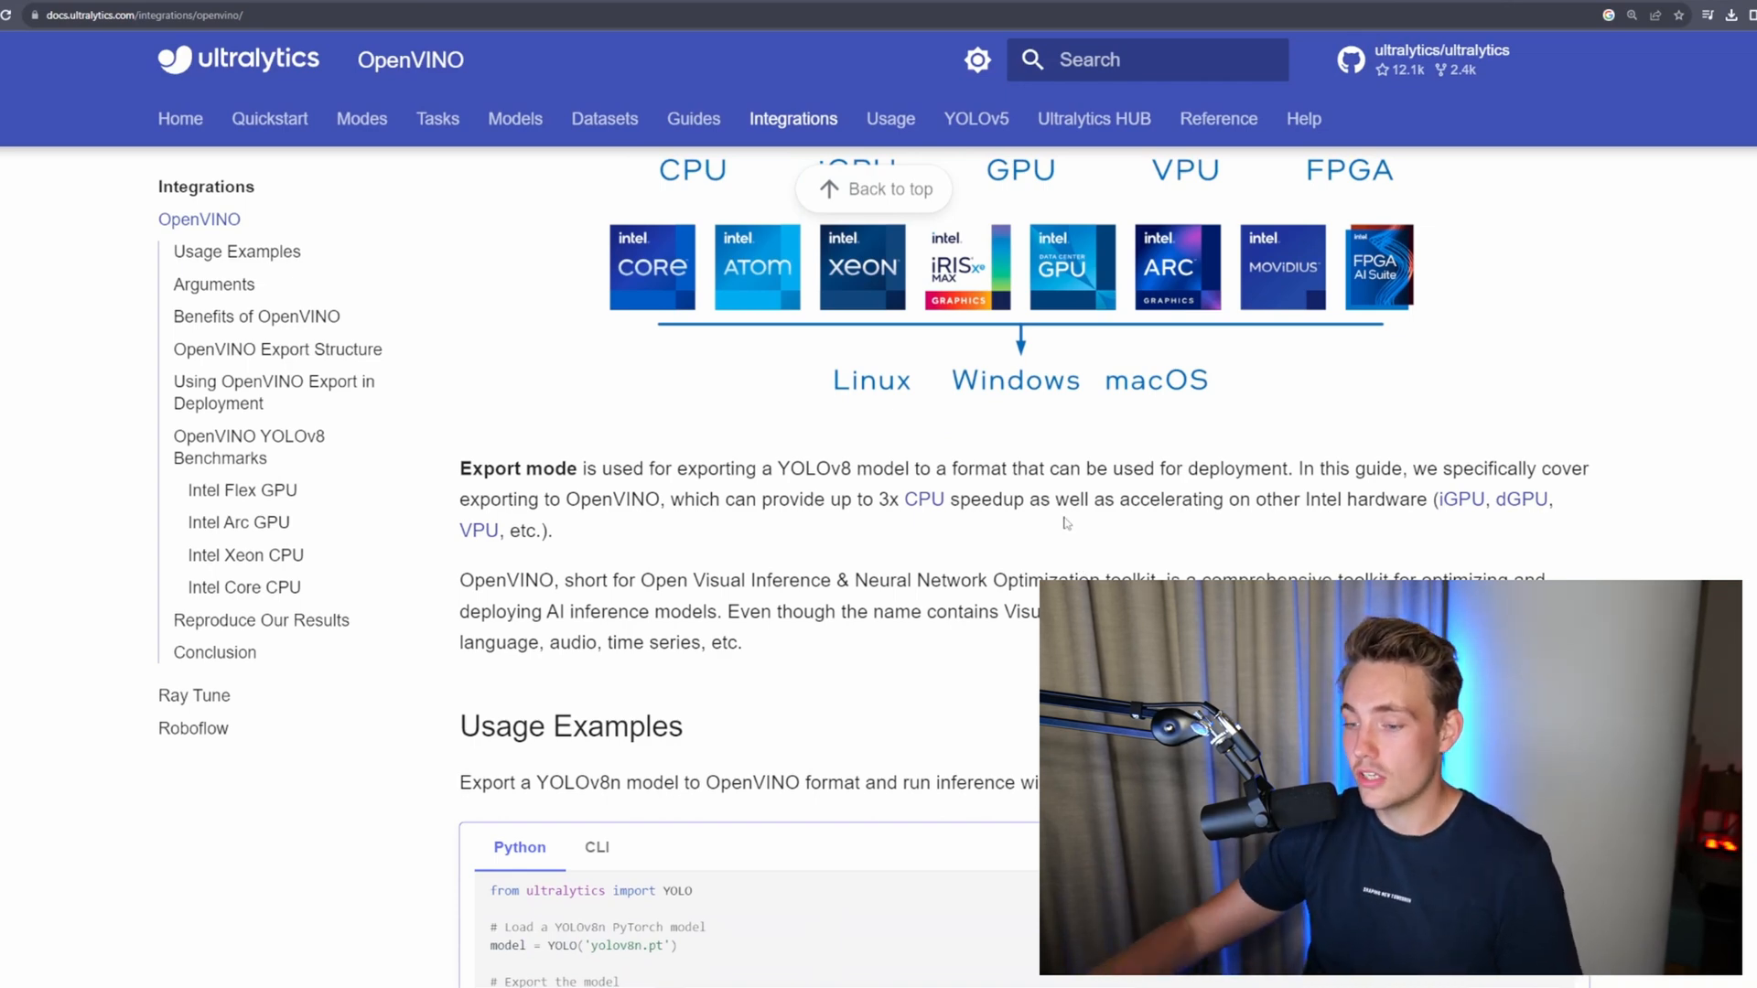
scroll("down", 3)
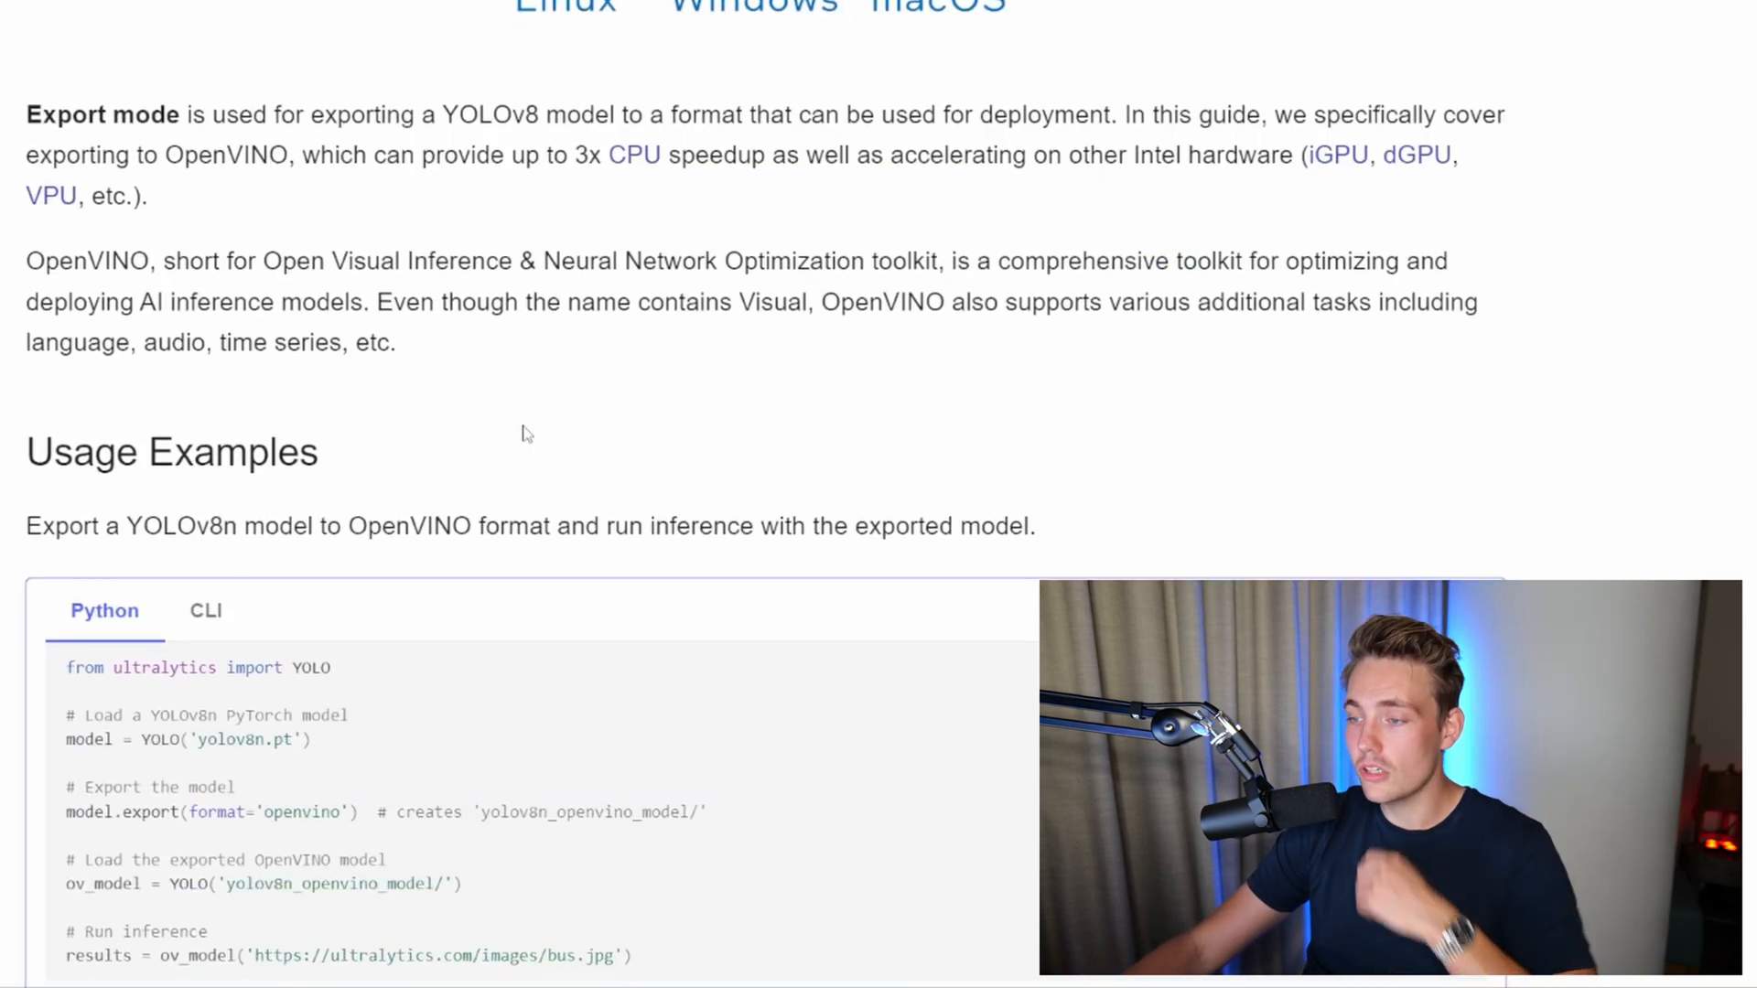
Scroll past the export Arguments table and Benefits list to the OpenVINO YOLOv8 Benchmarks section.
scroll("down", 3)
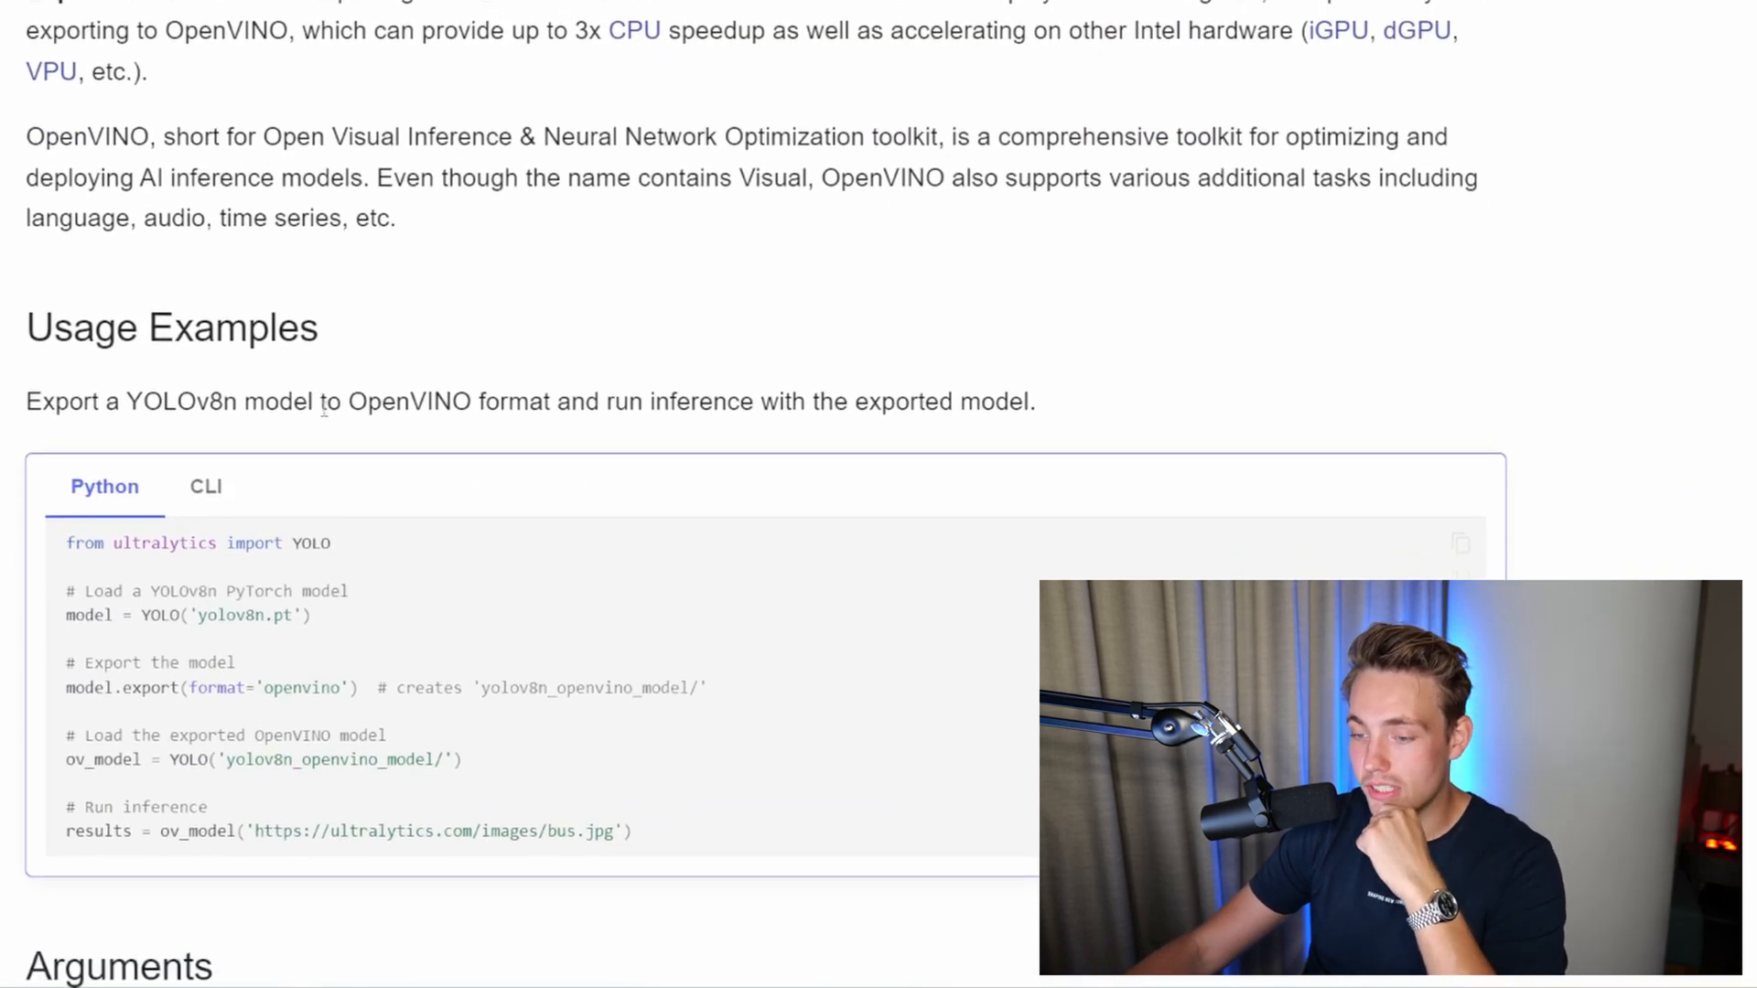
scroll("down", 3)
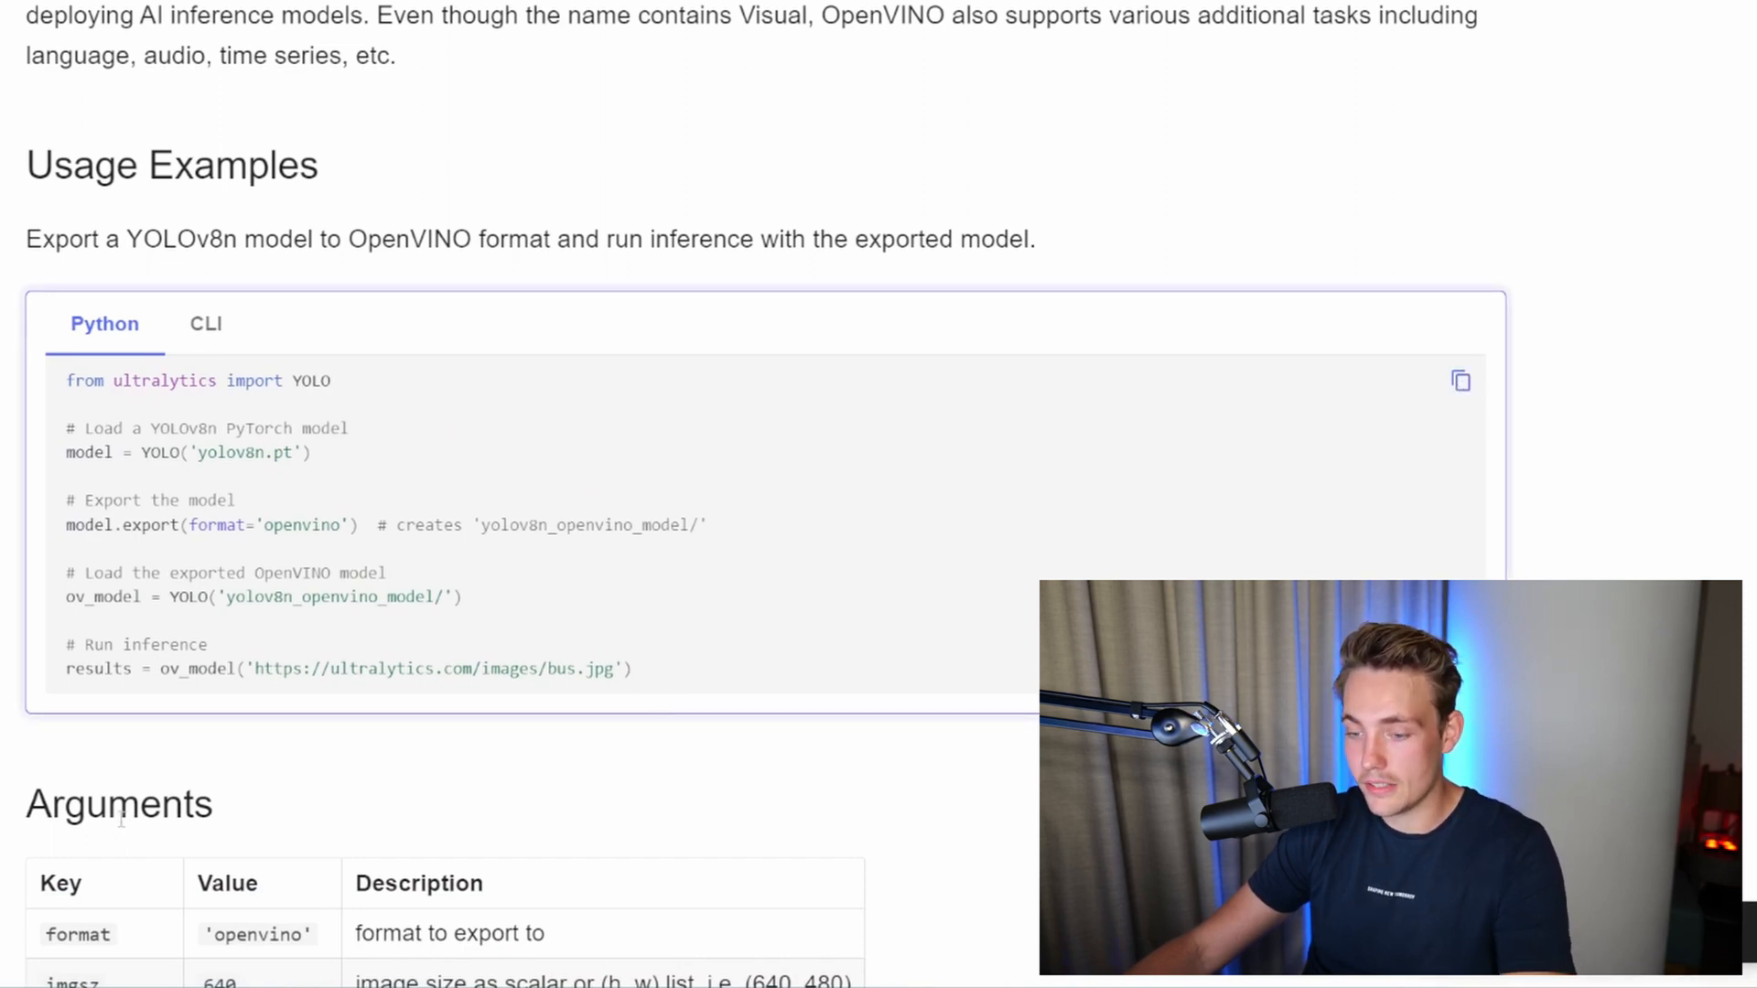
scroll("down", 3)
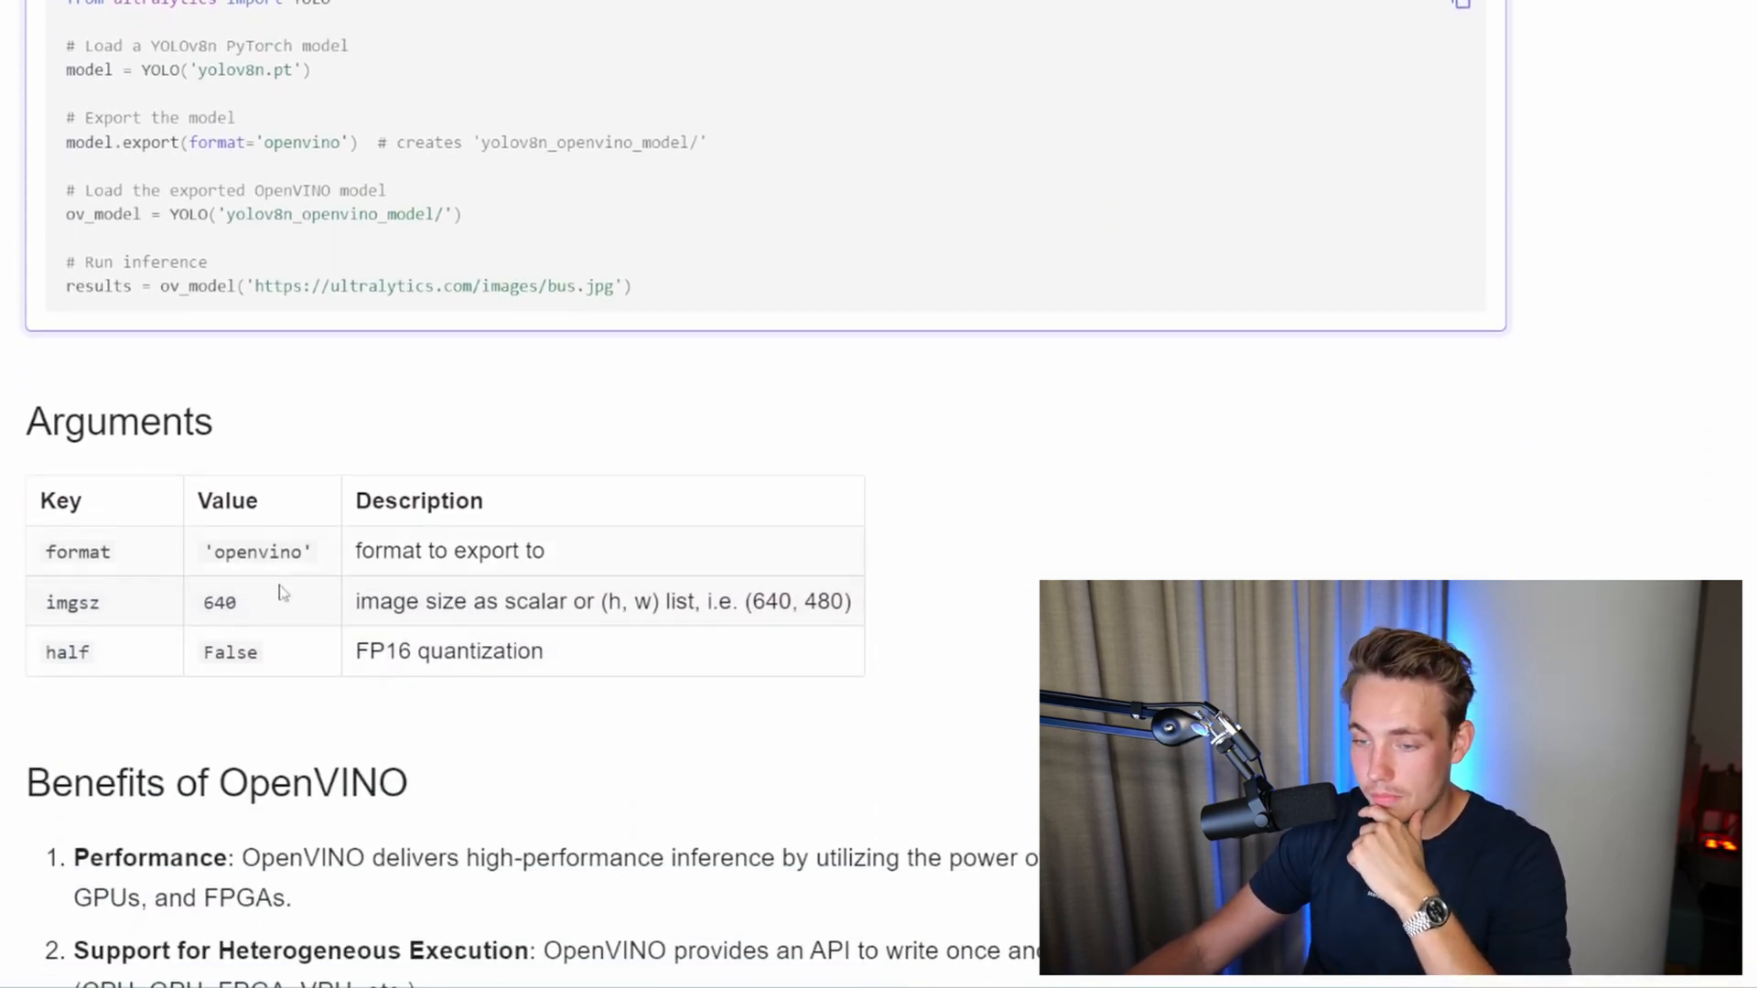
scroll("down", 3)
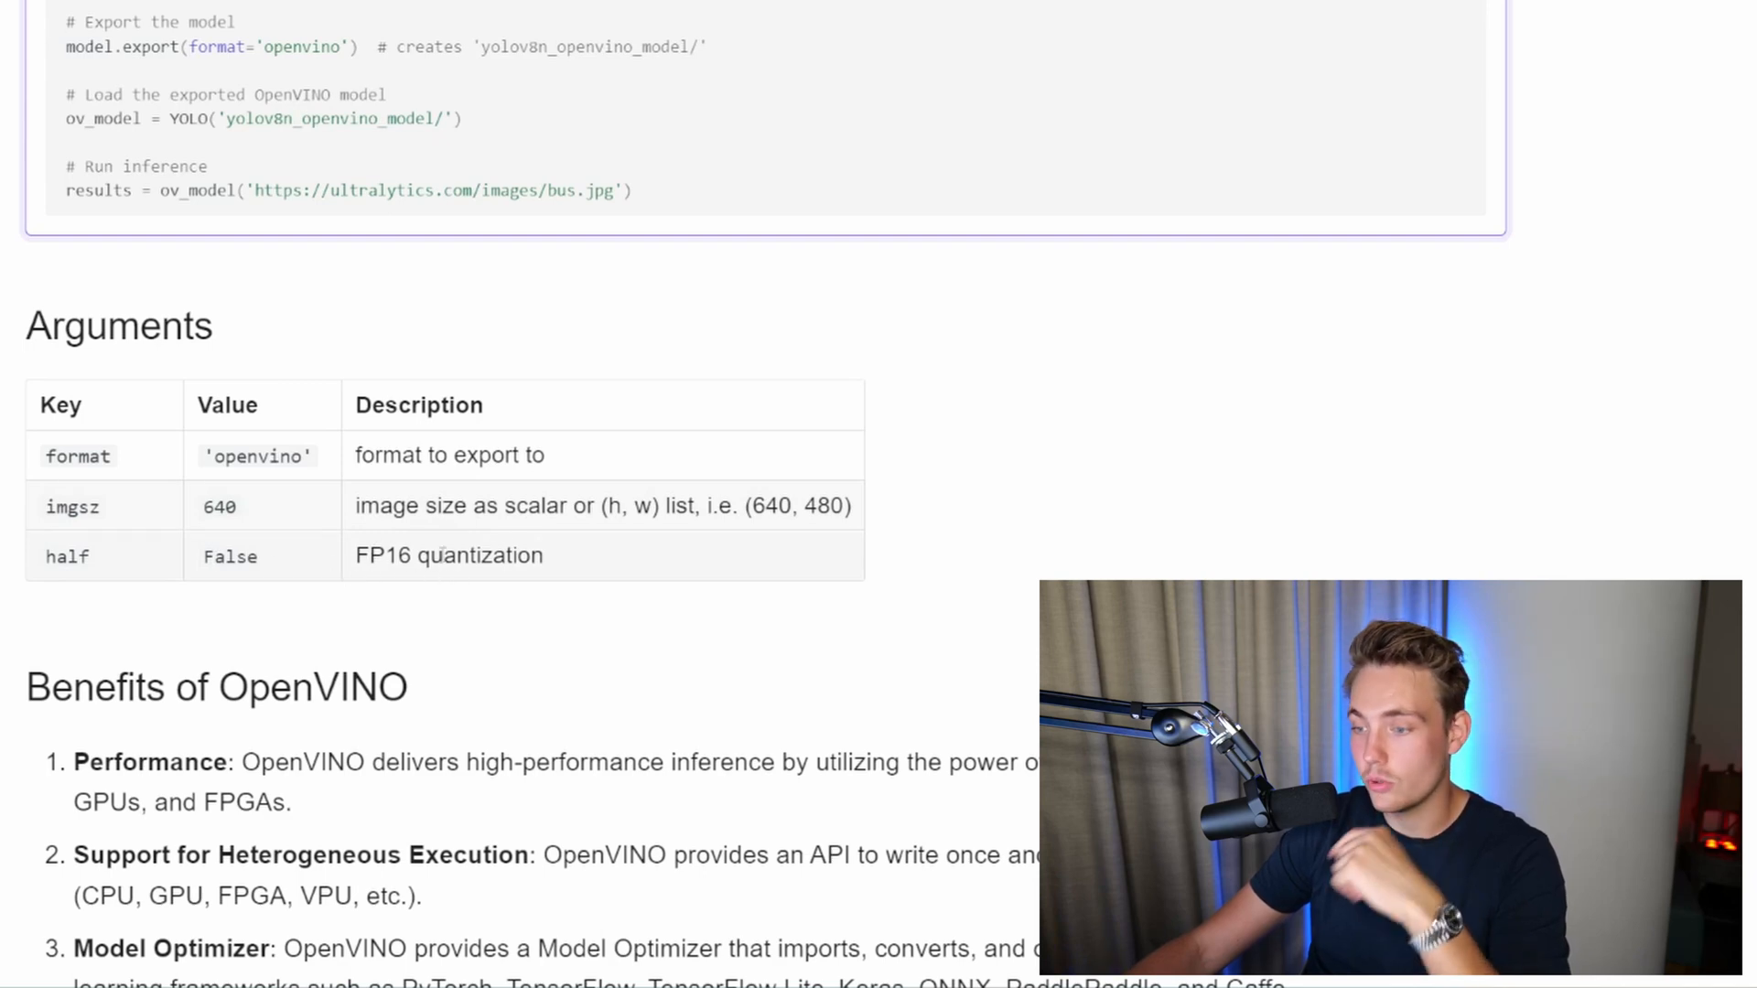
scroll("down", 3)
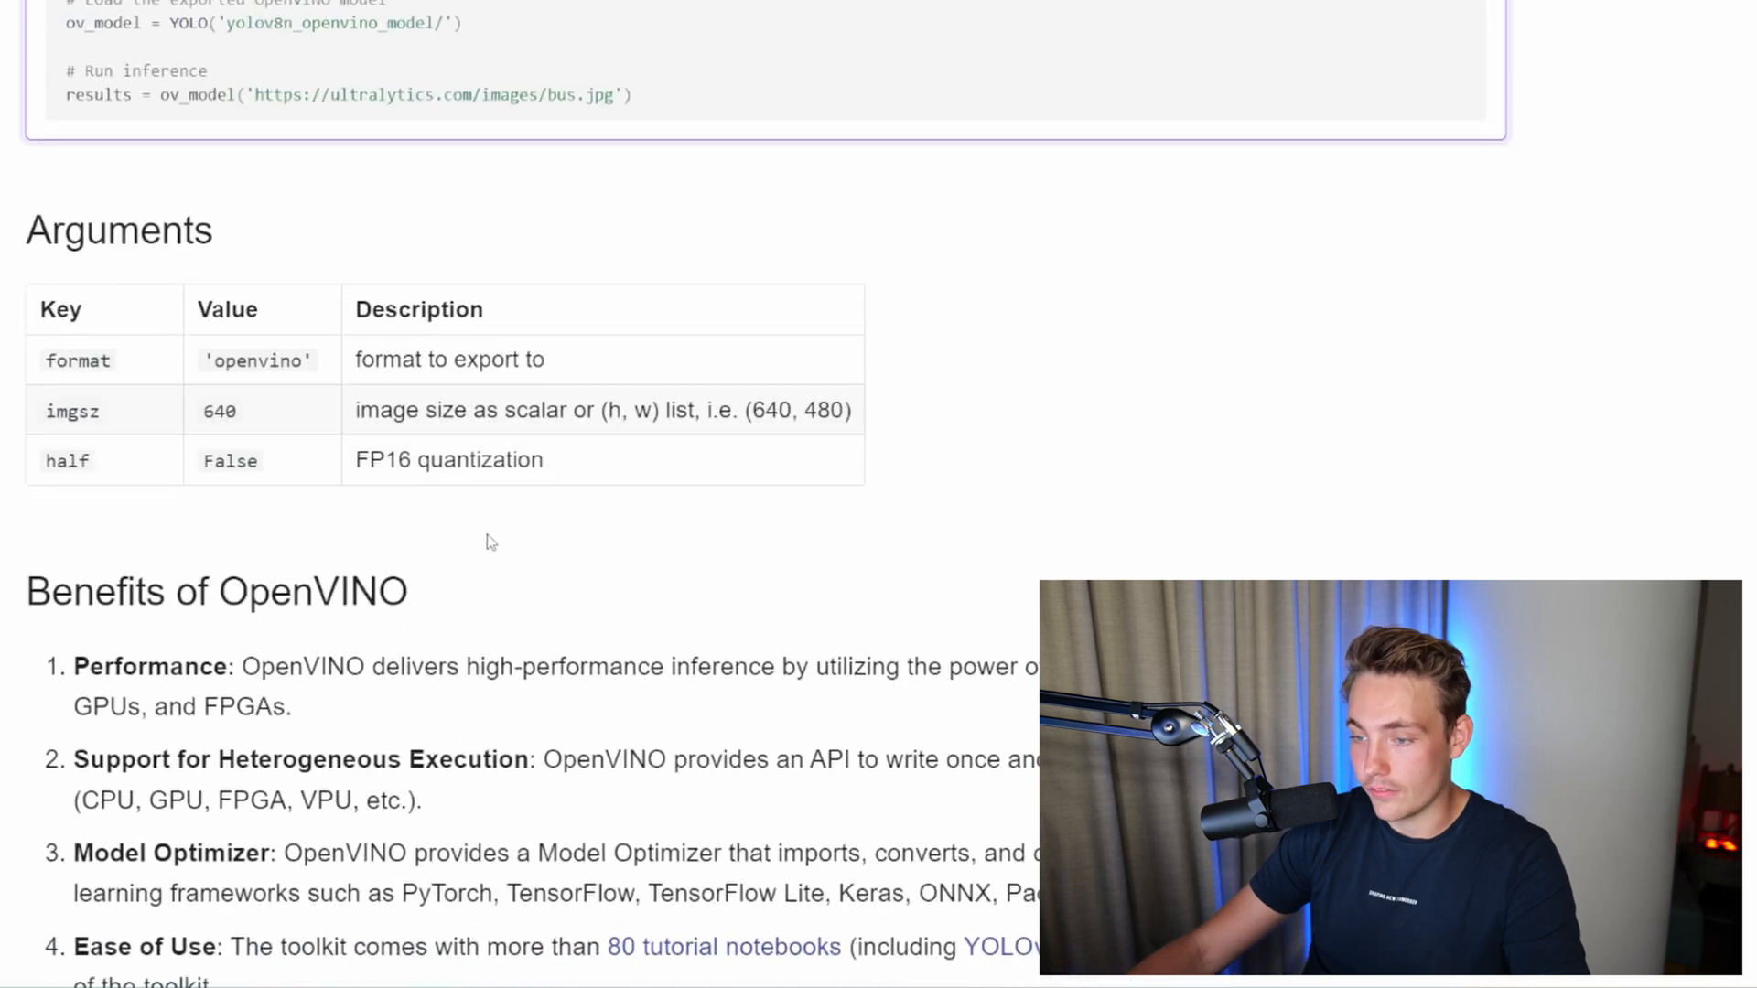
mouse_move(496, 498)
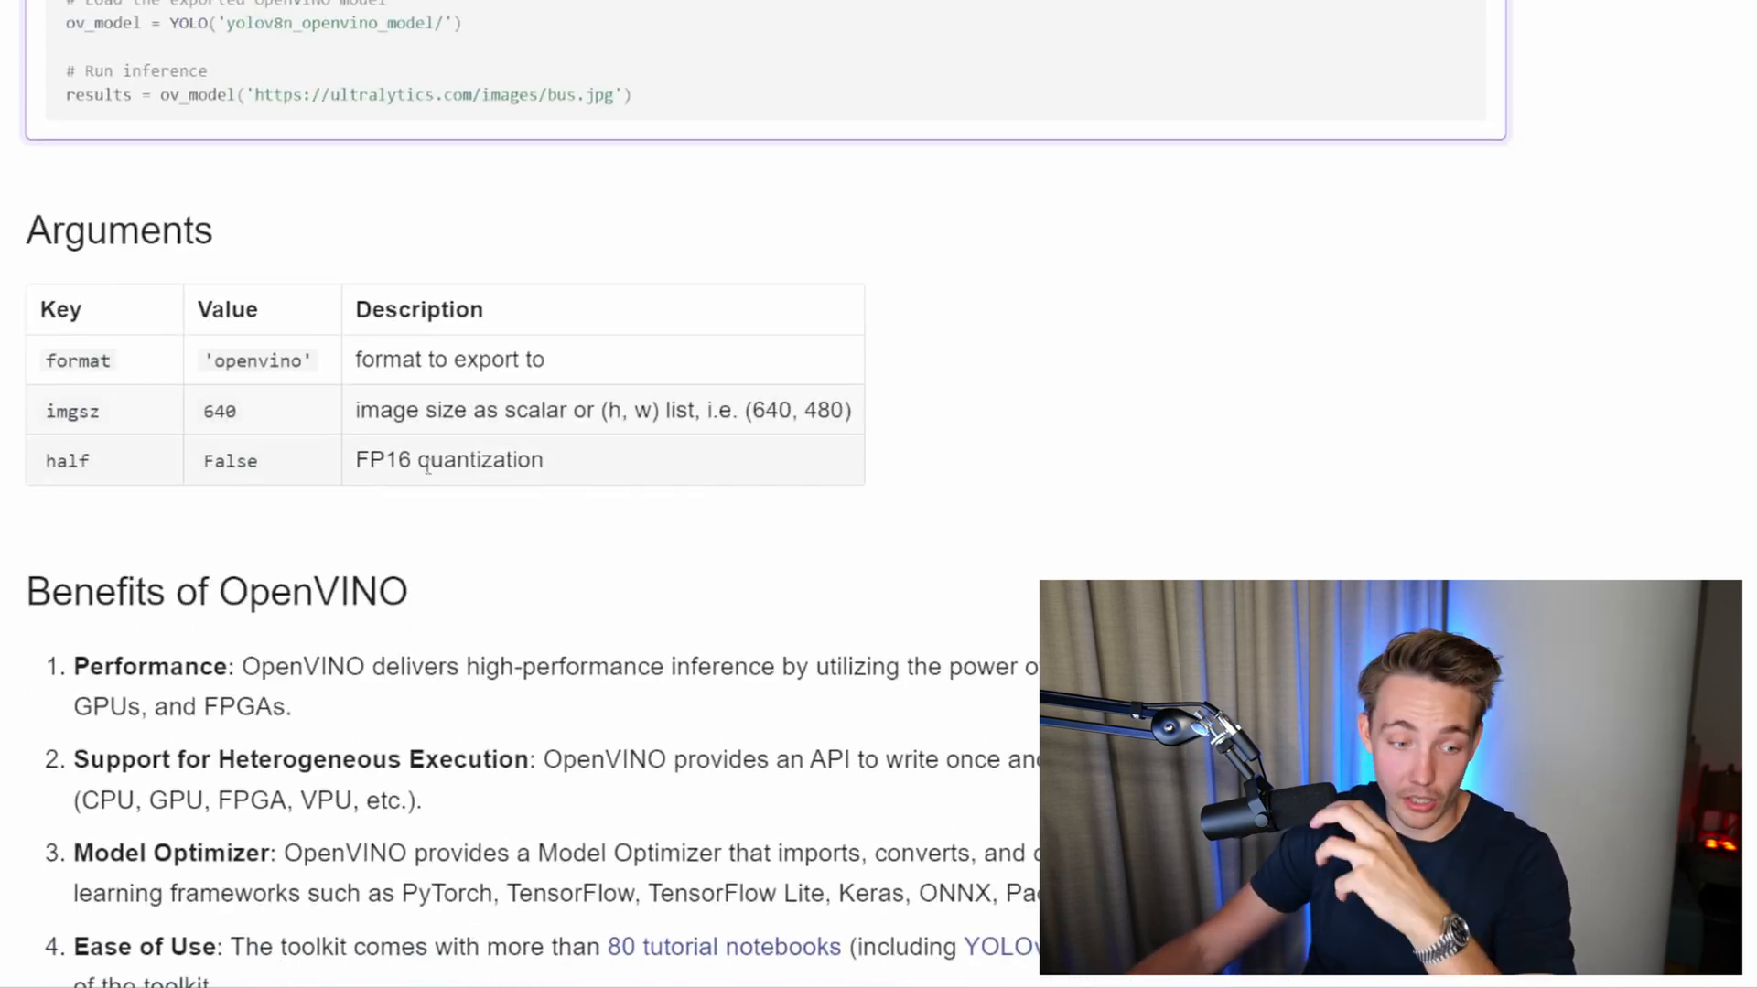
scroll("down", 3)
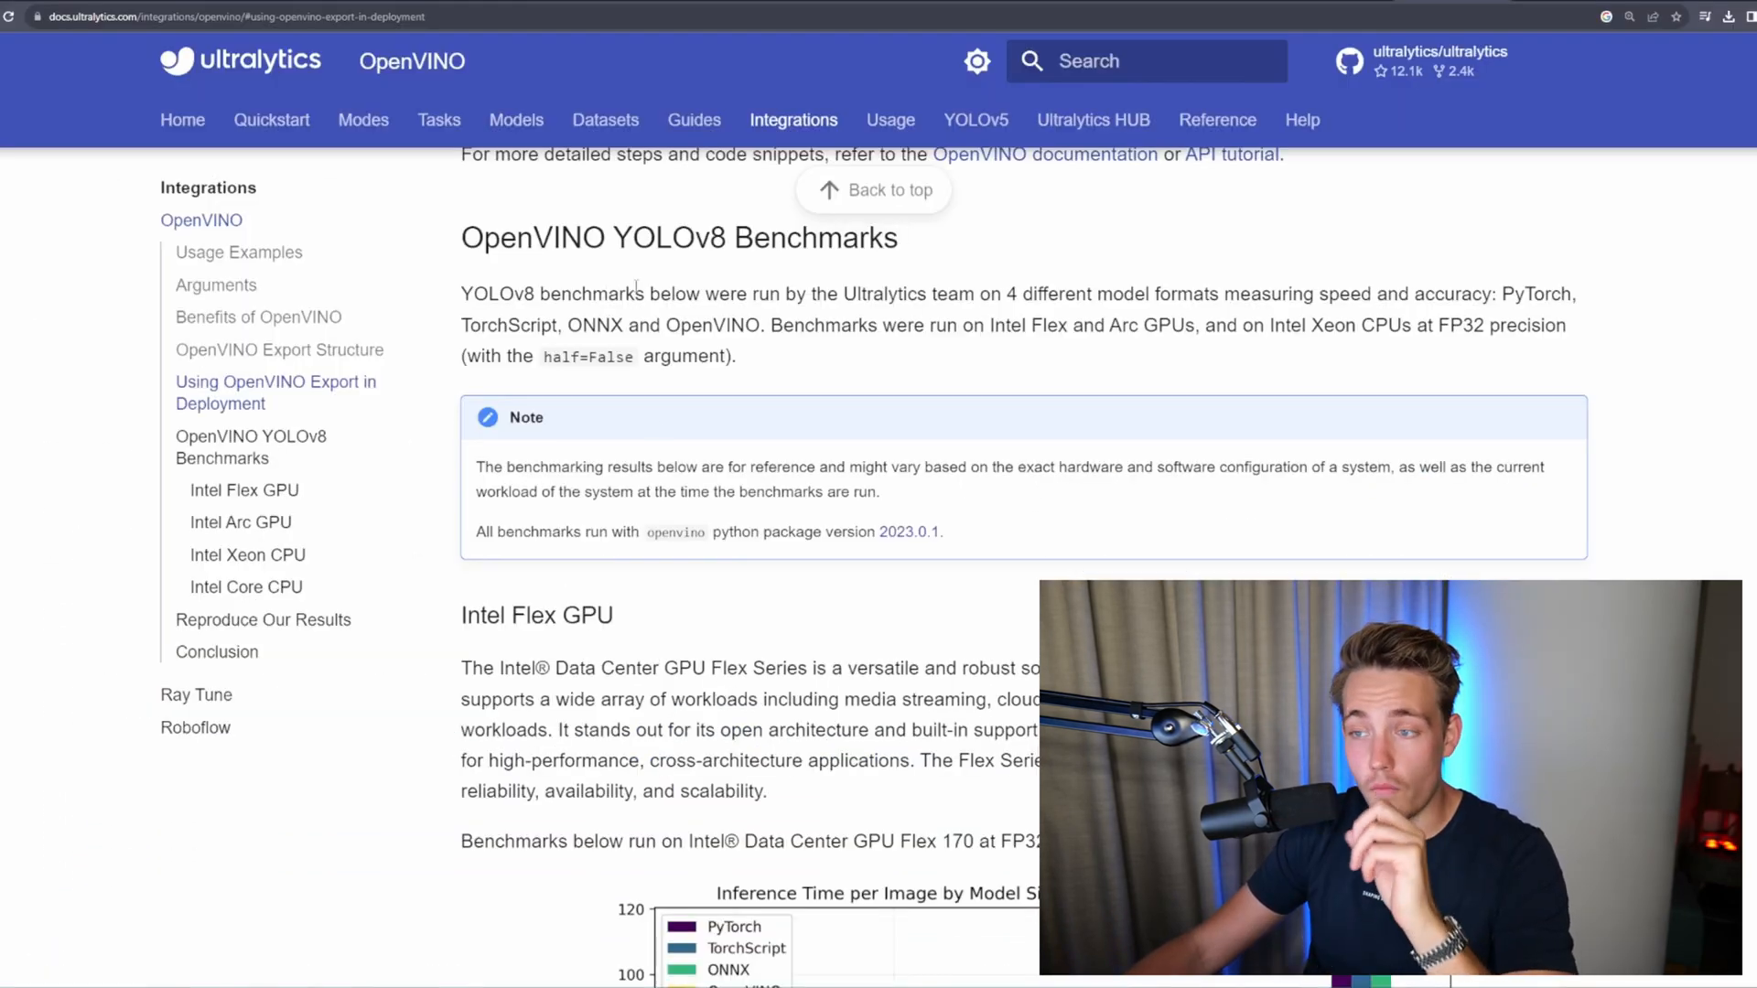
Scroll to the Intel Flex GPU Inference Time per Image chart and its benchmark results table.
scroll("down", 3)
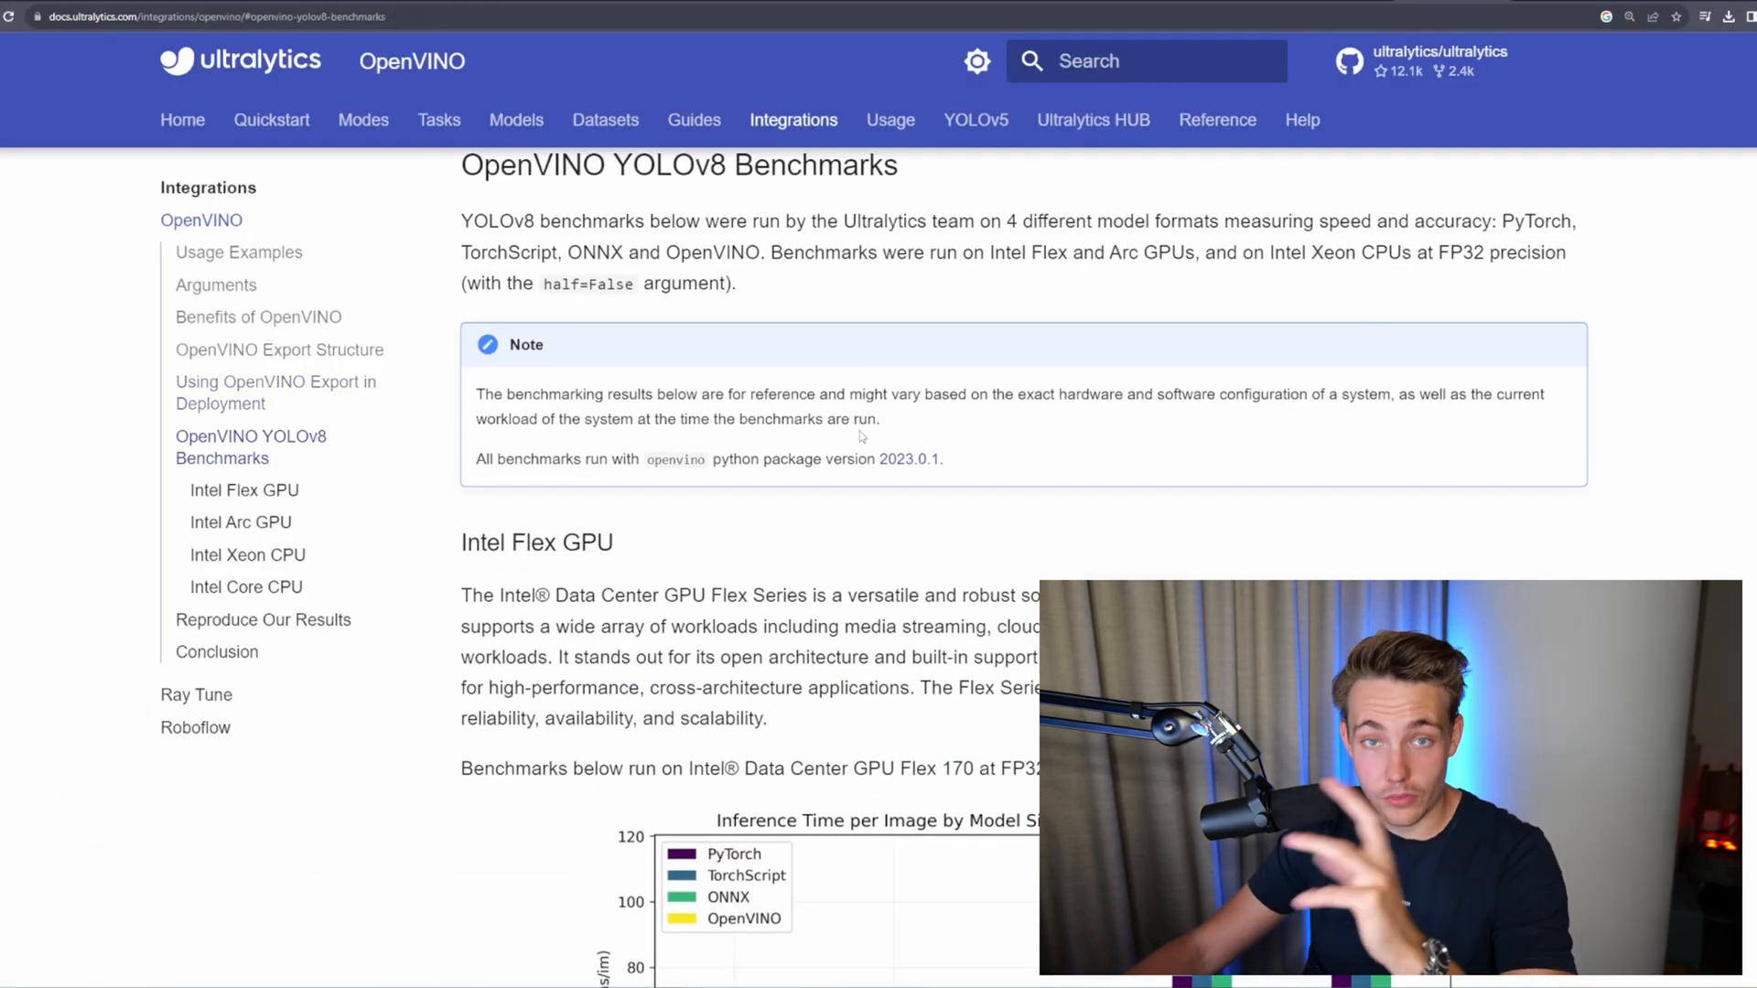
scroll("down", 3)
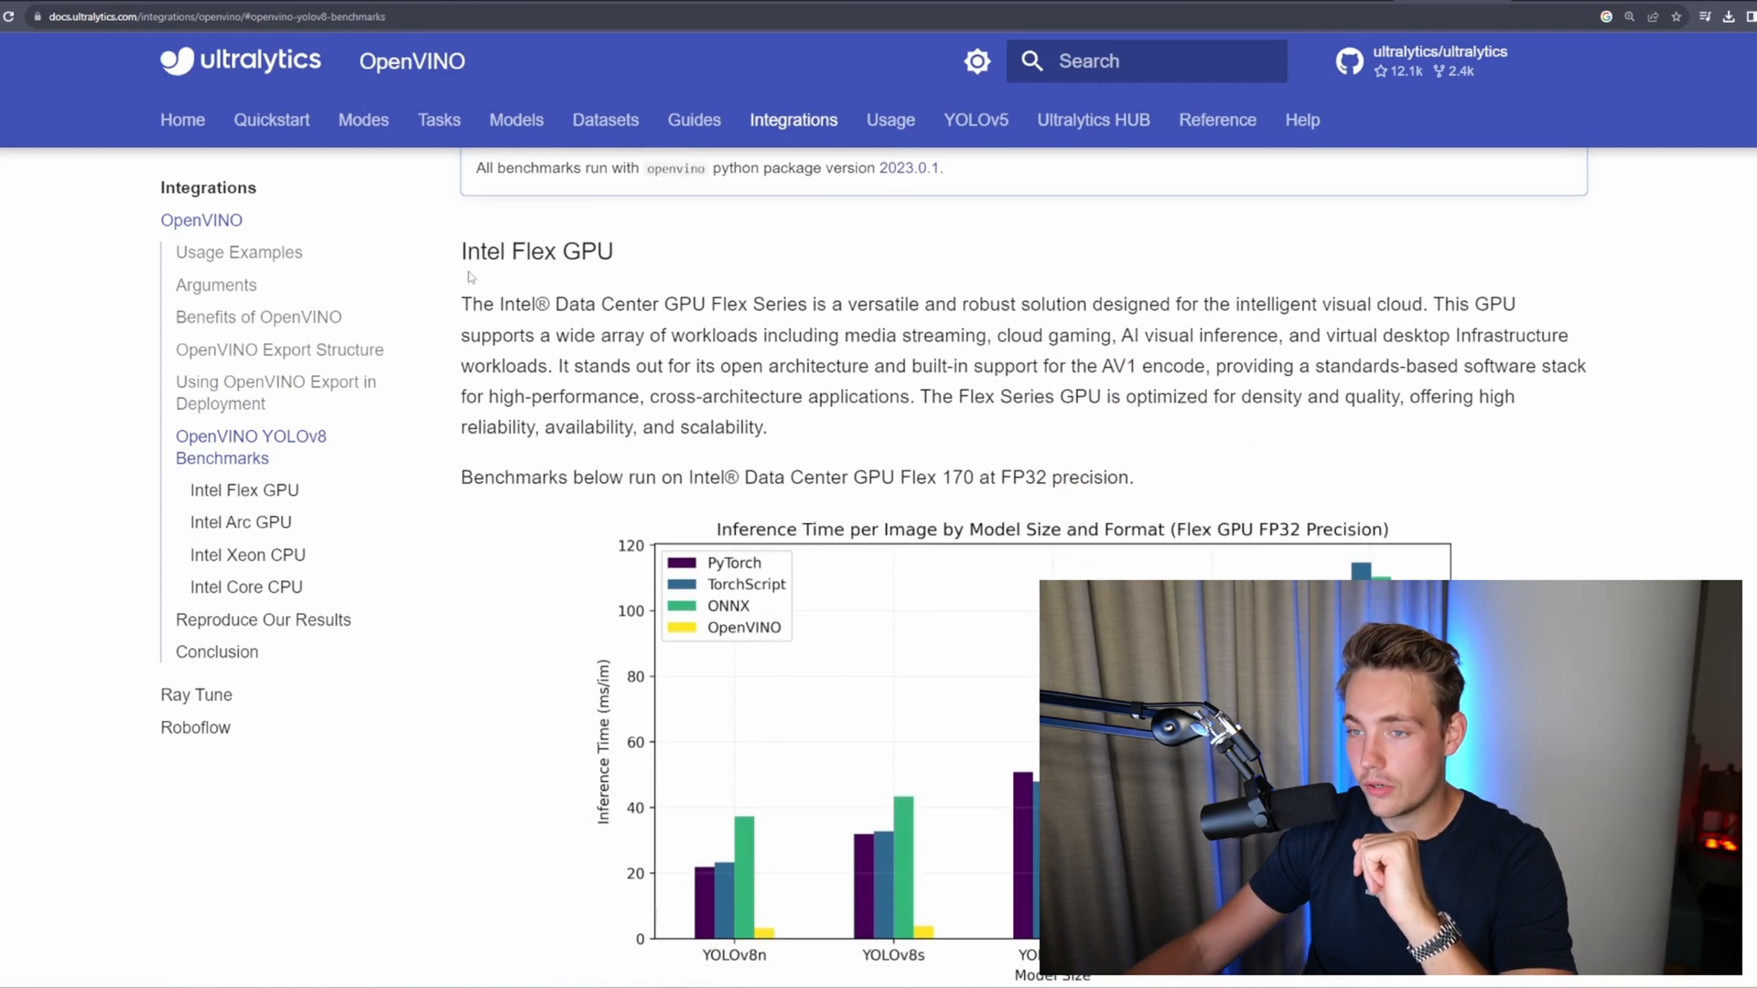
scroll("down", 3)
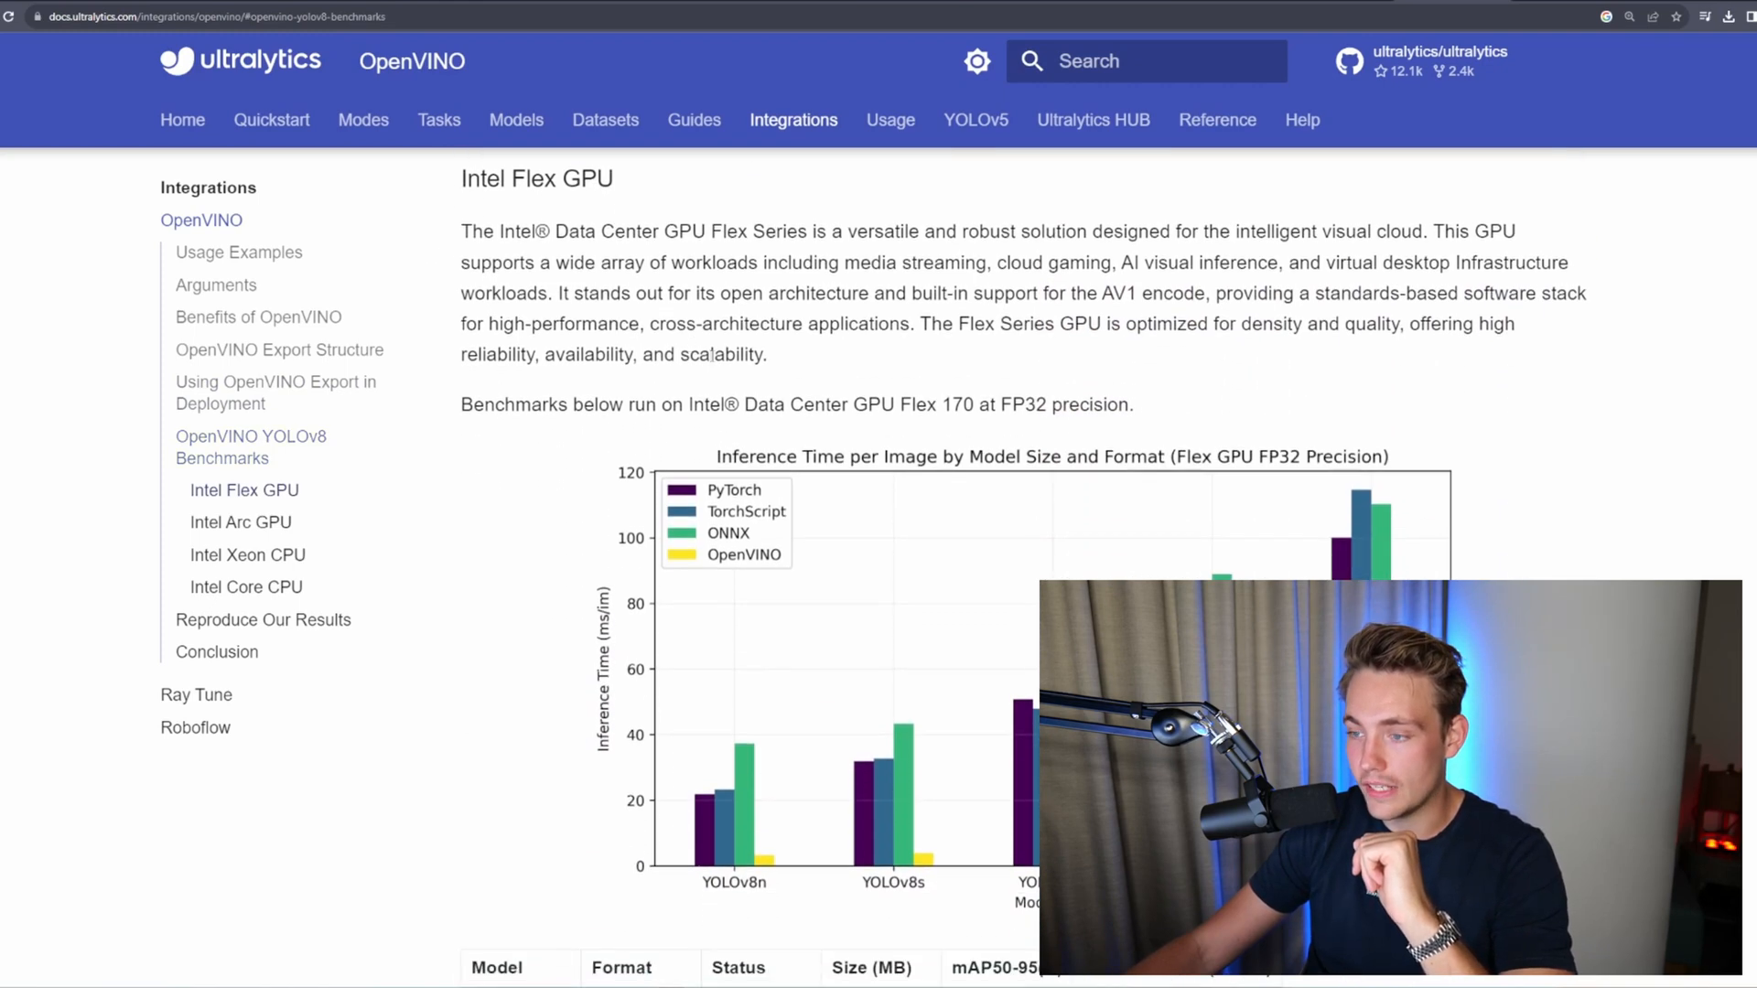
scroll("down", 3)
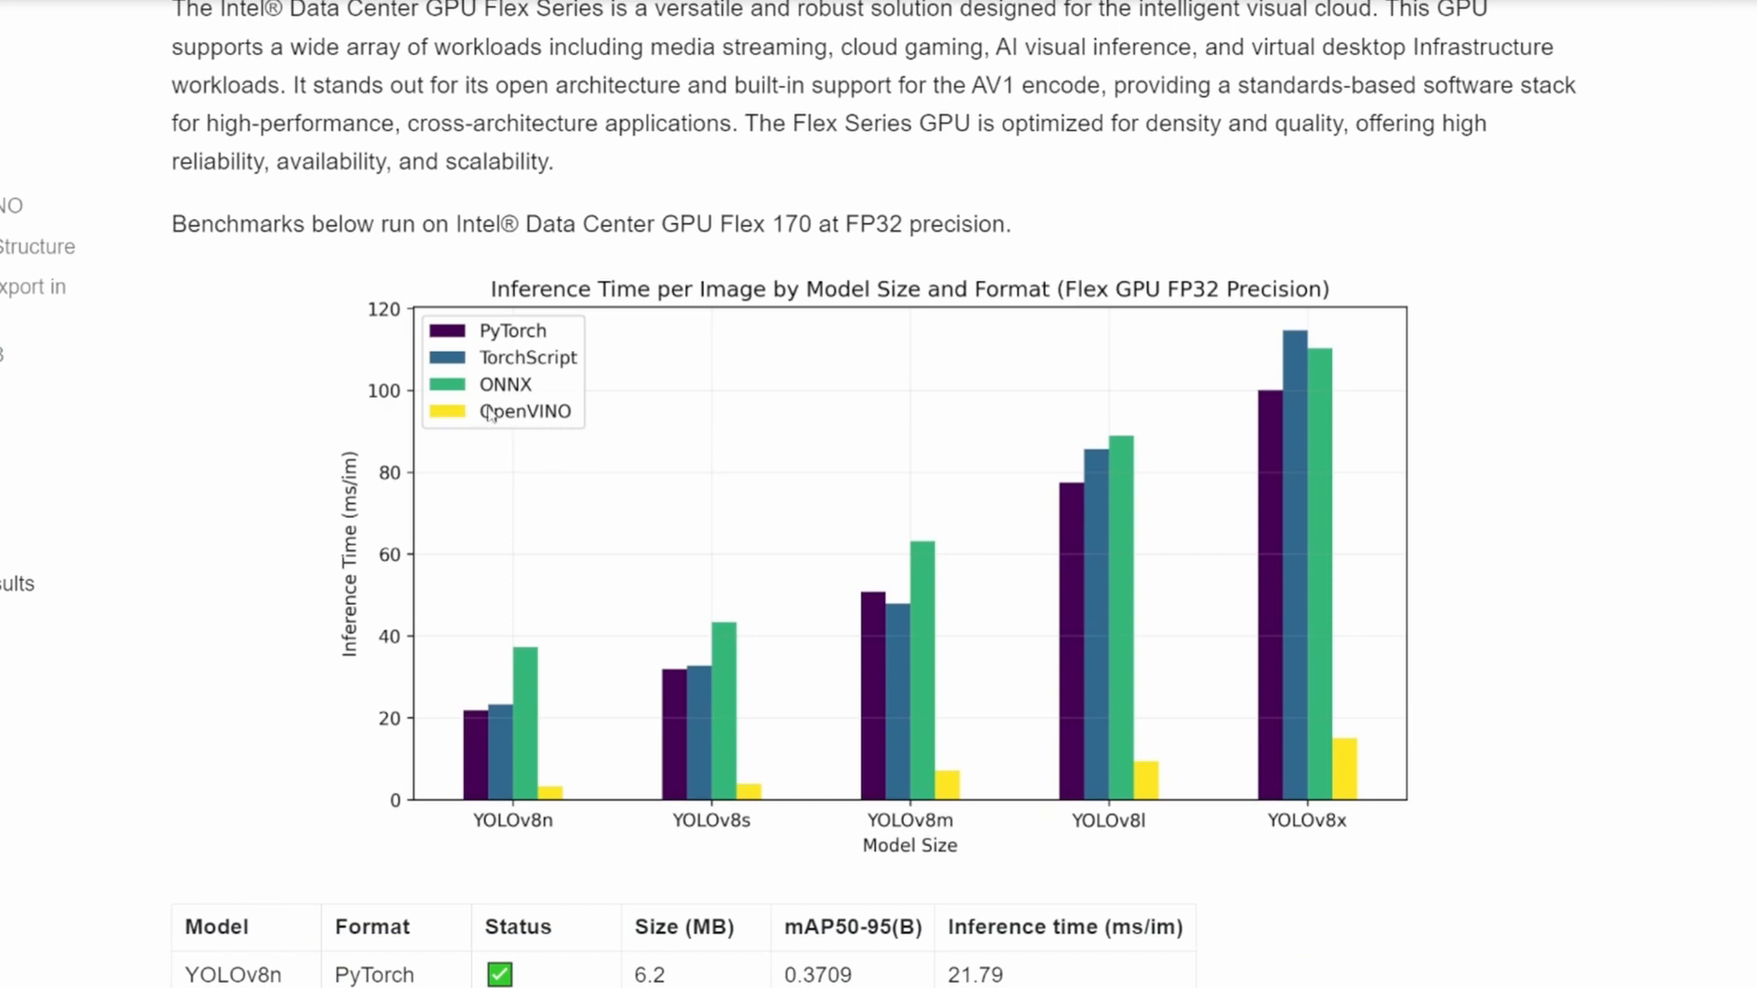
scroll("down", 3)
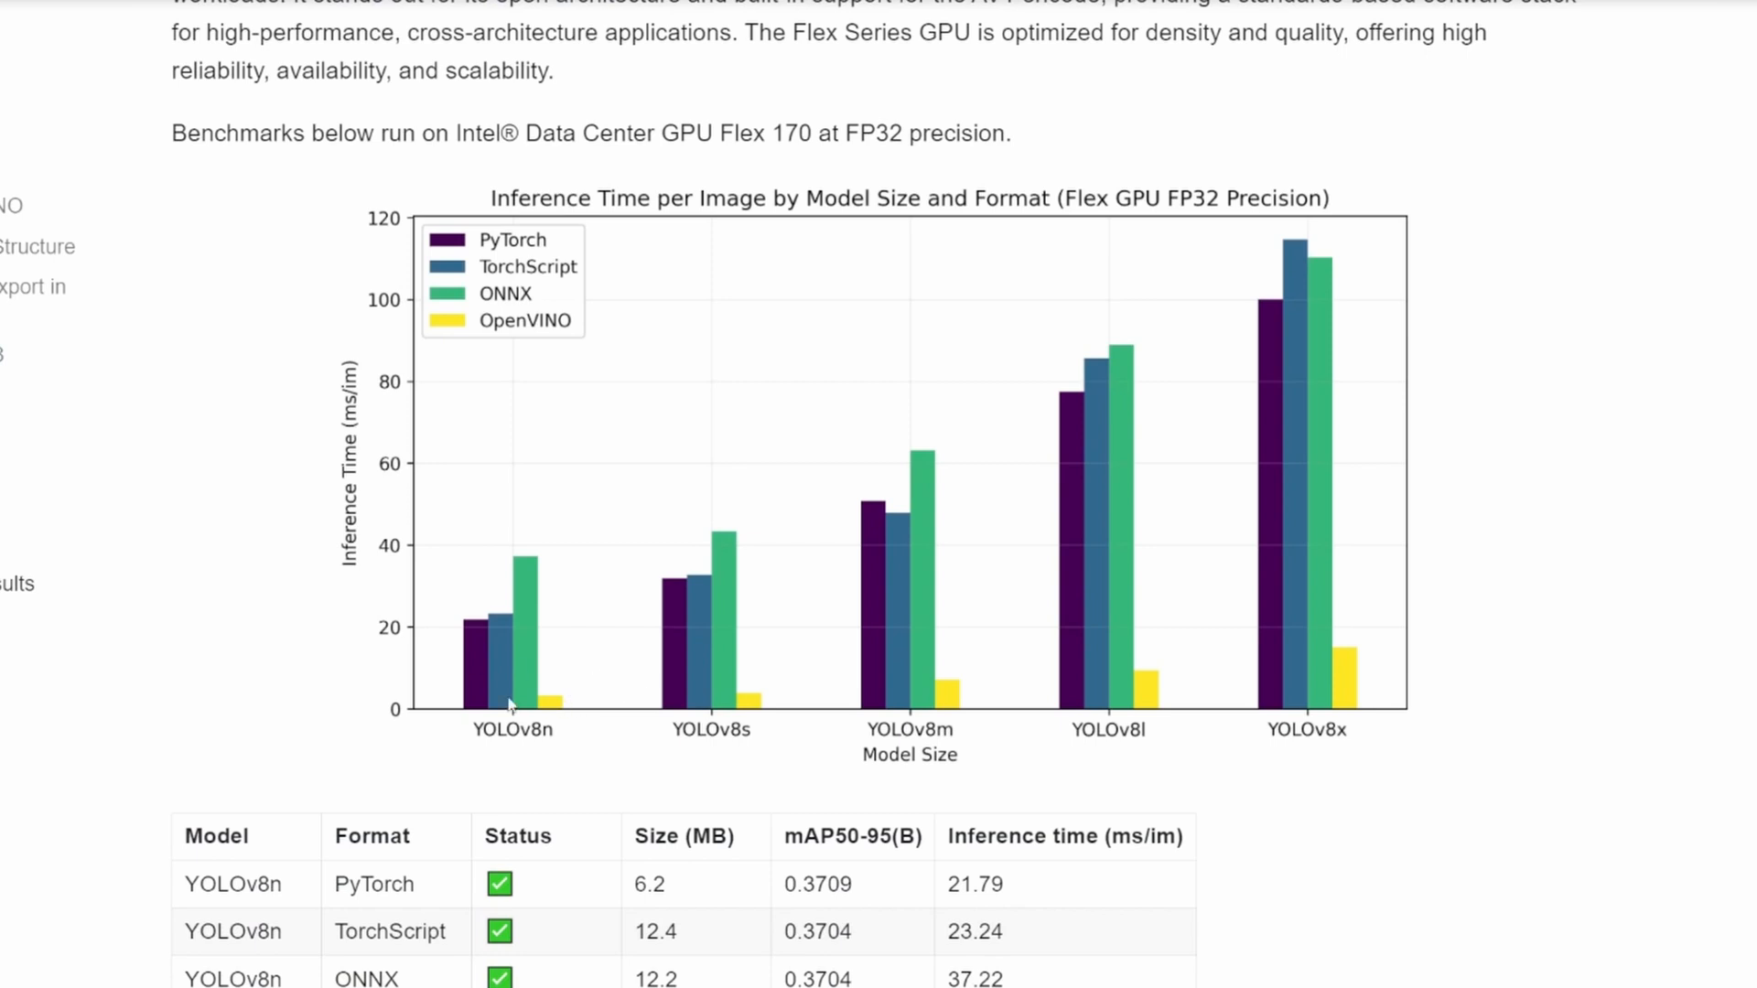
mouse_move(498, 326)
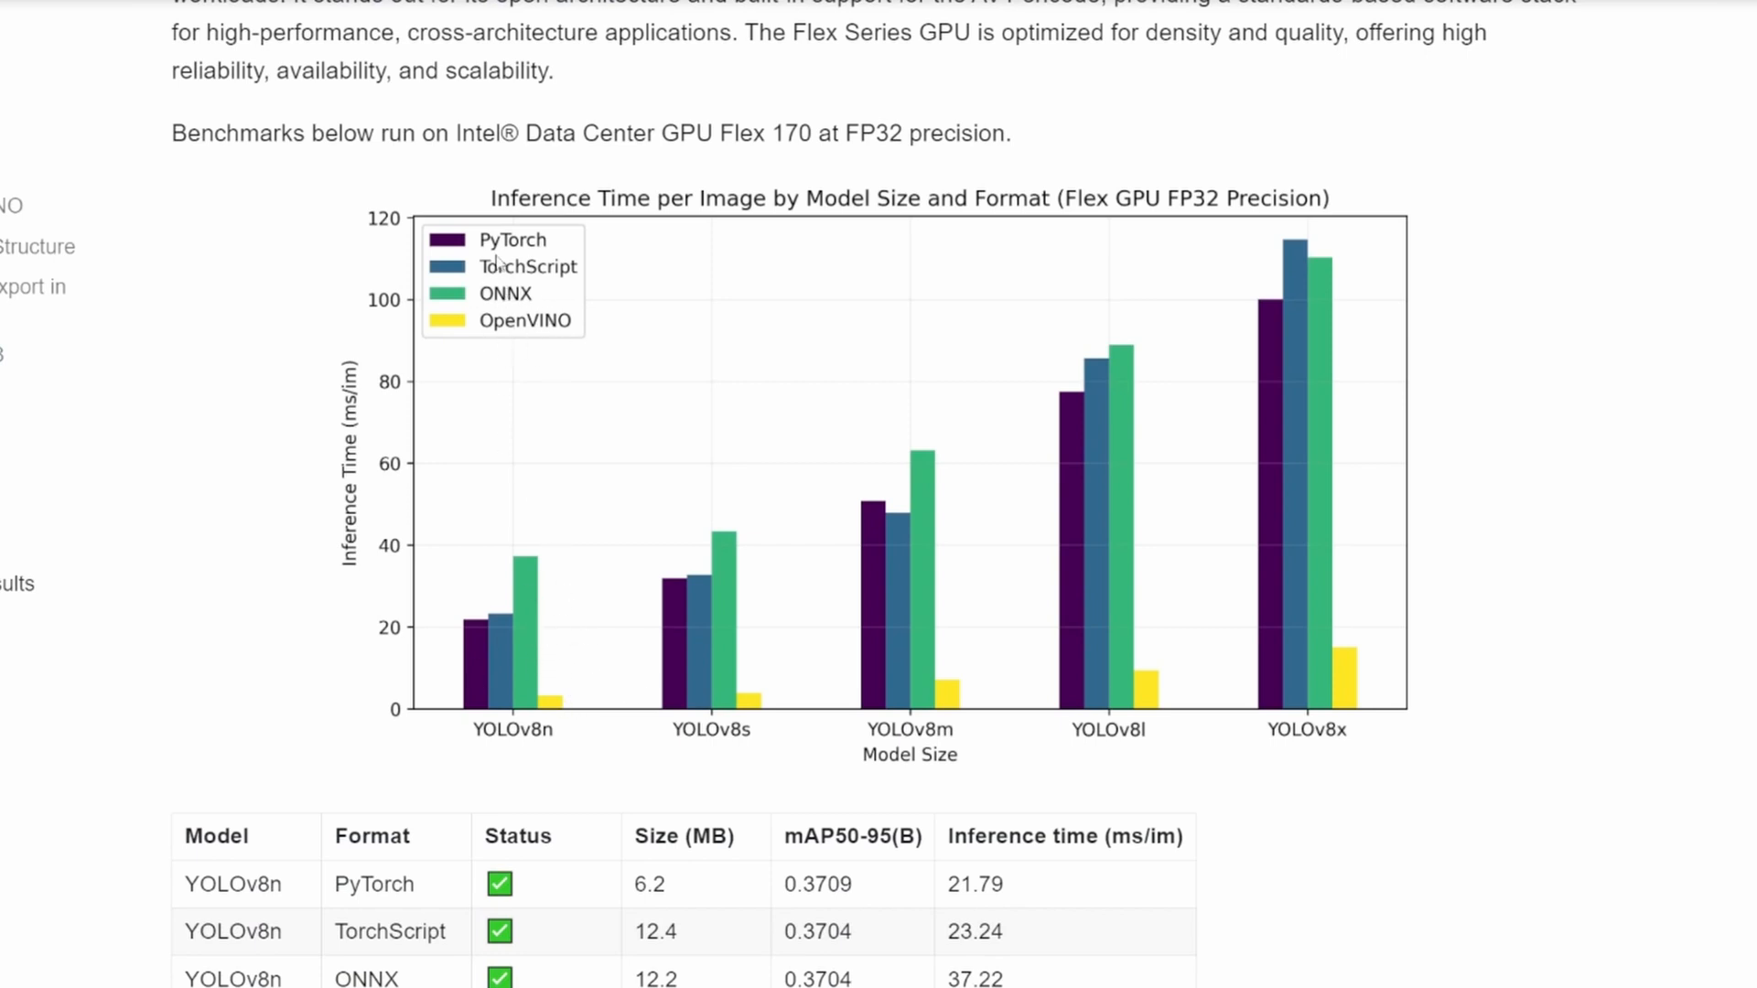
mouse_move(481, 410)
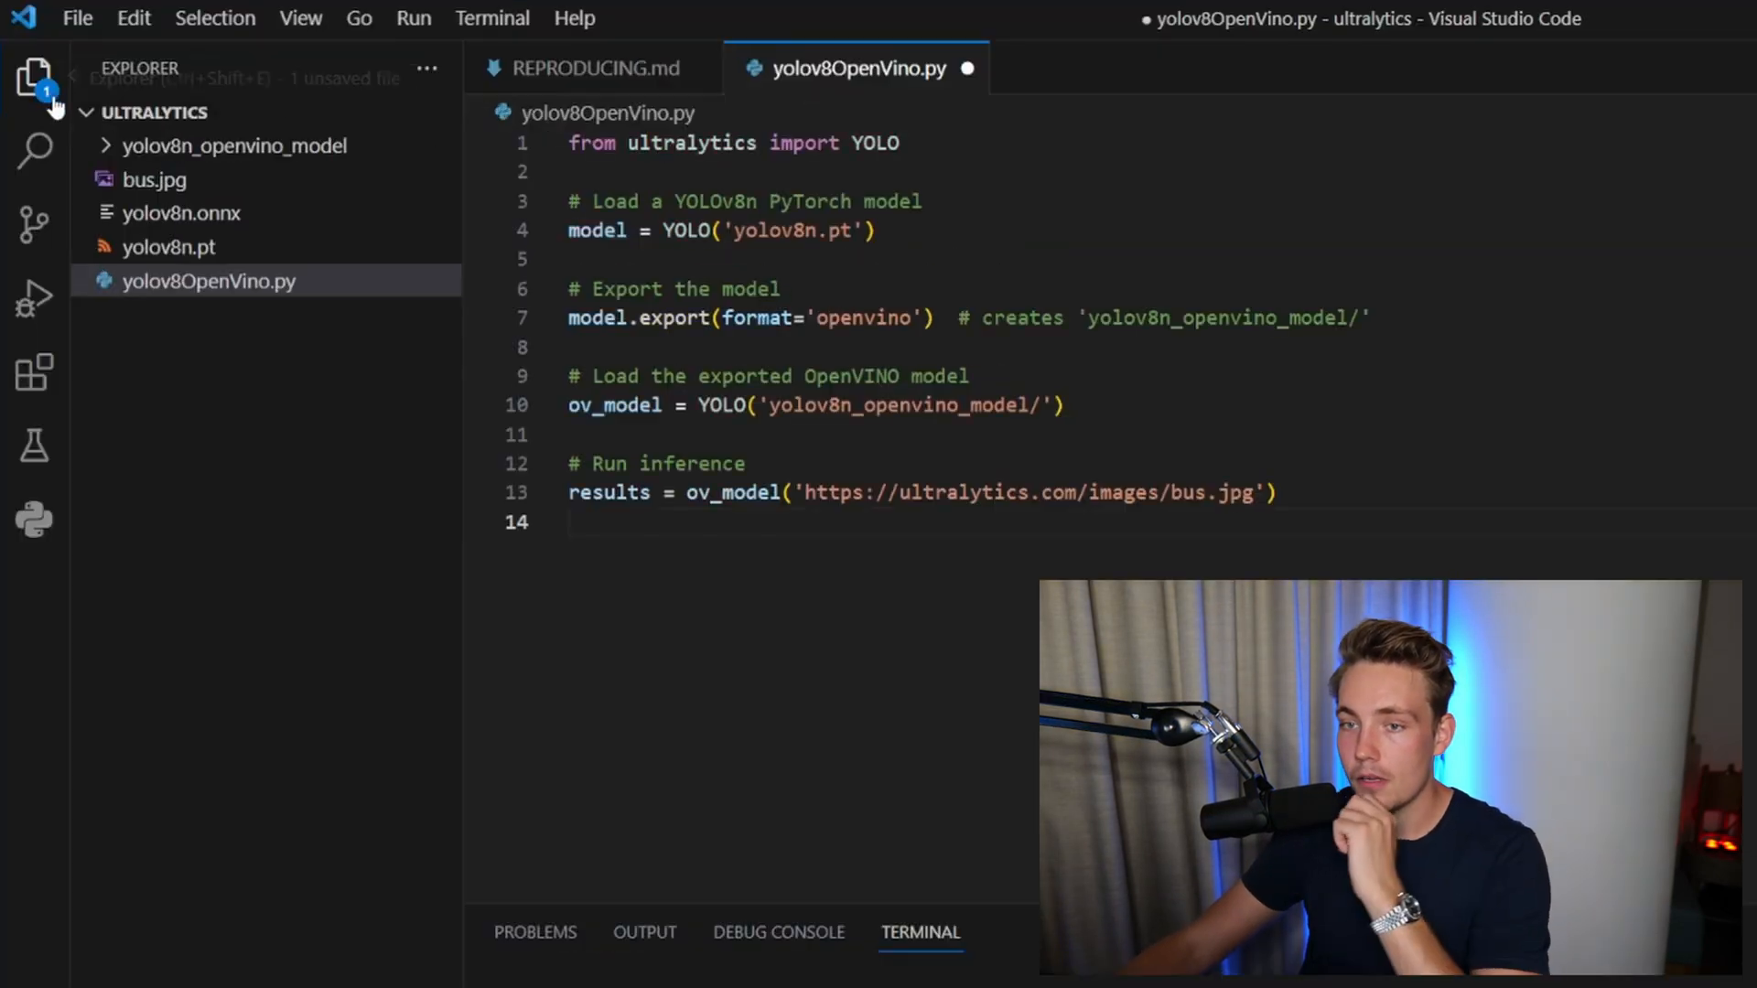
Collapse the Explorer sidebar and highlight the OpenVINO model's variable name in yolov8OpenVino.py.
left_click(35, 76)
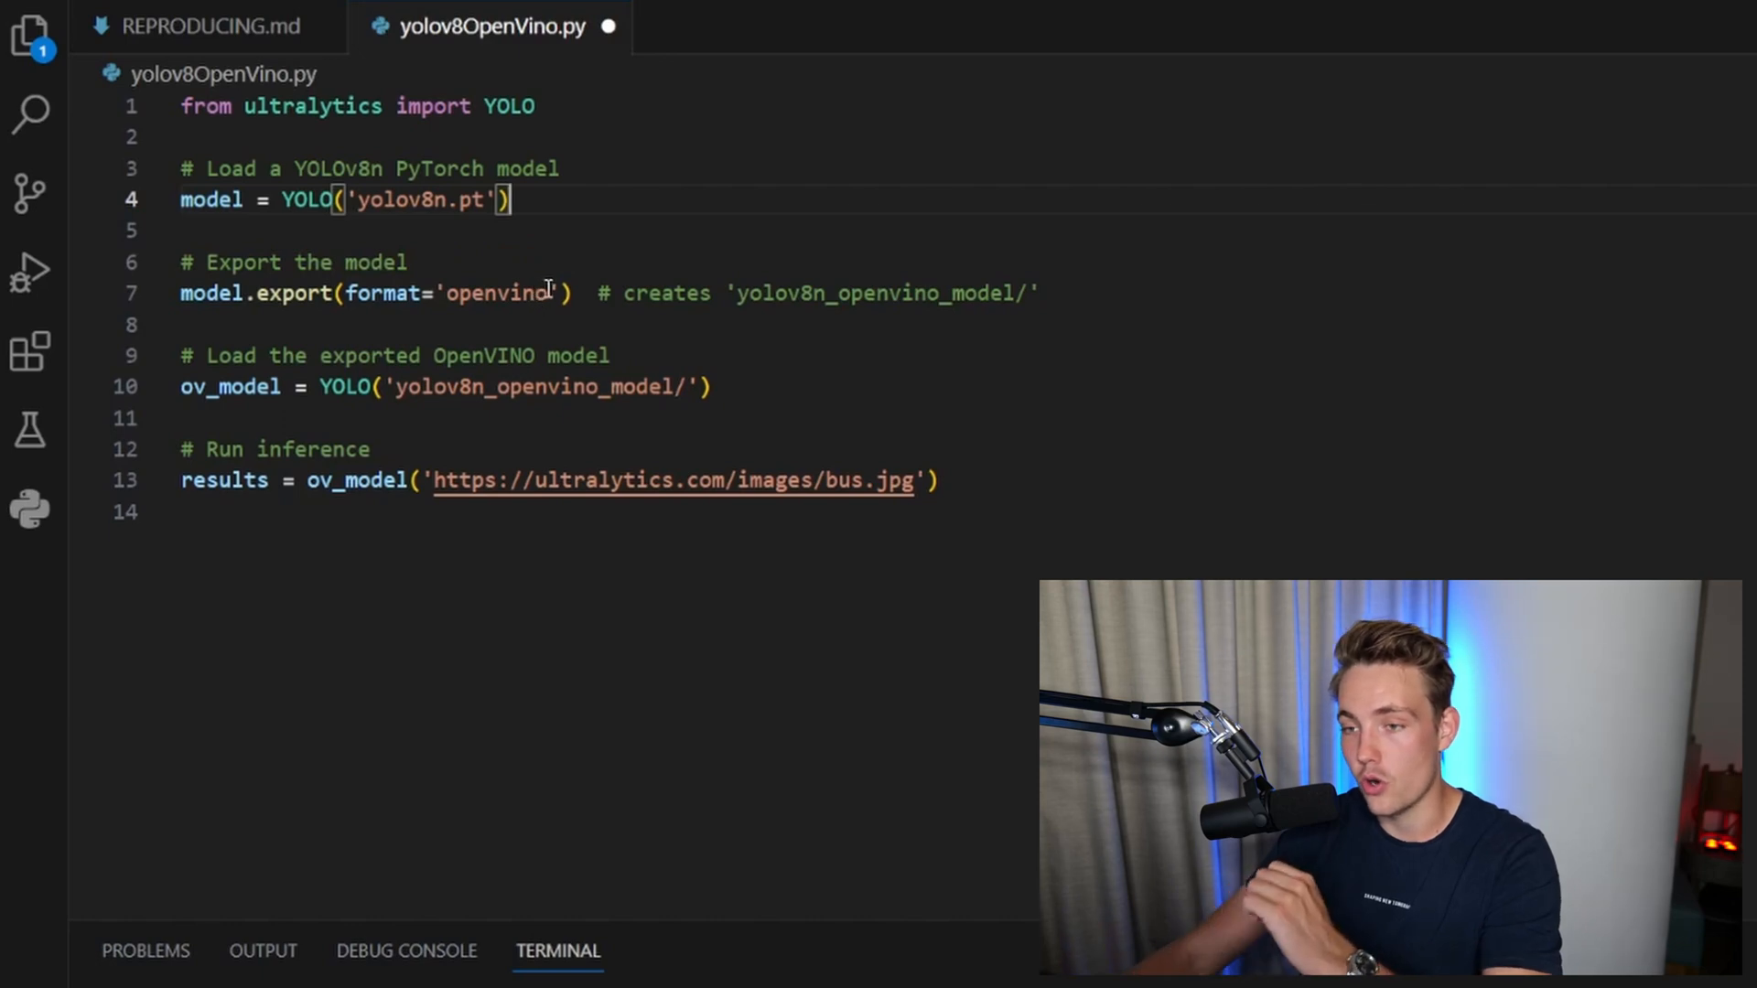
left_click_drag(317, 386, 682, 386)
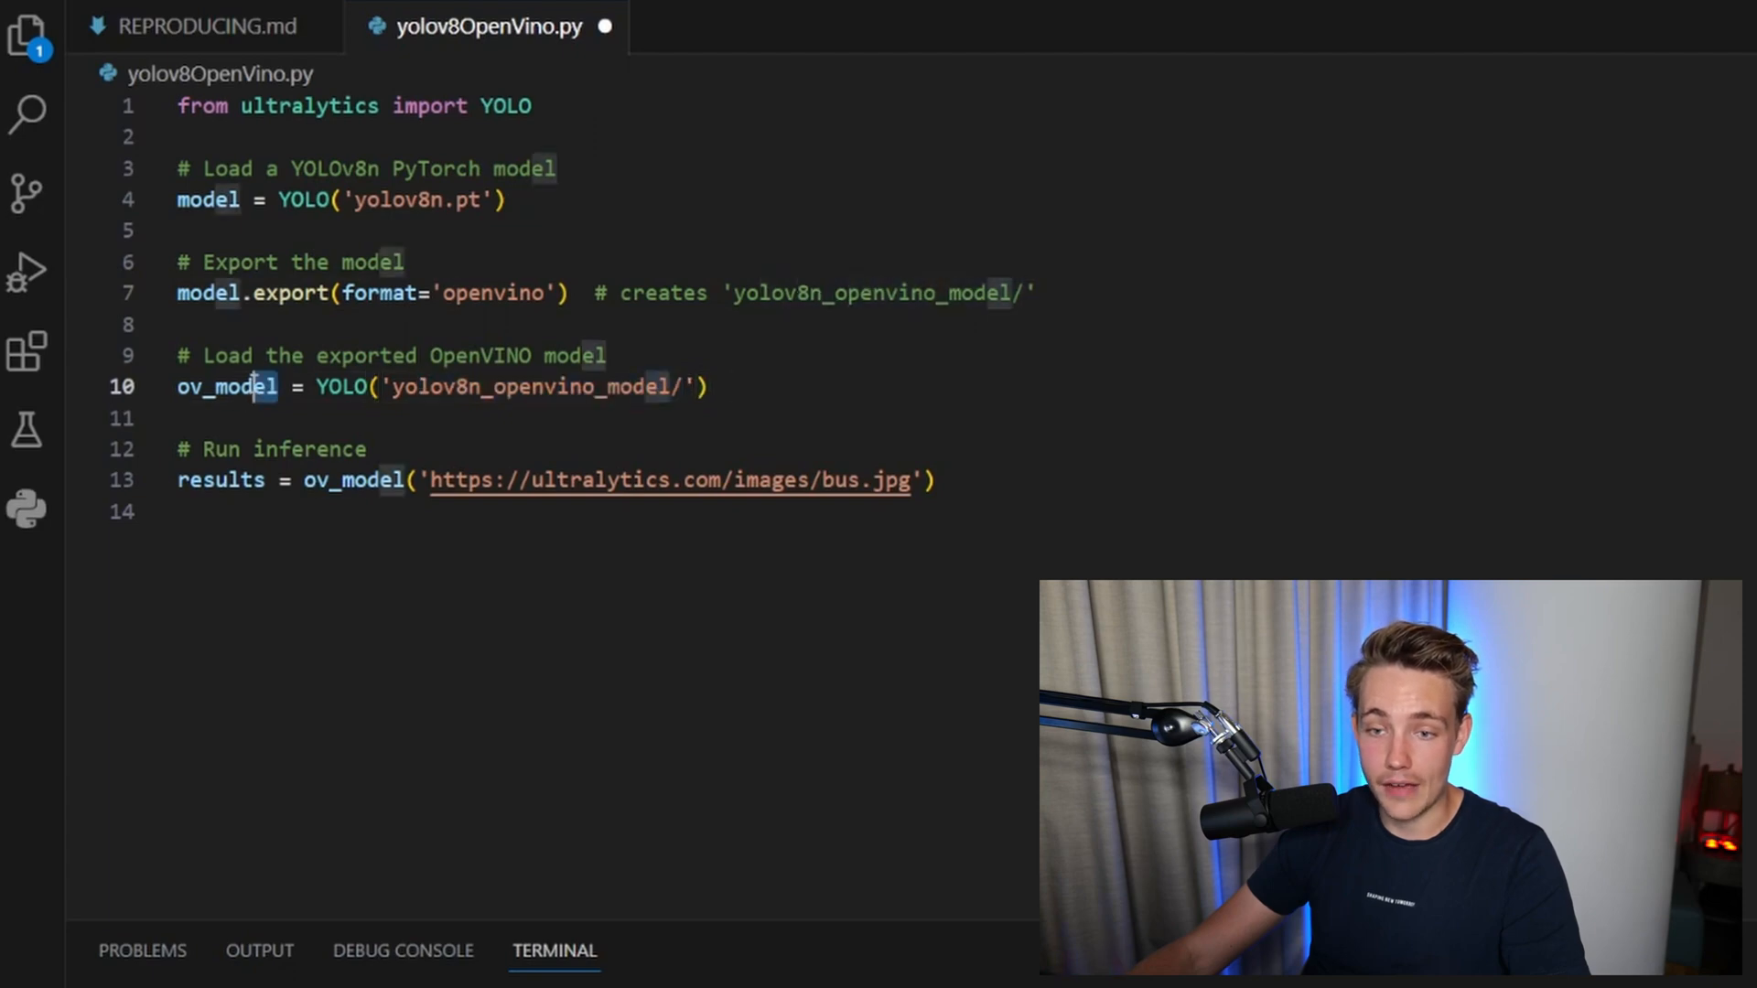
double_click(227, 386)
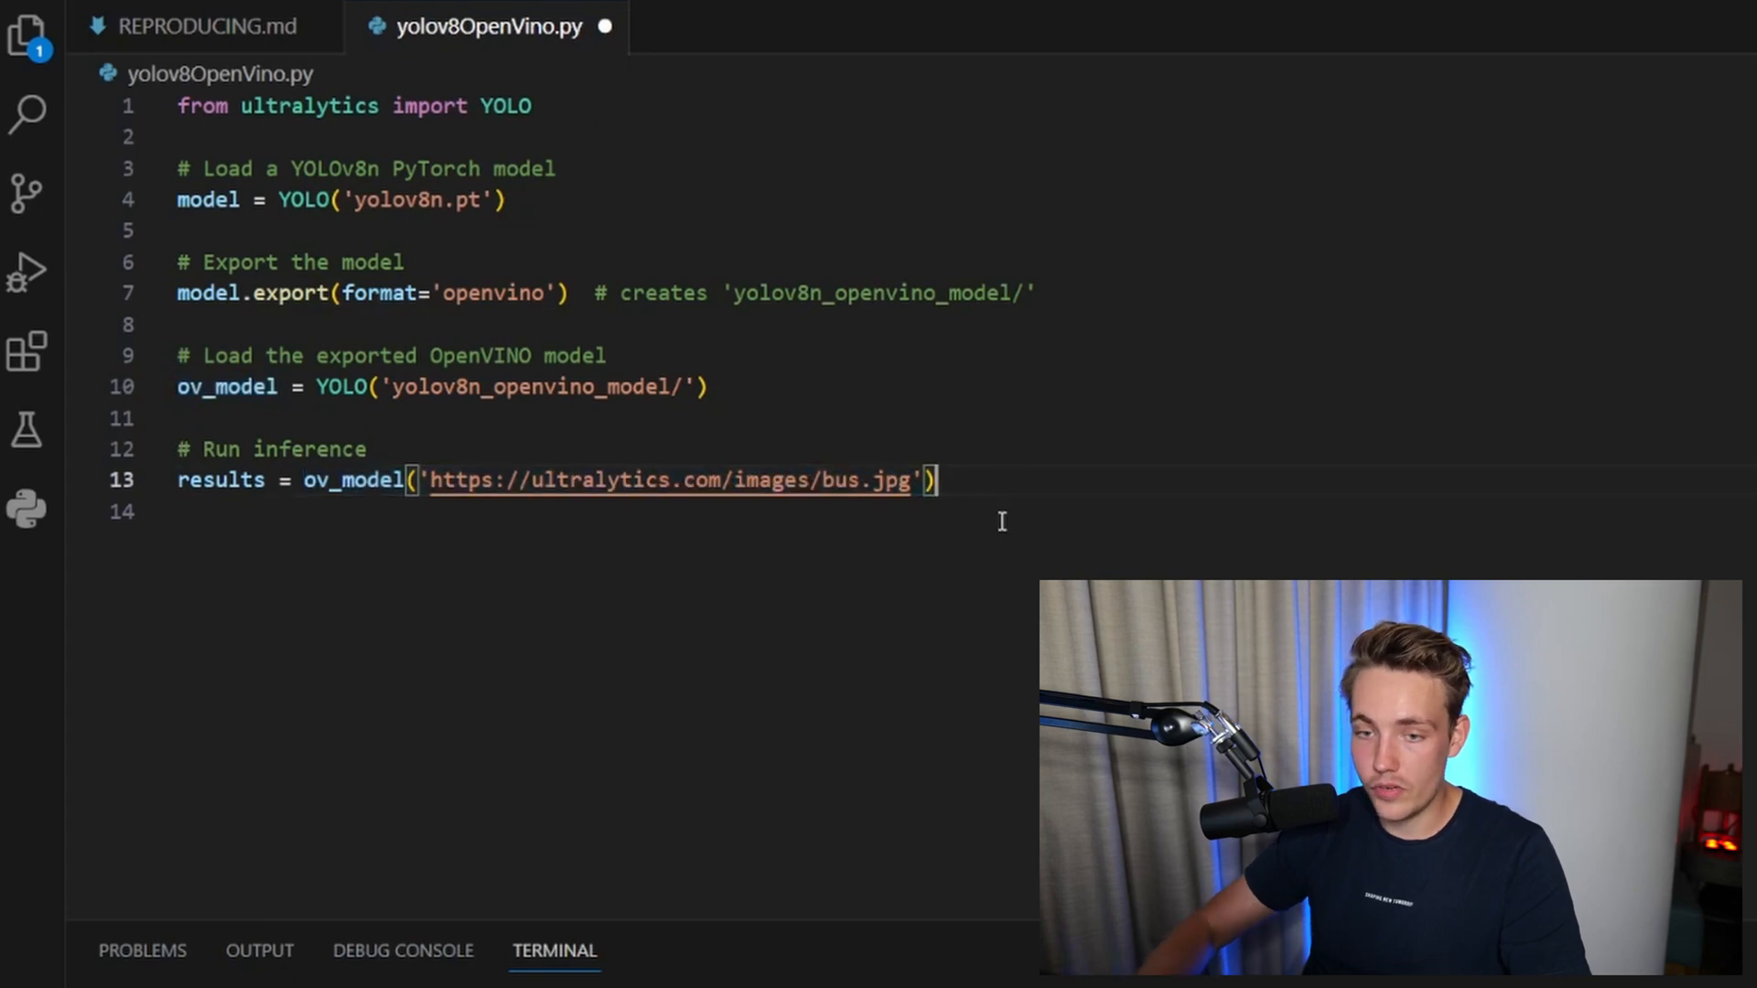
type("resuts")
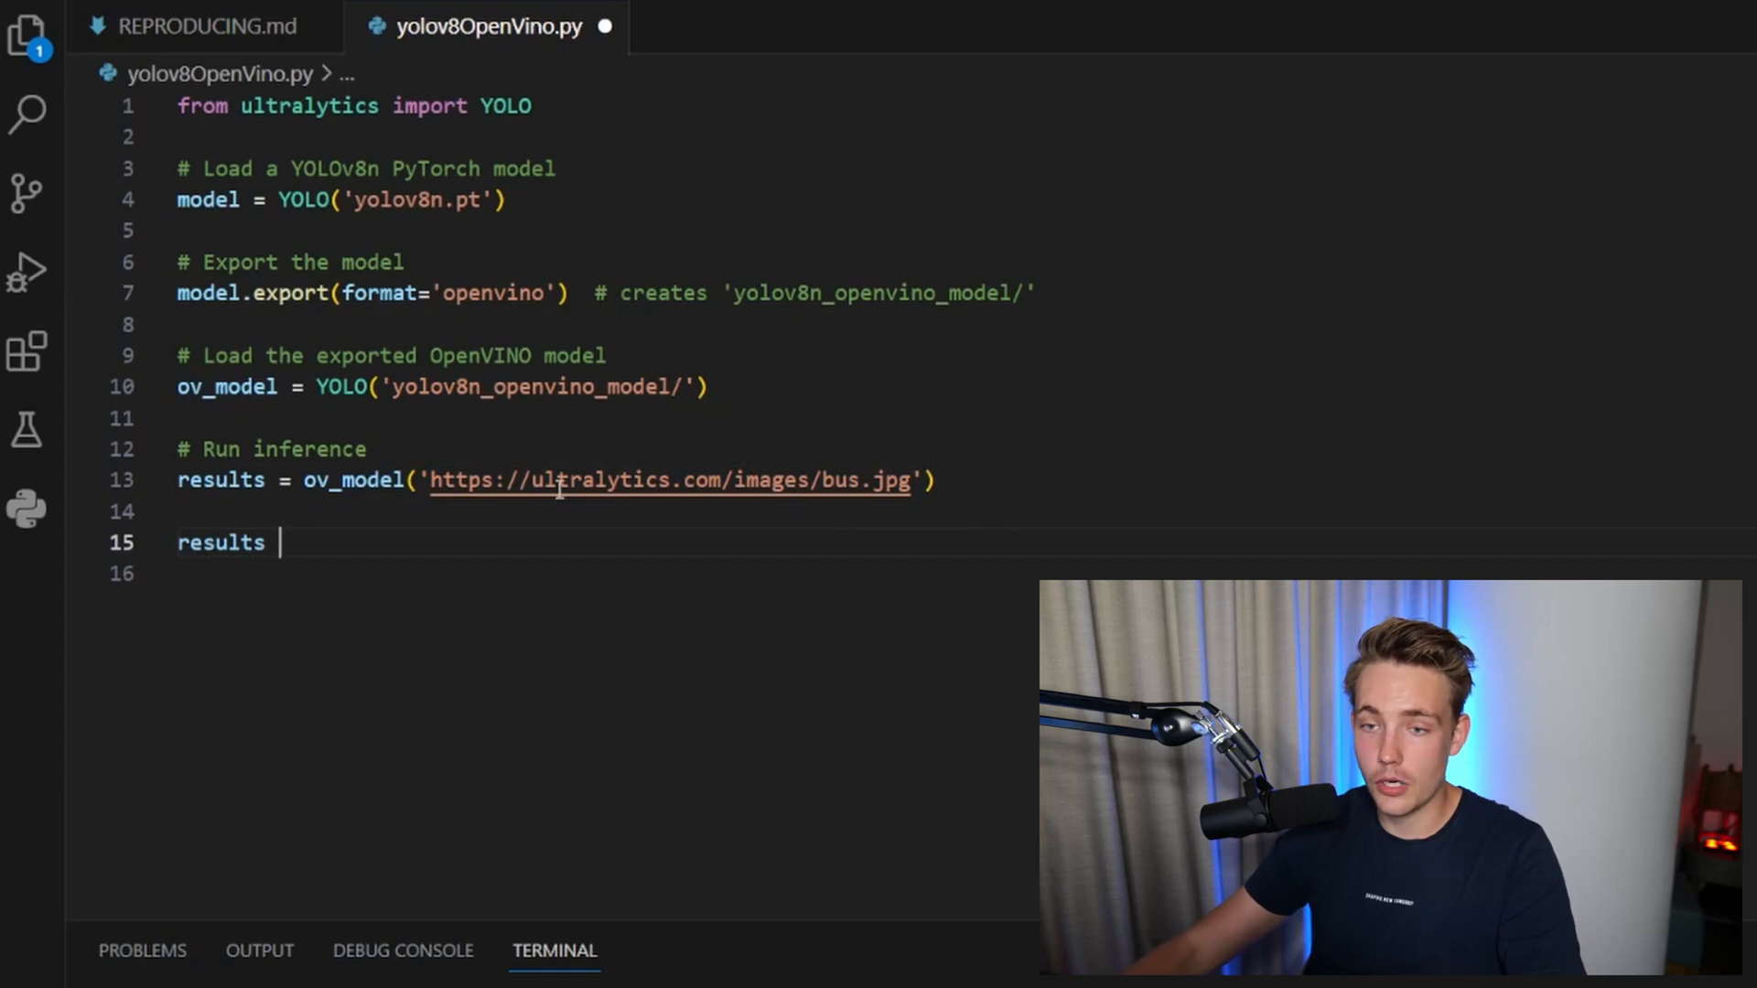
type("_")
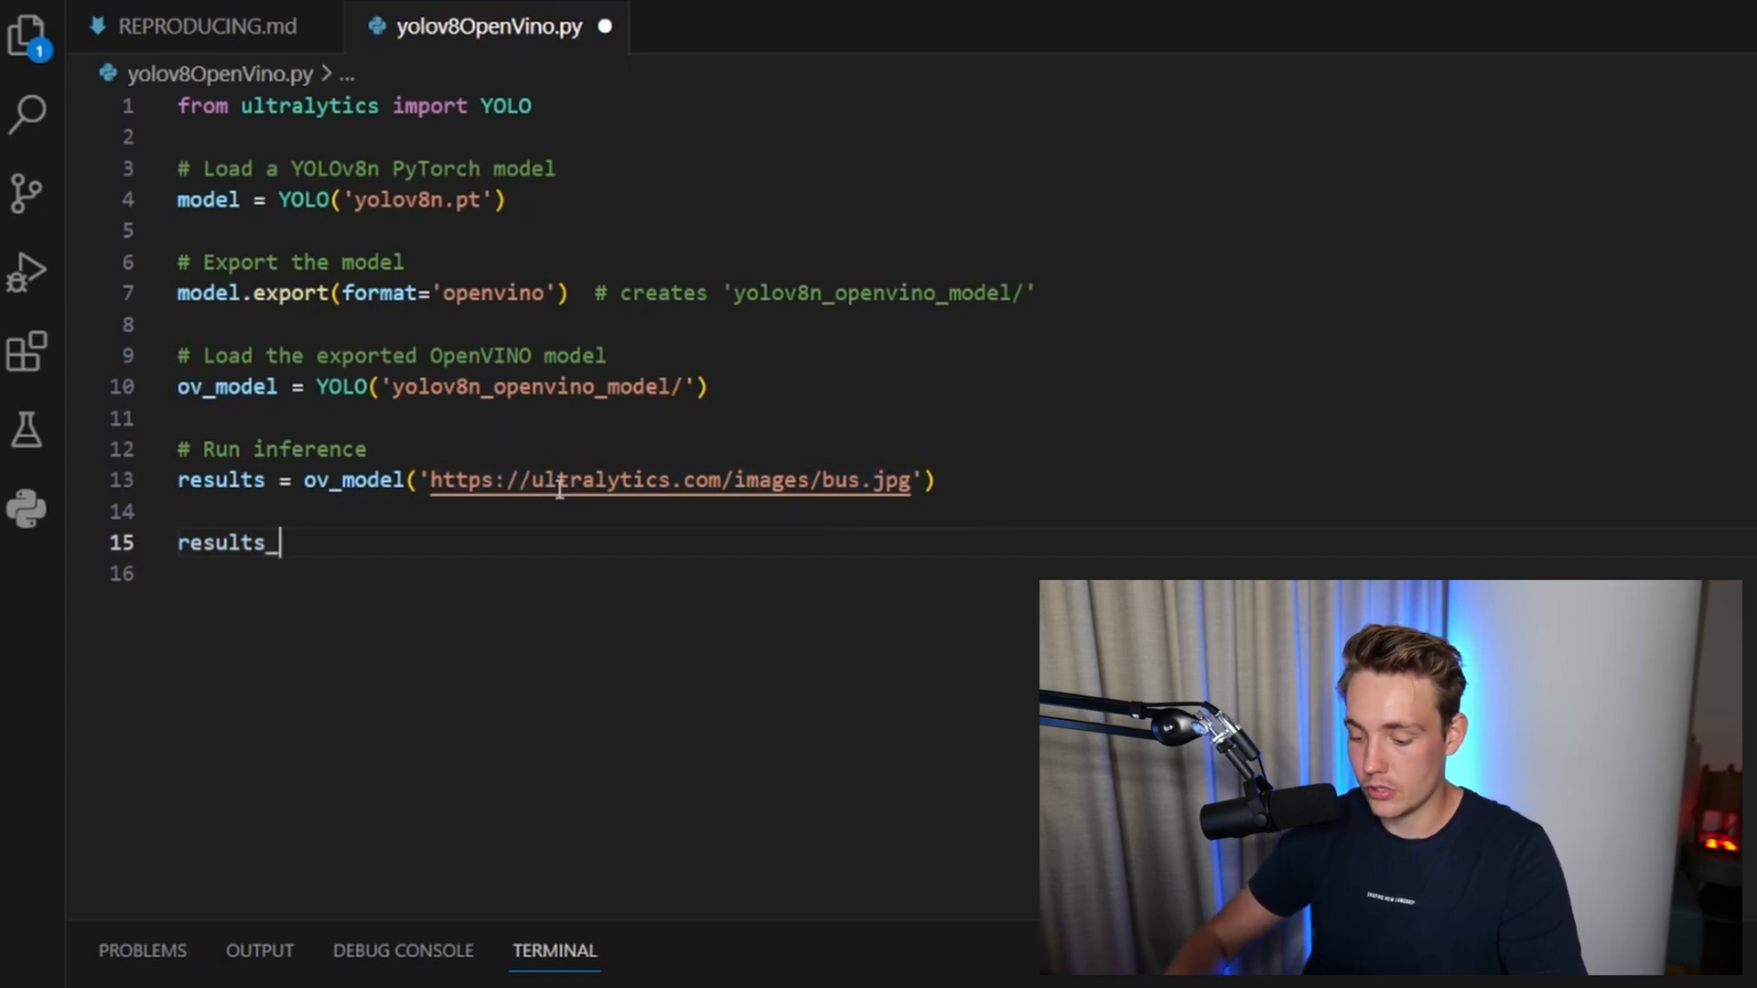
type("orig")
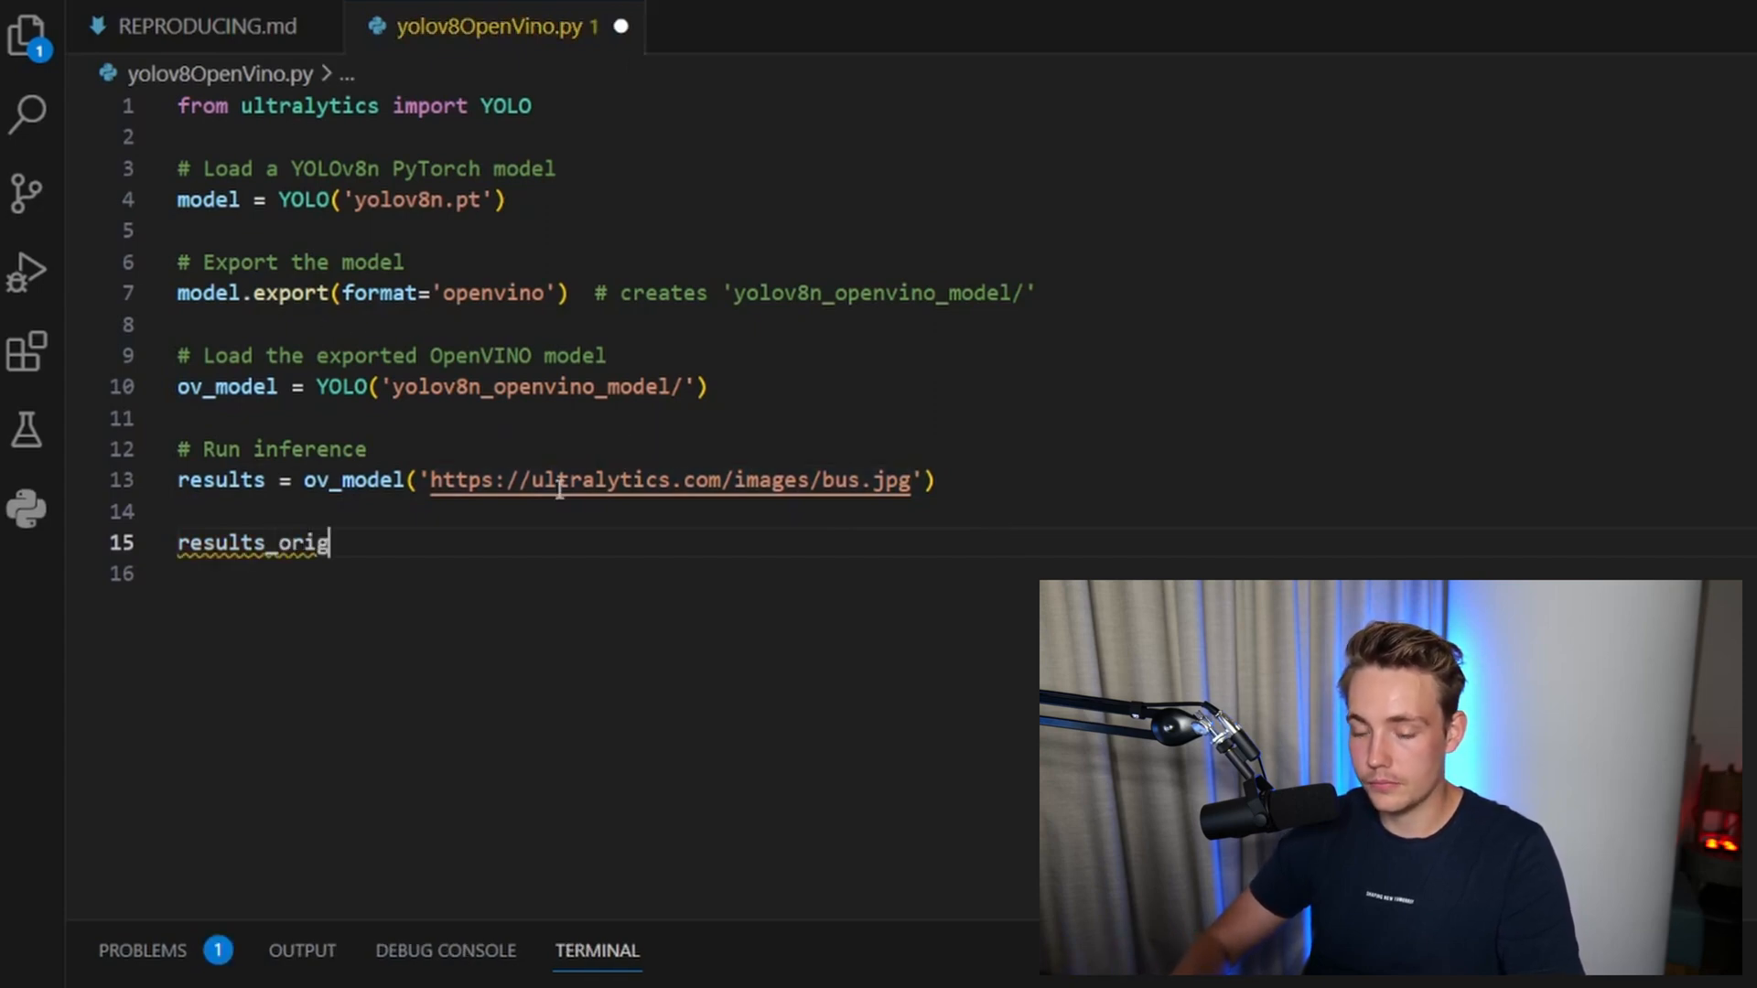
type("inal =")
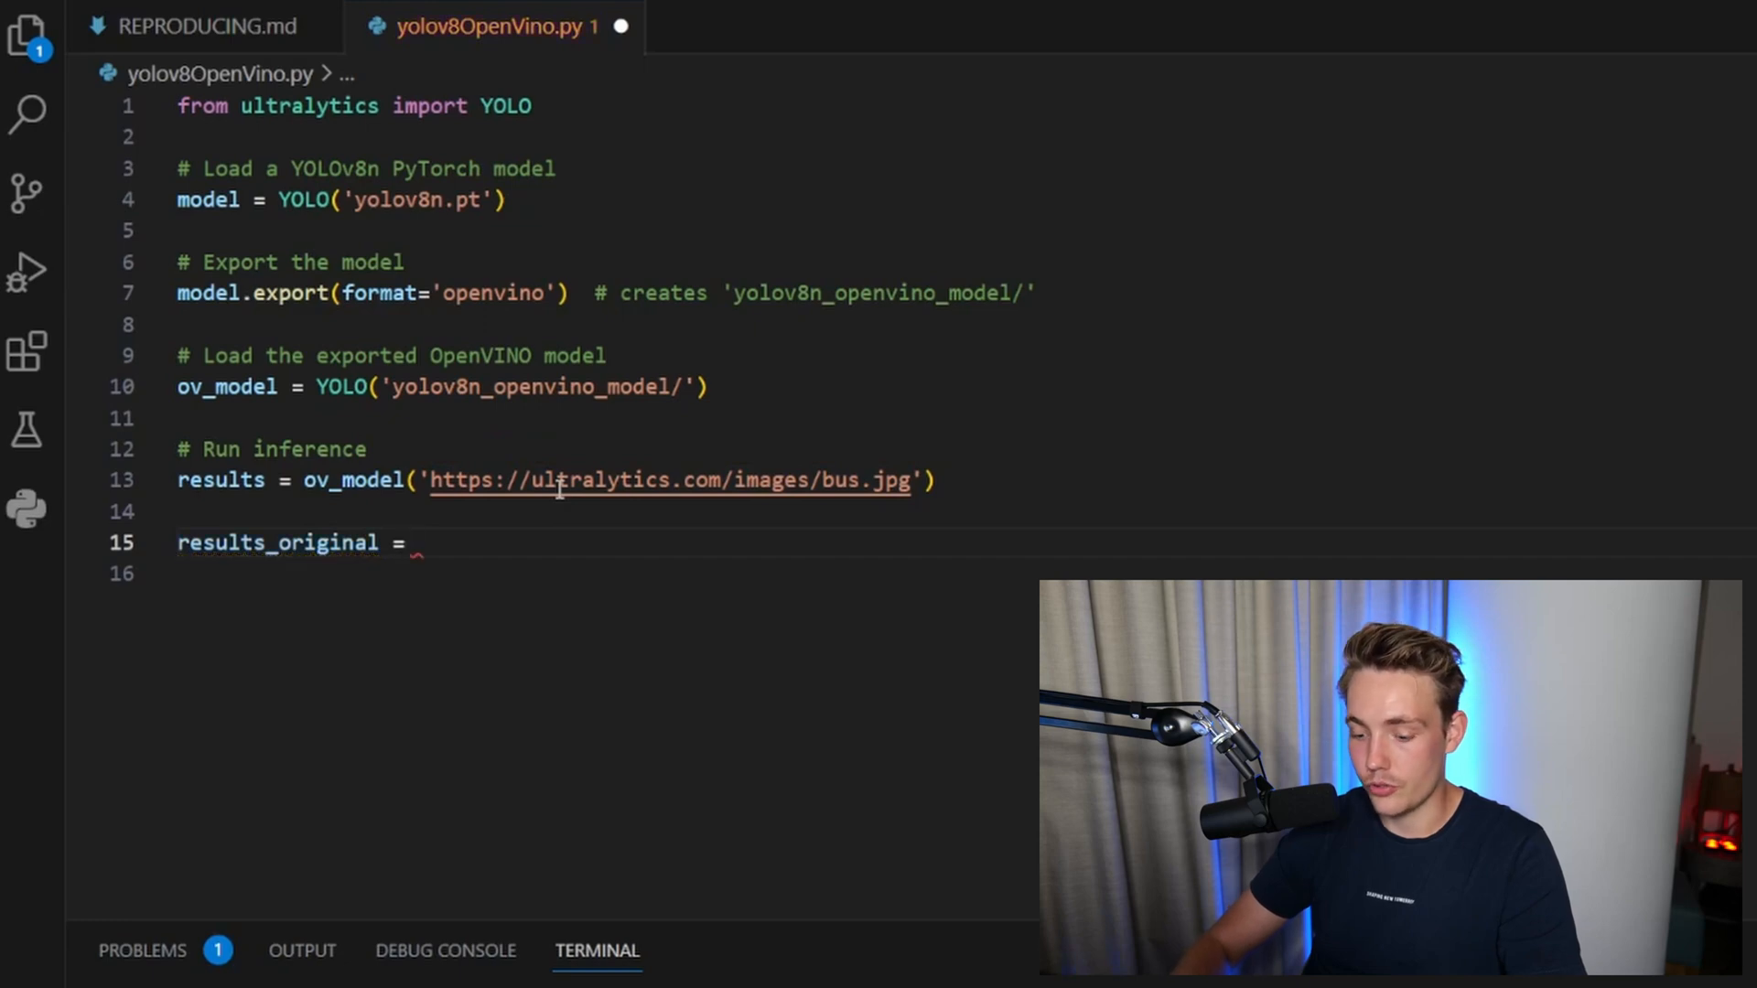
double_click(207, 199)
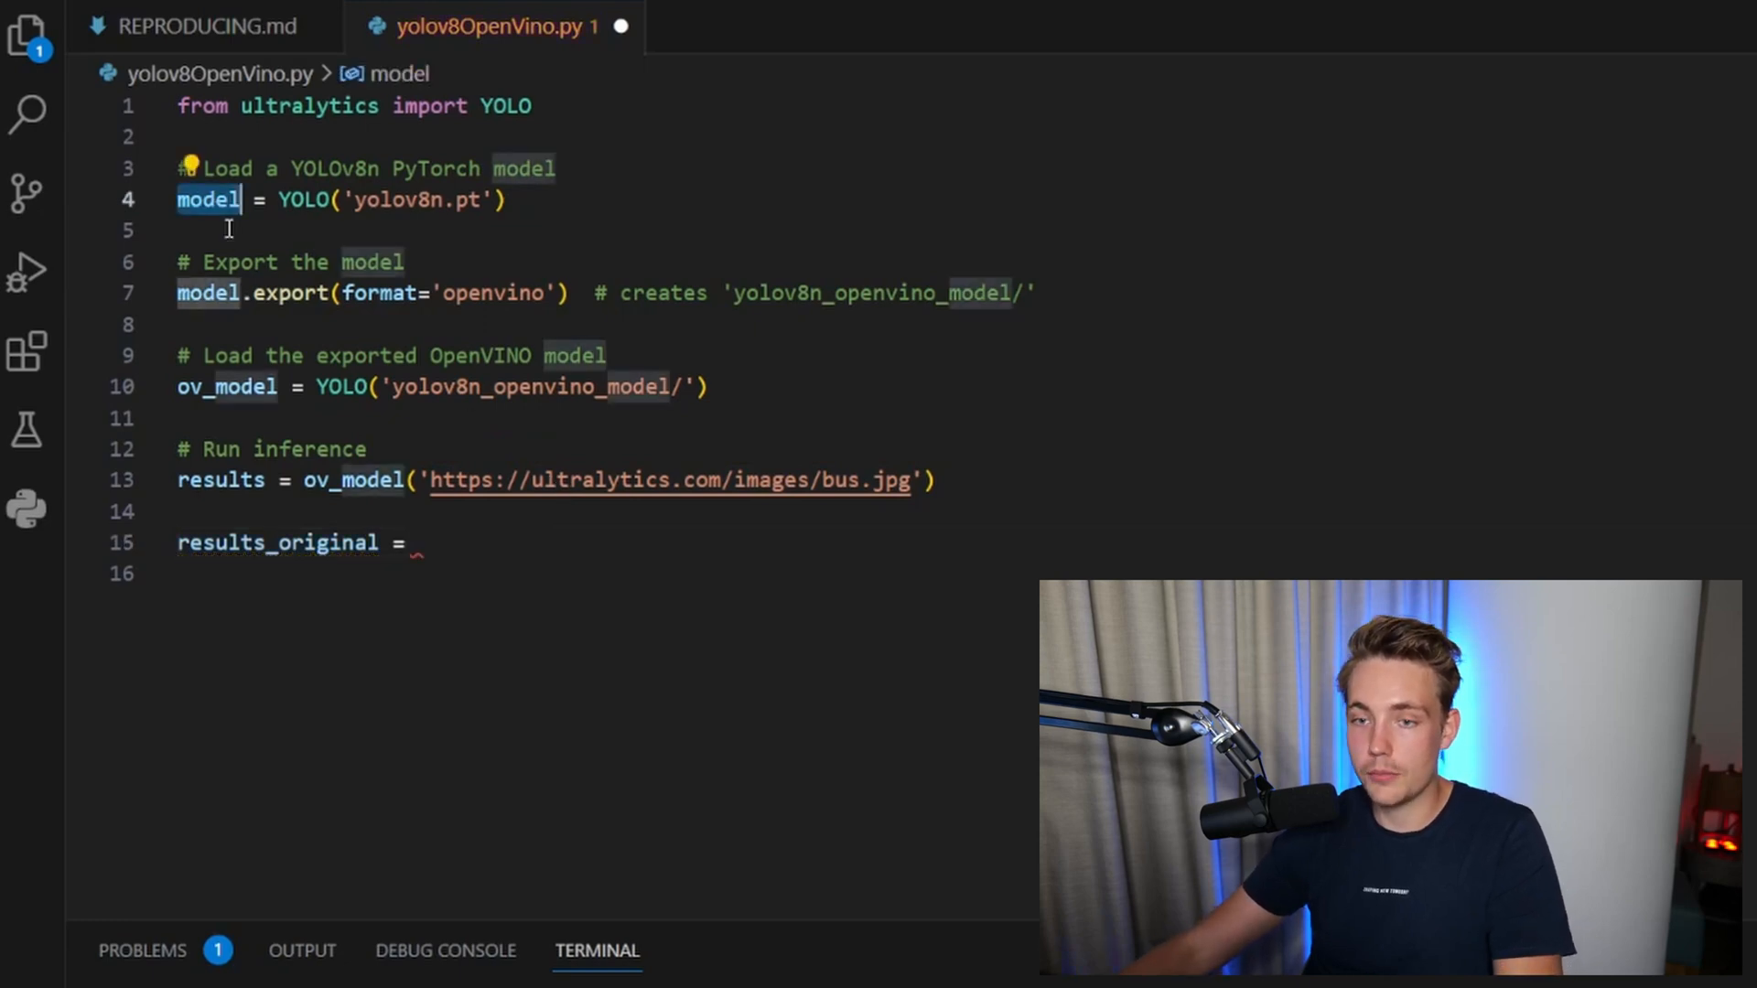
type("model(")
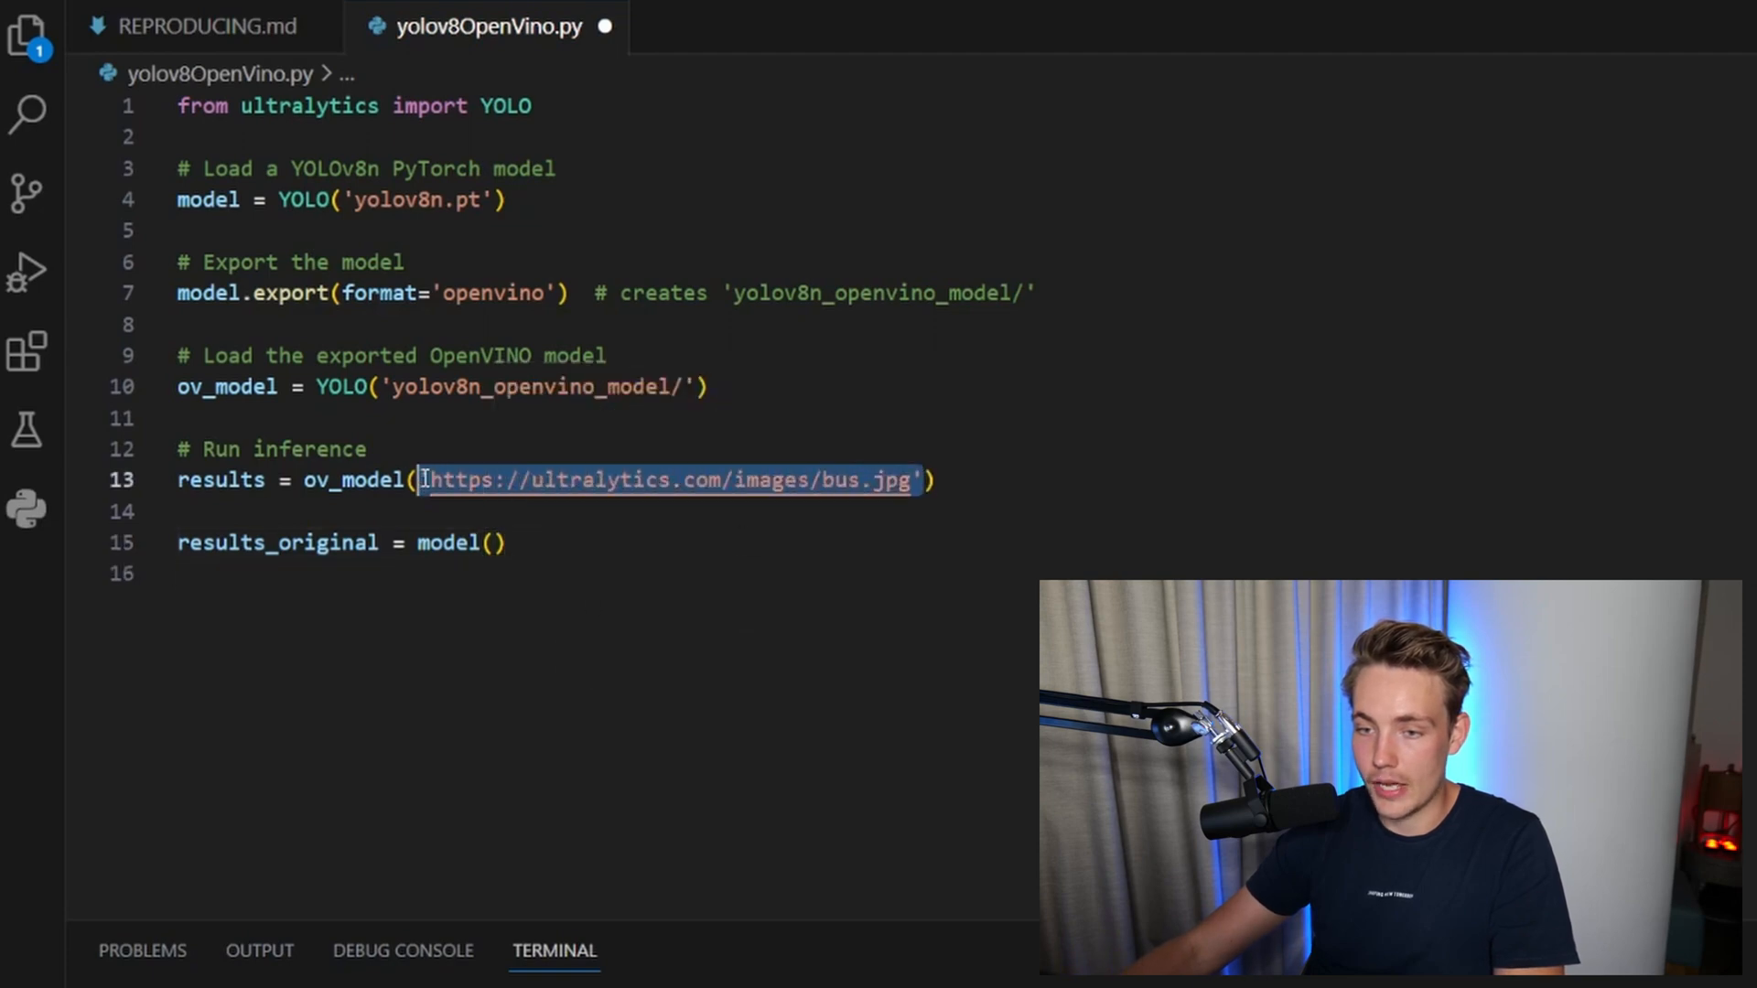
type("'https://ultralytics.com/images/bus.jpg'")
type("_")
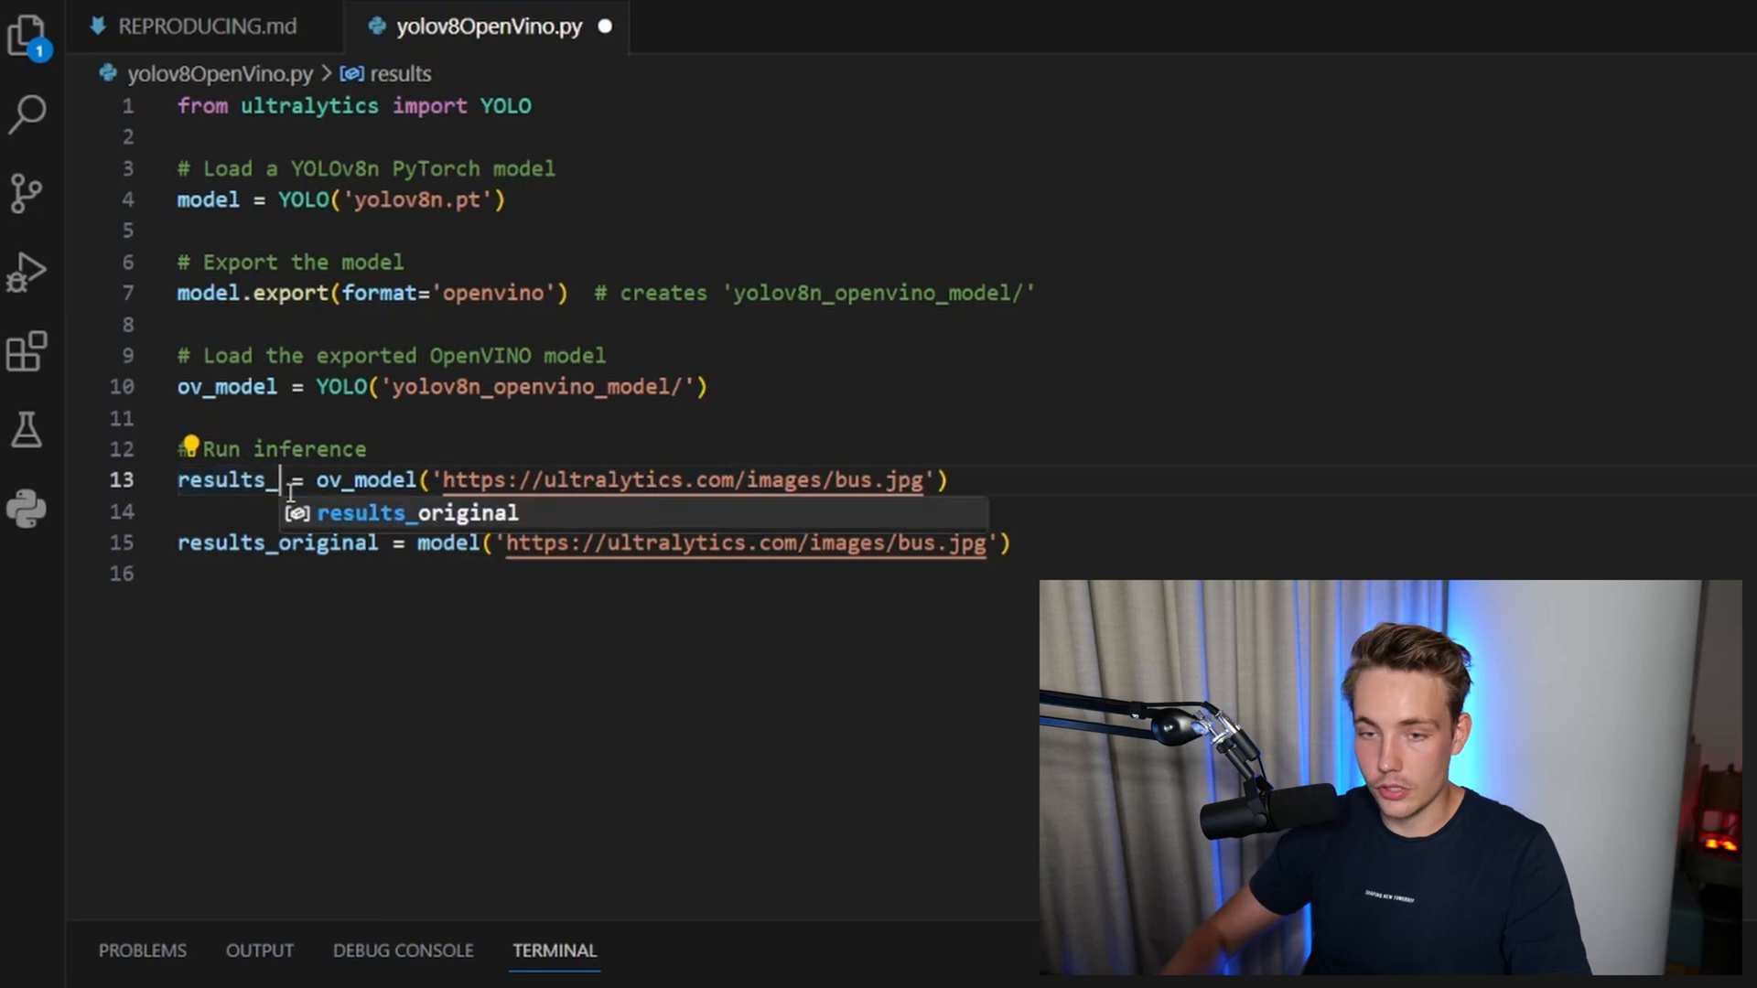
type("ov")
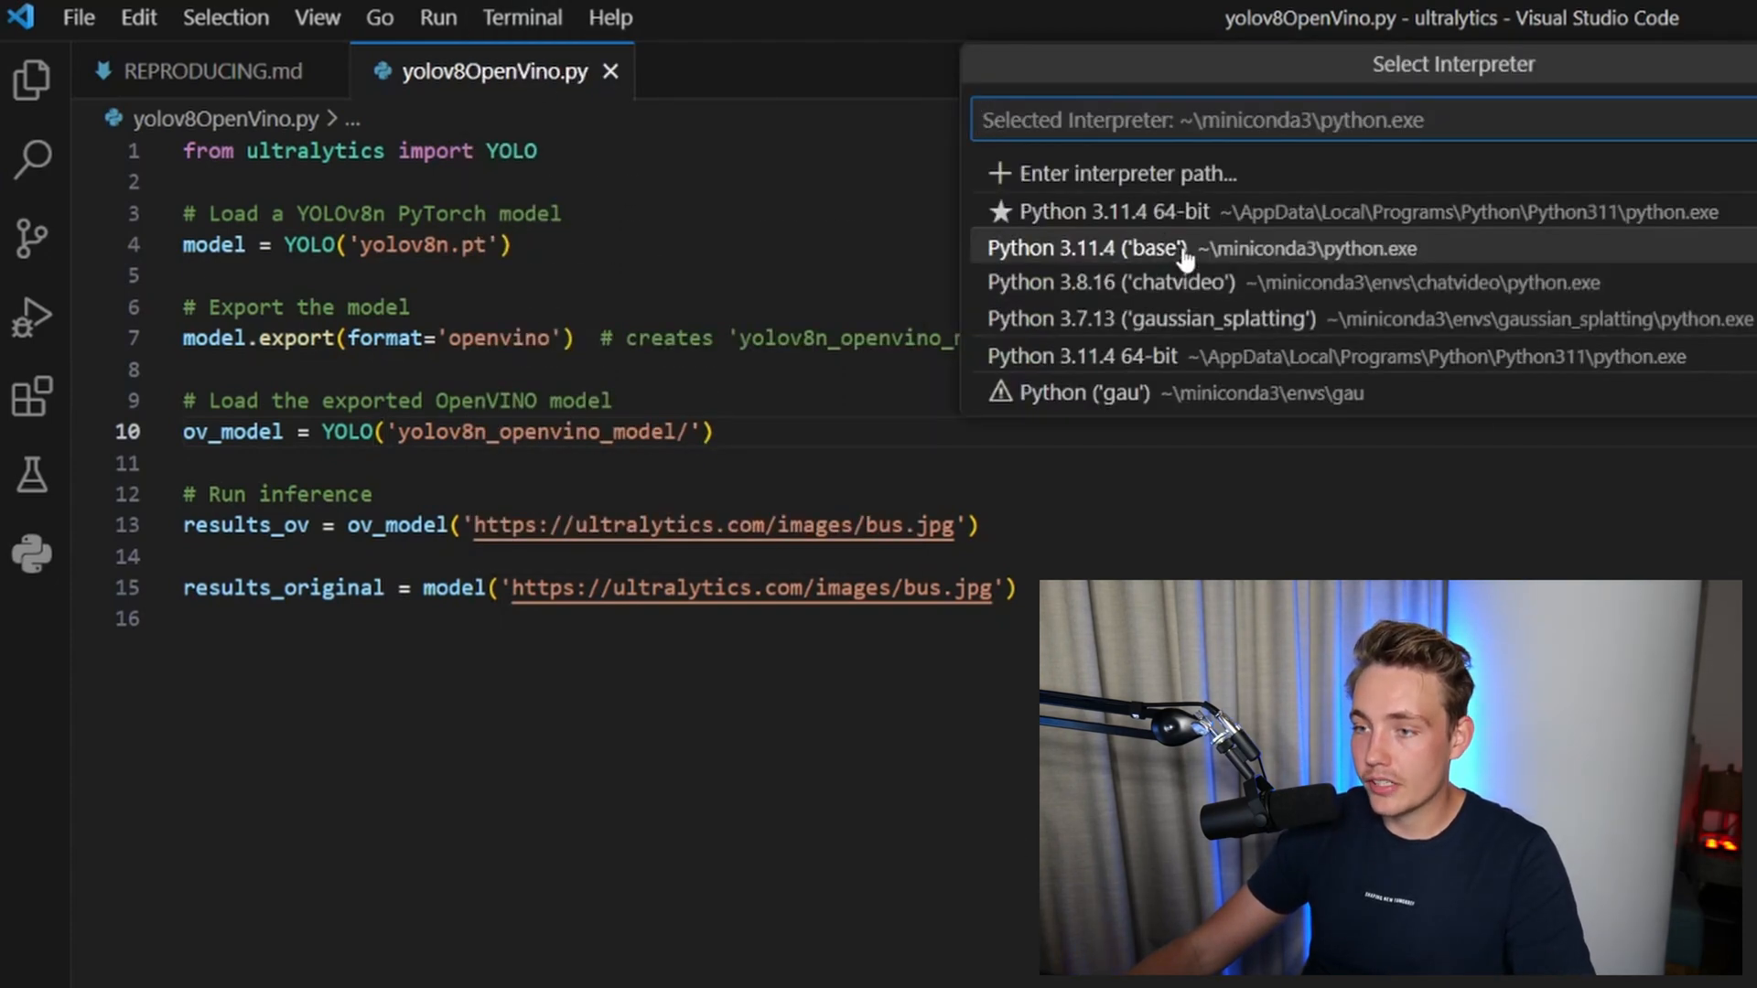
mouse_move(1177, 282)
type("pip install")
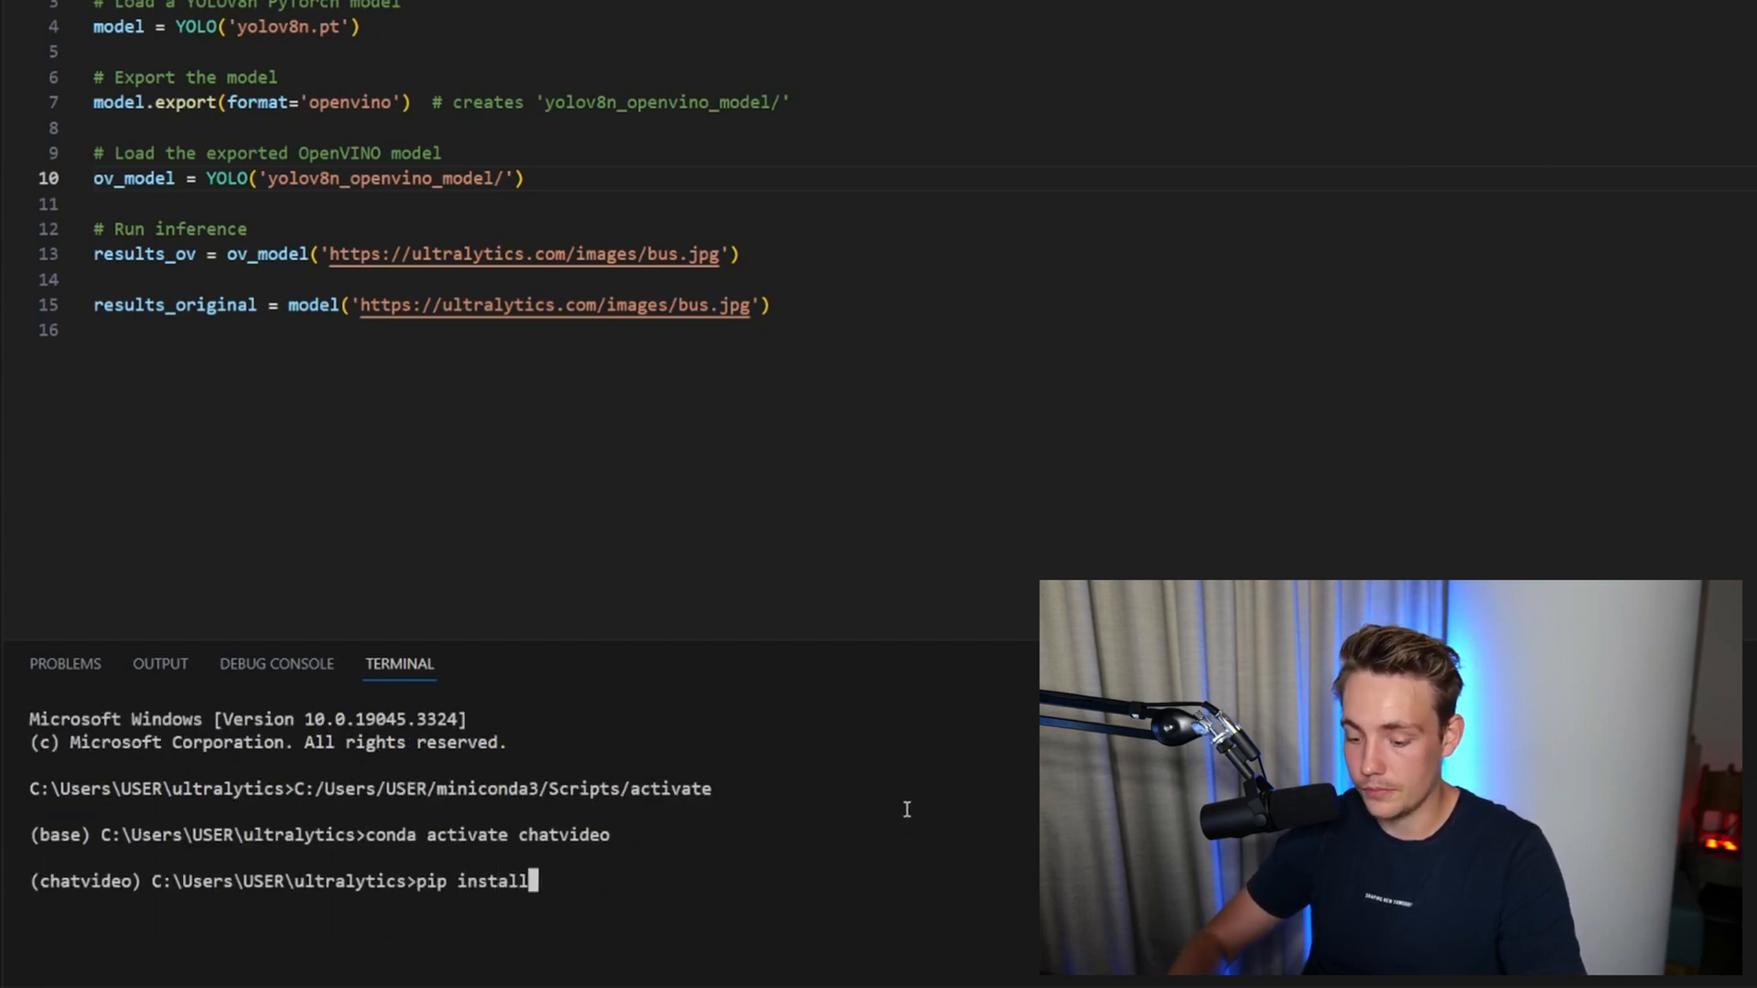
Run pip install ultralytics and pip install onnx in the terminal, then start pip install openvino.
type("ultralytc")
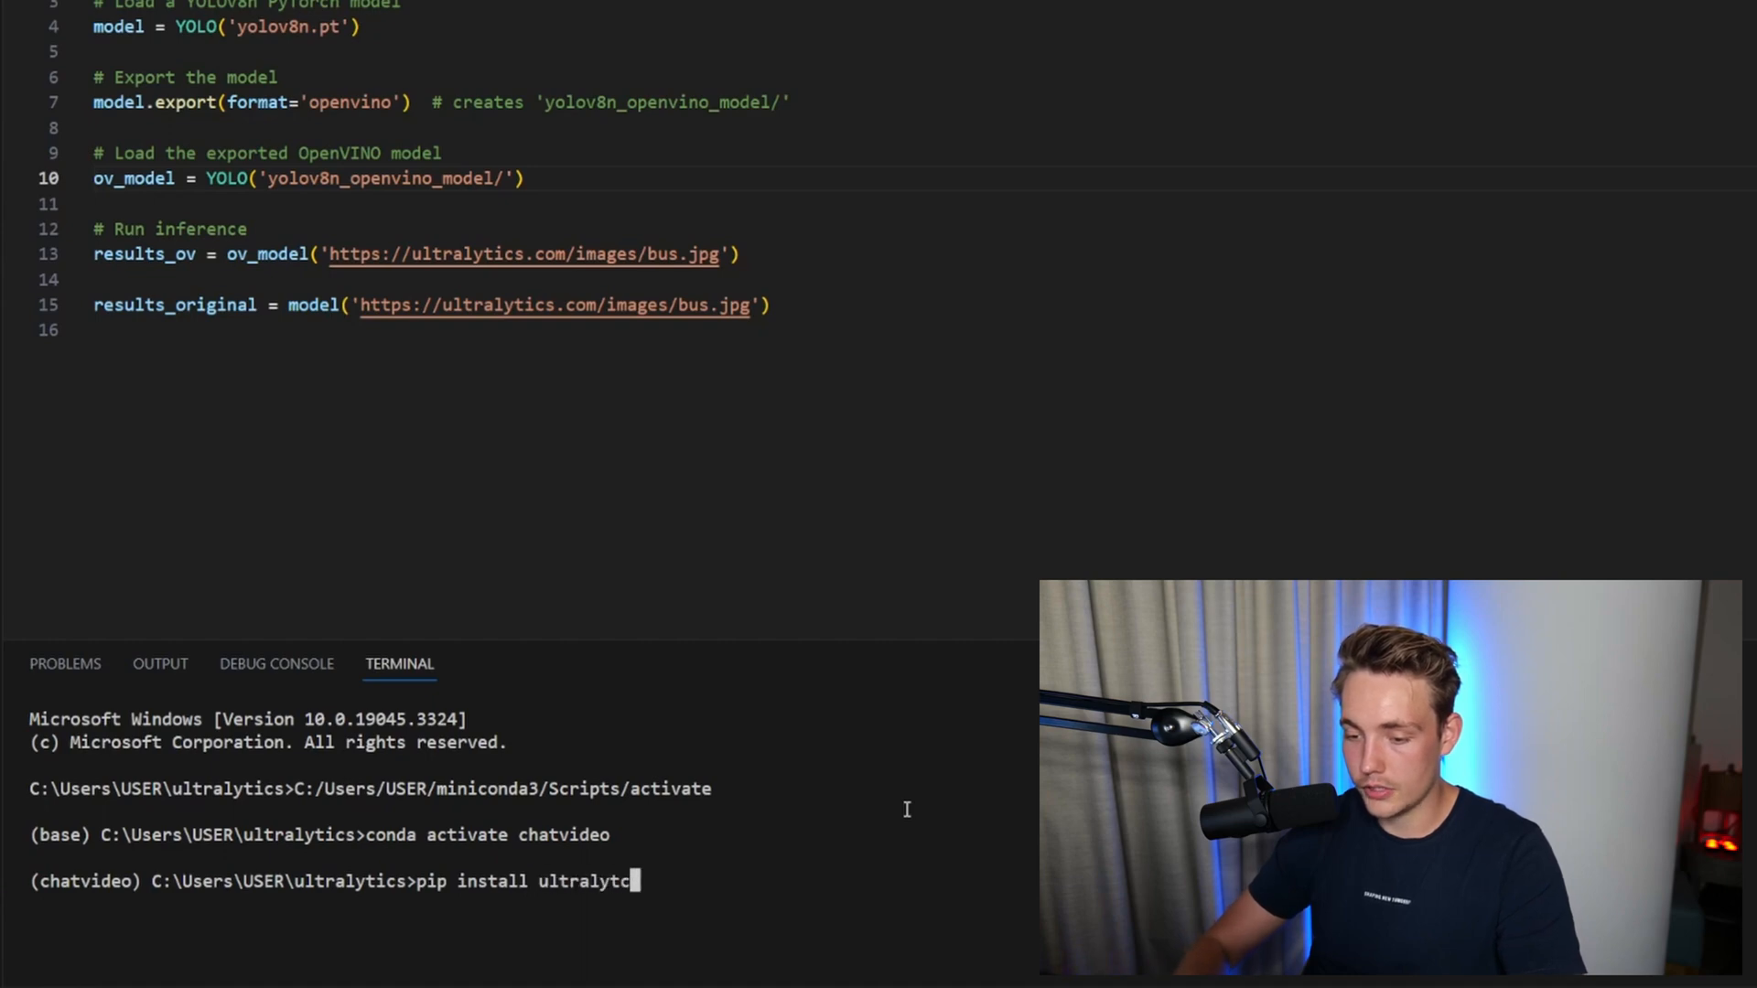
key("enter")
type("pip install")
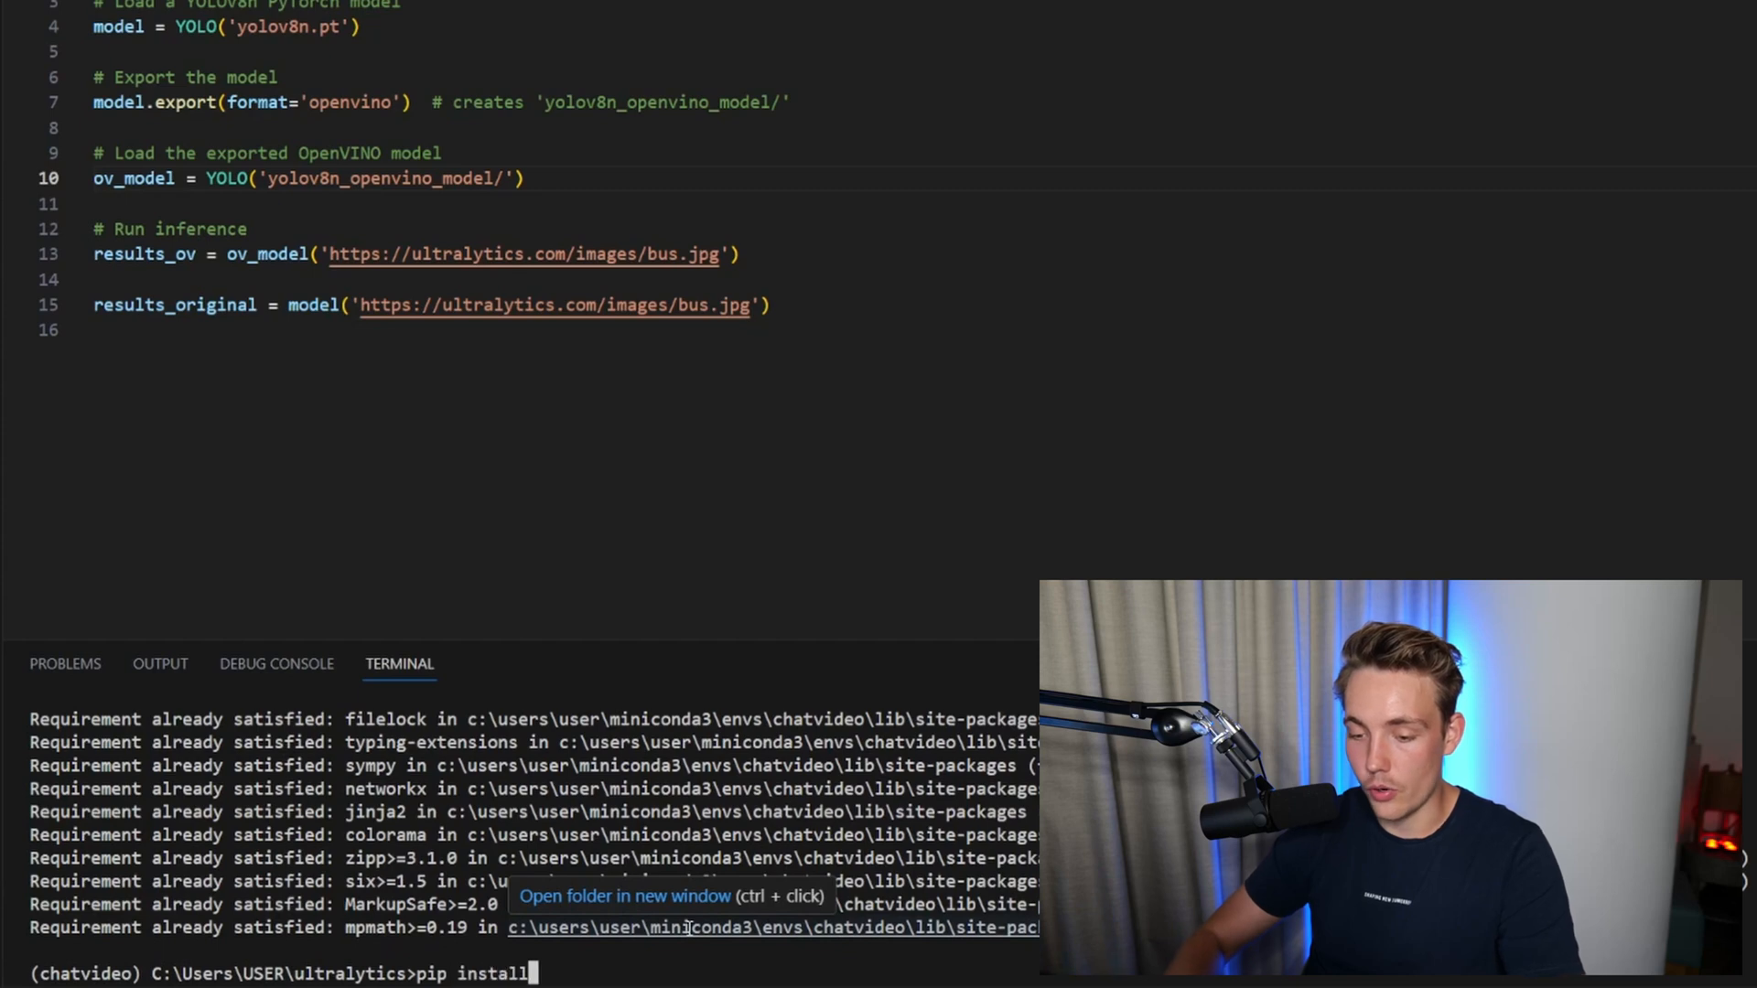
type("onnx")
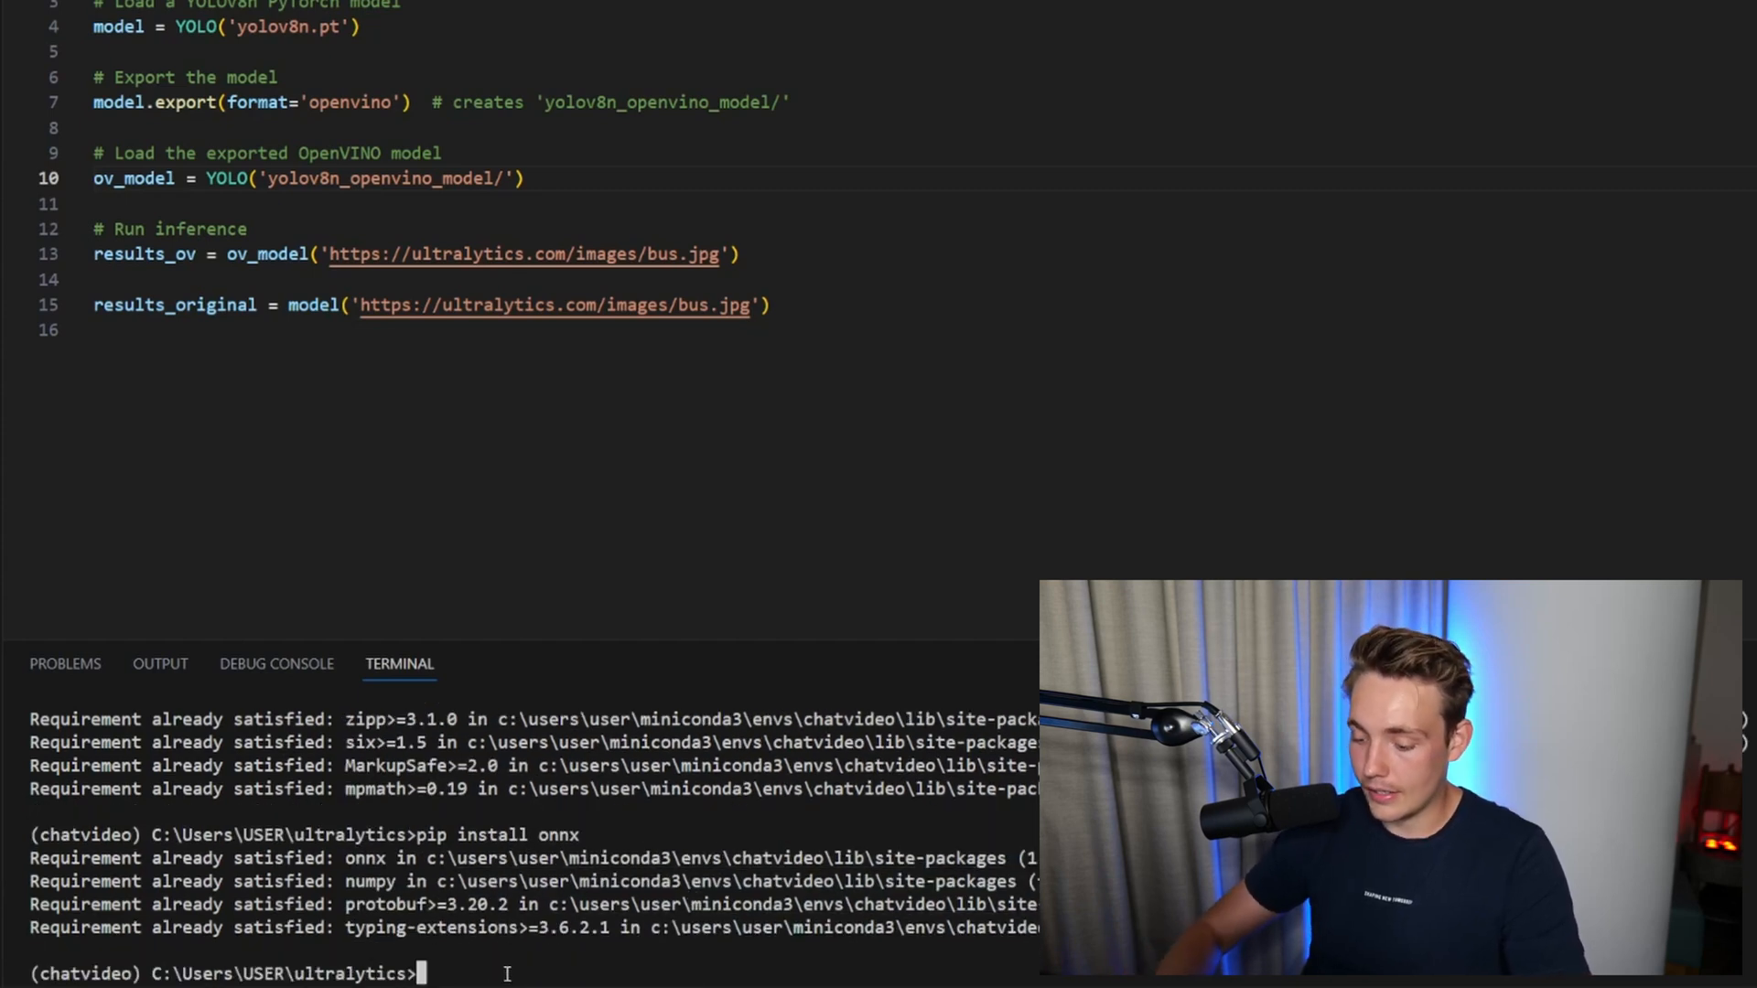
type("pip install")
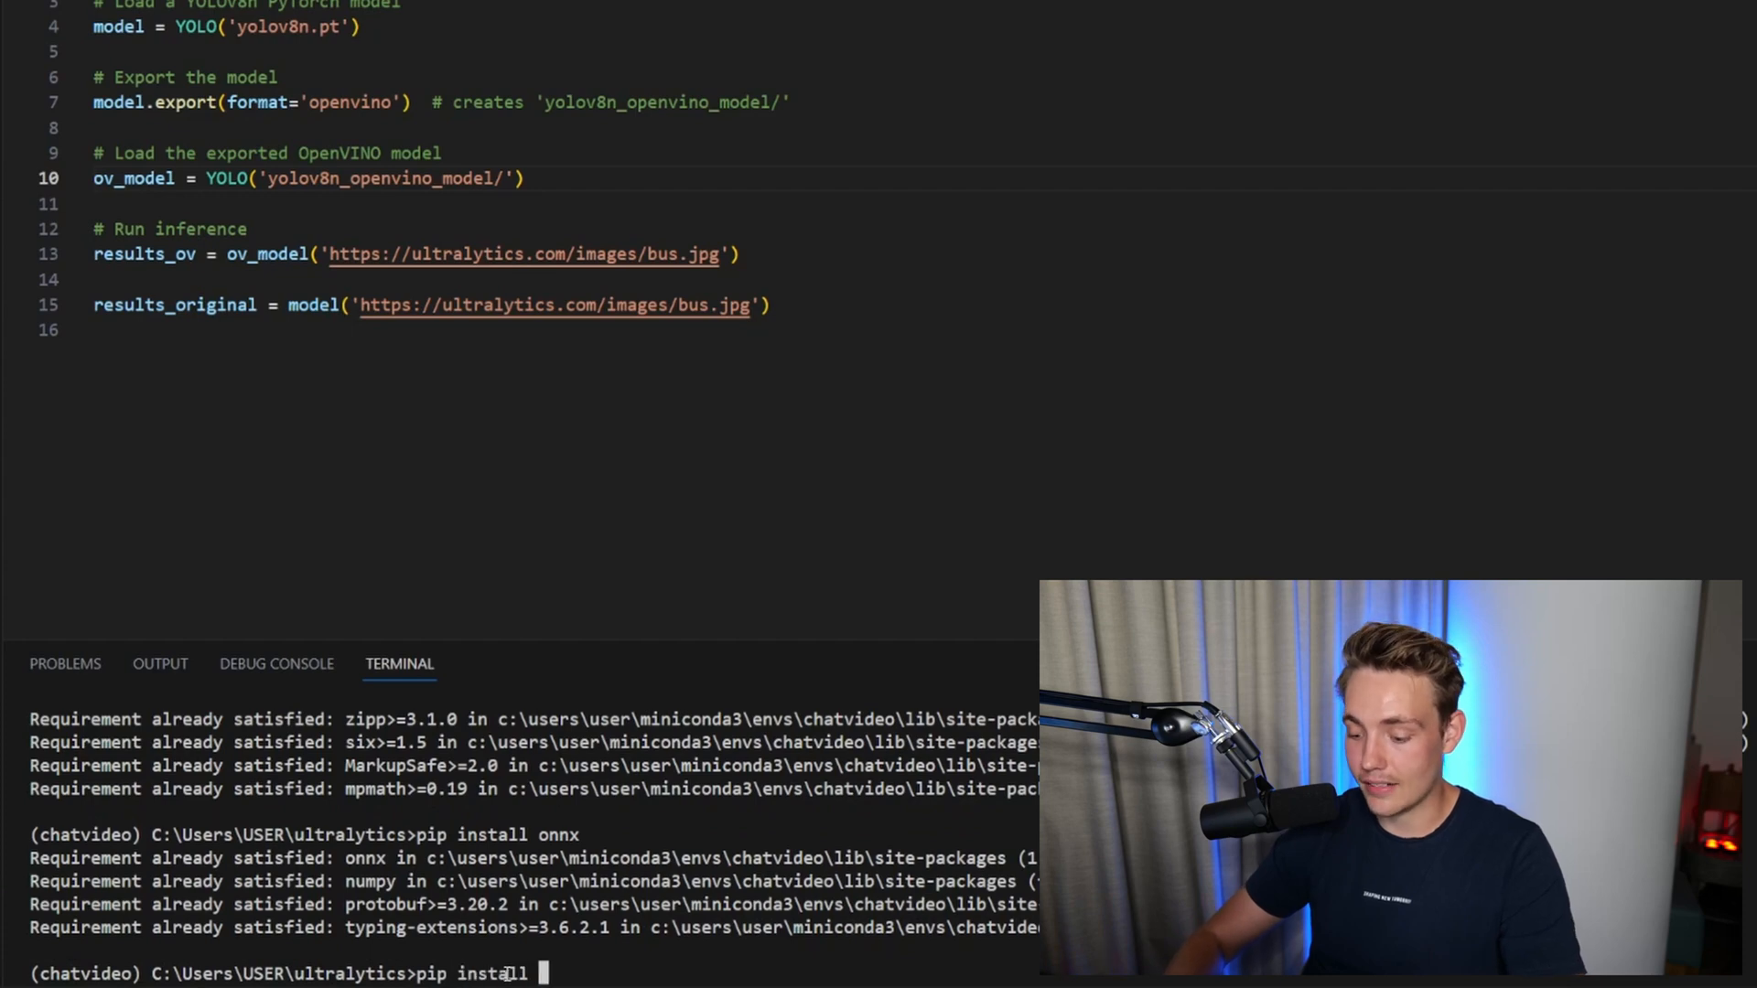
type("open")
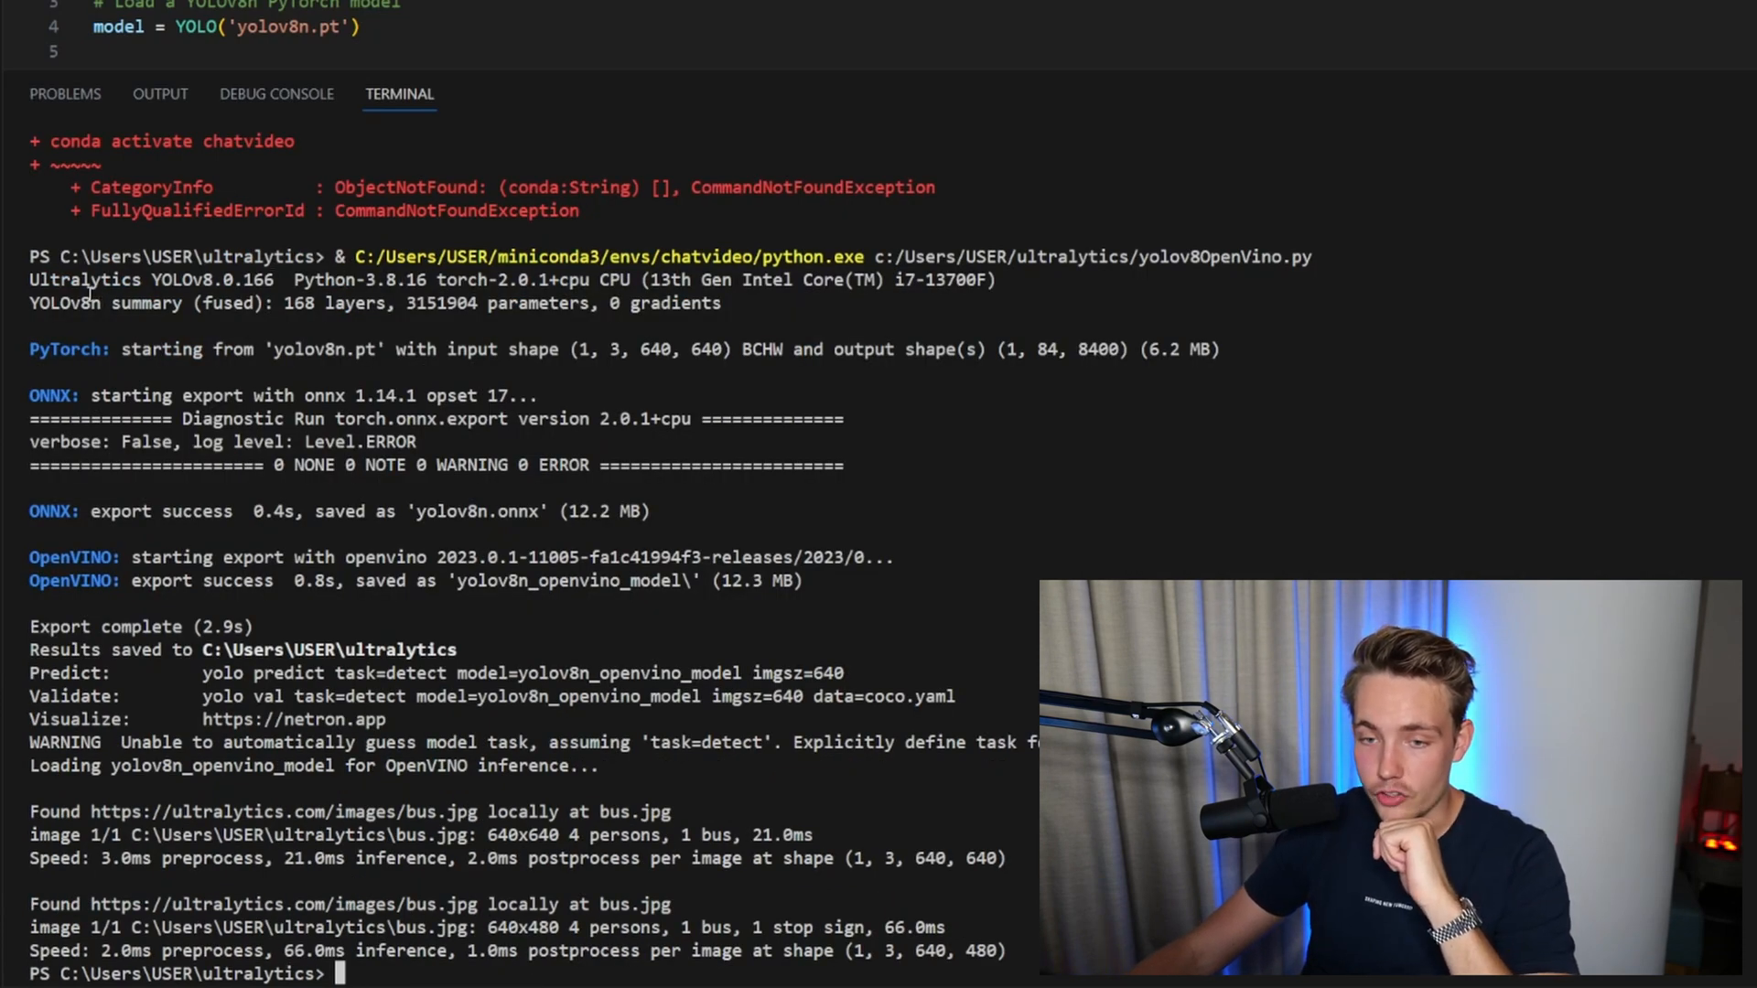
Mark the YOLOv8n name in the script's run output comparing OpenVINO and PyTorch inference.
double_click(64, 302)
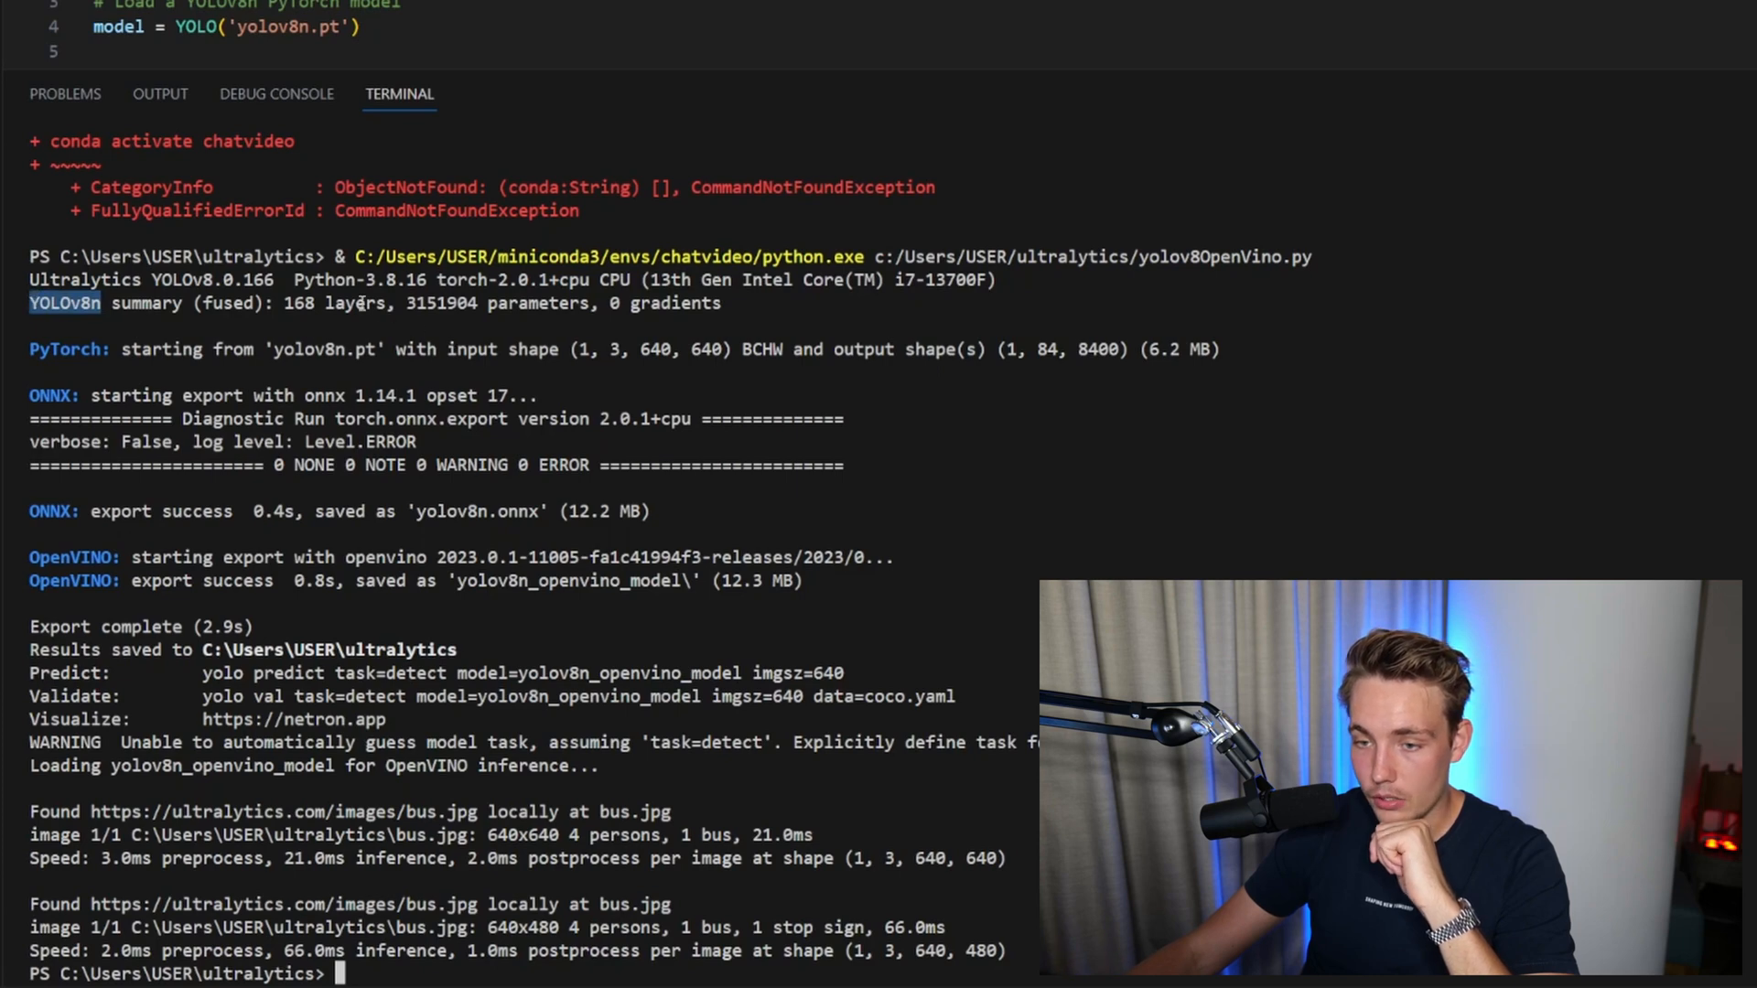
mouse_move(512, 280)
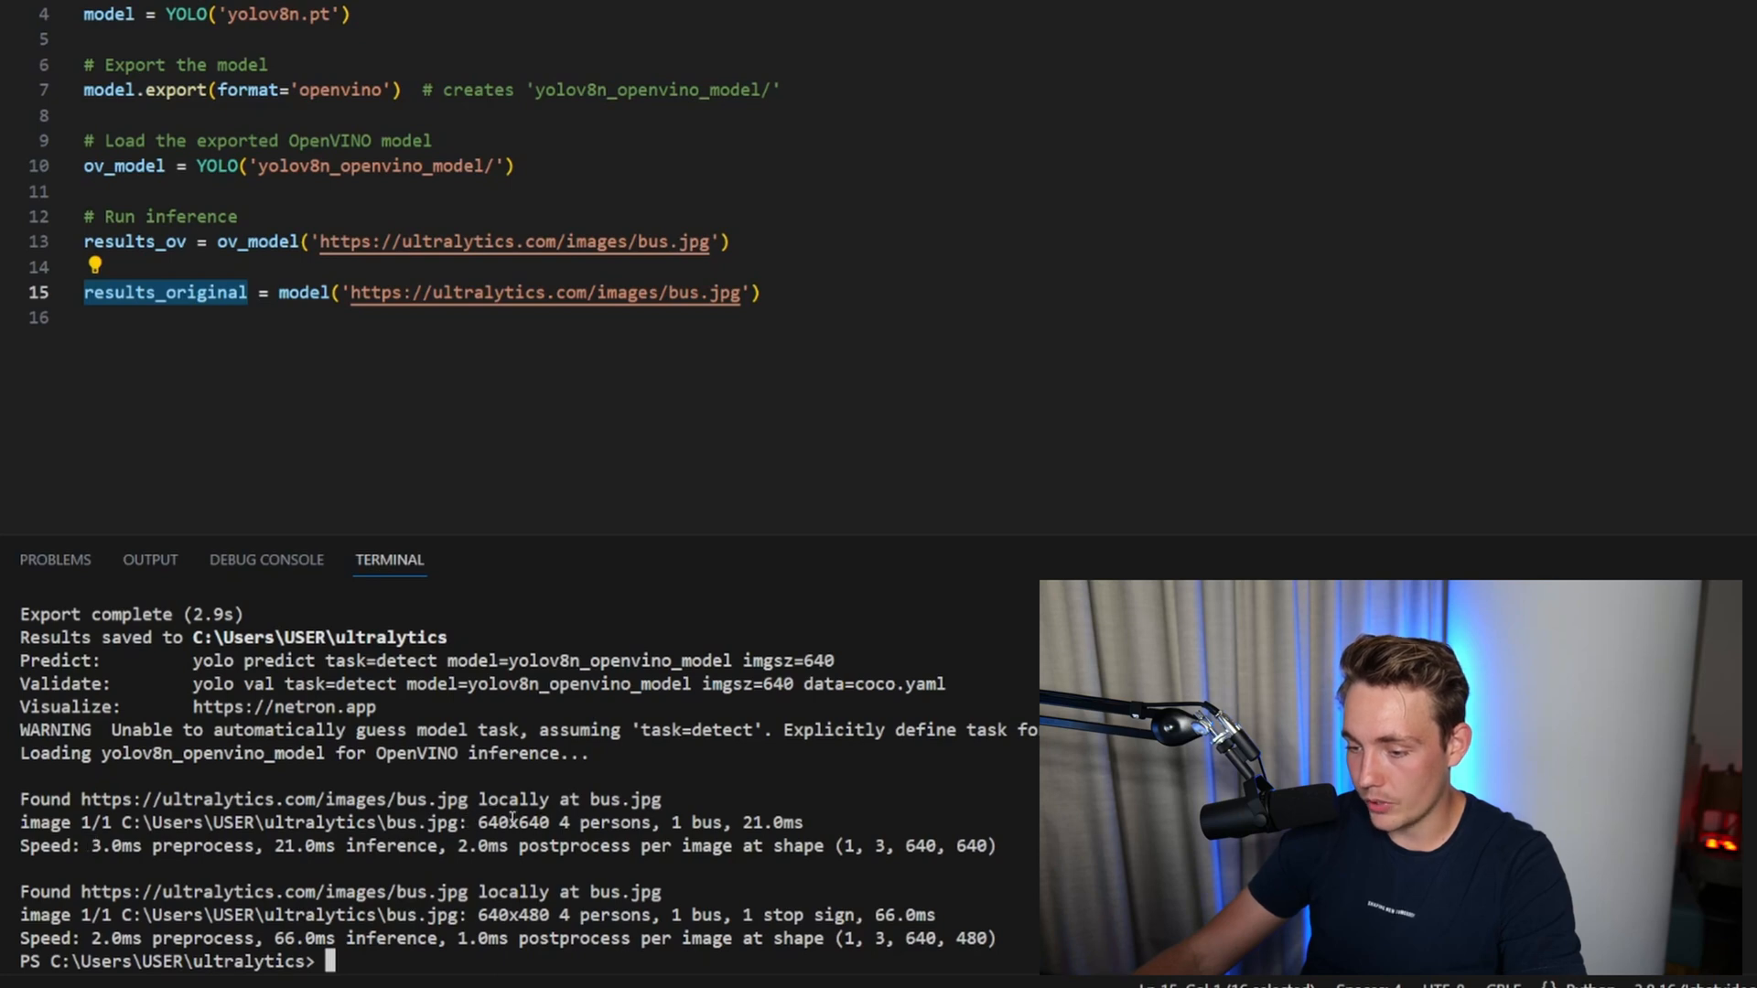
double_click(695, 822)
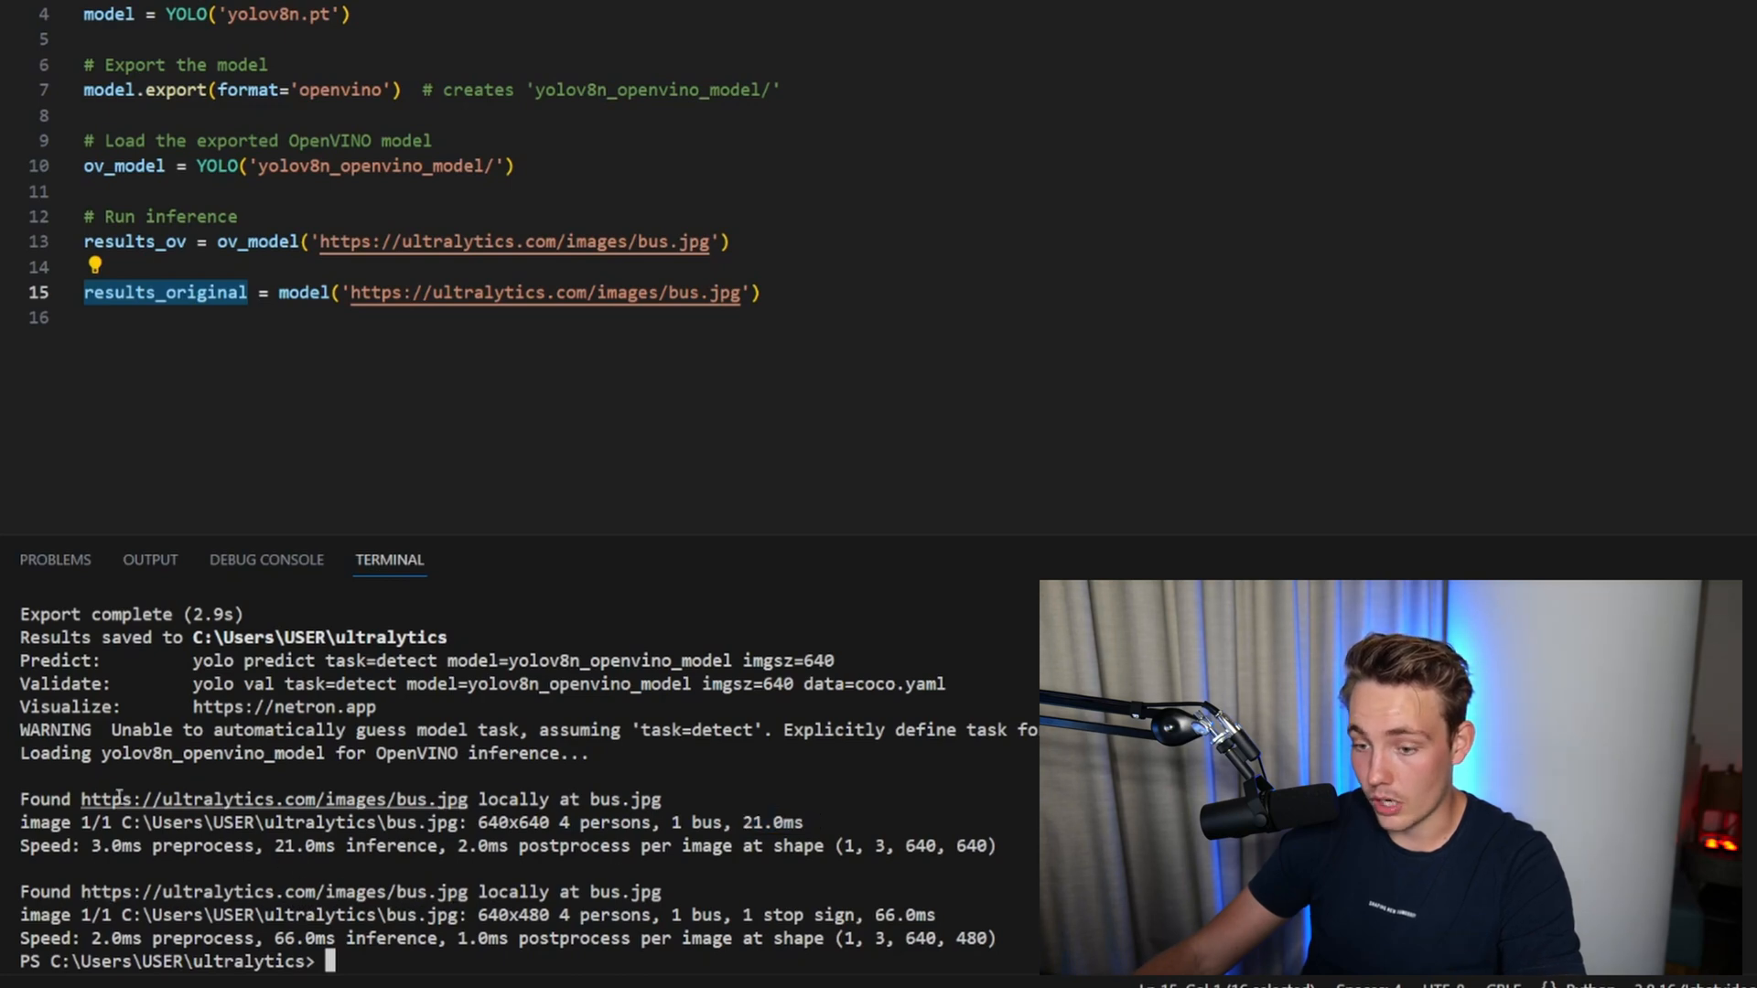
left_click_drag(90, 845, 223, 846)
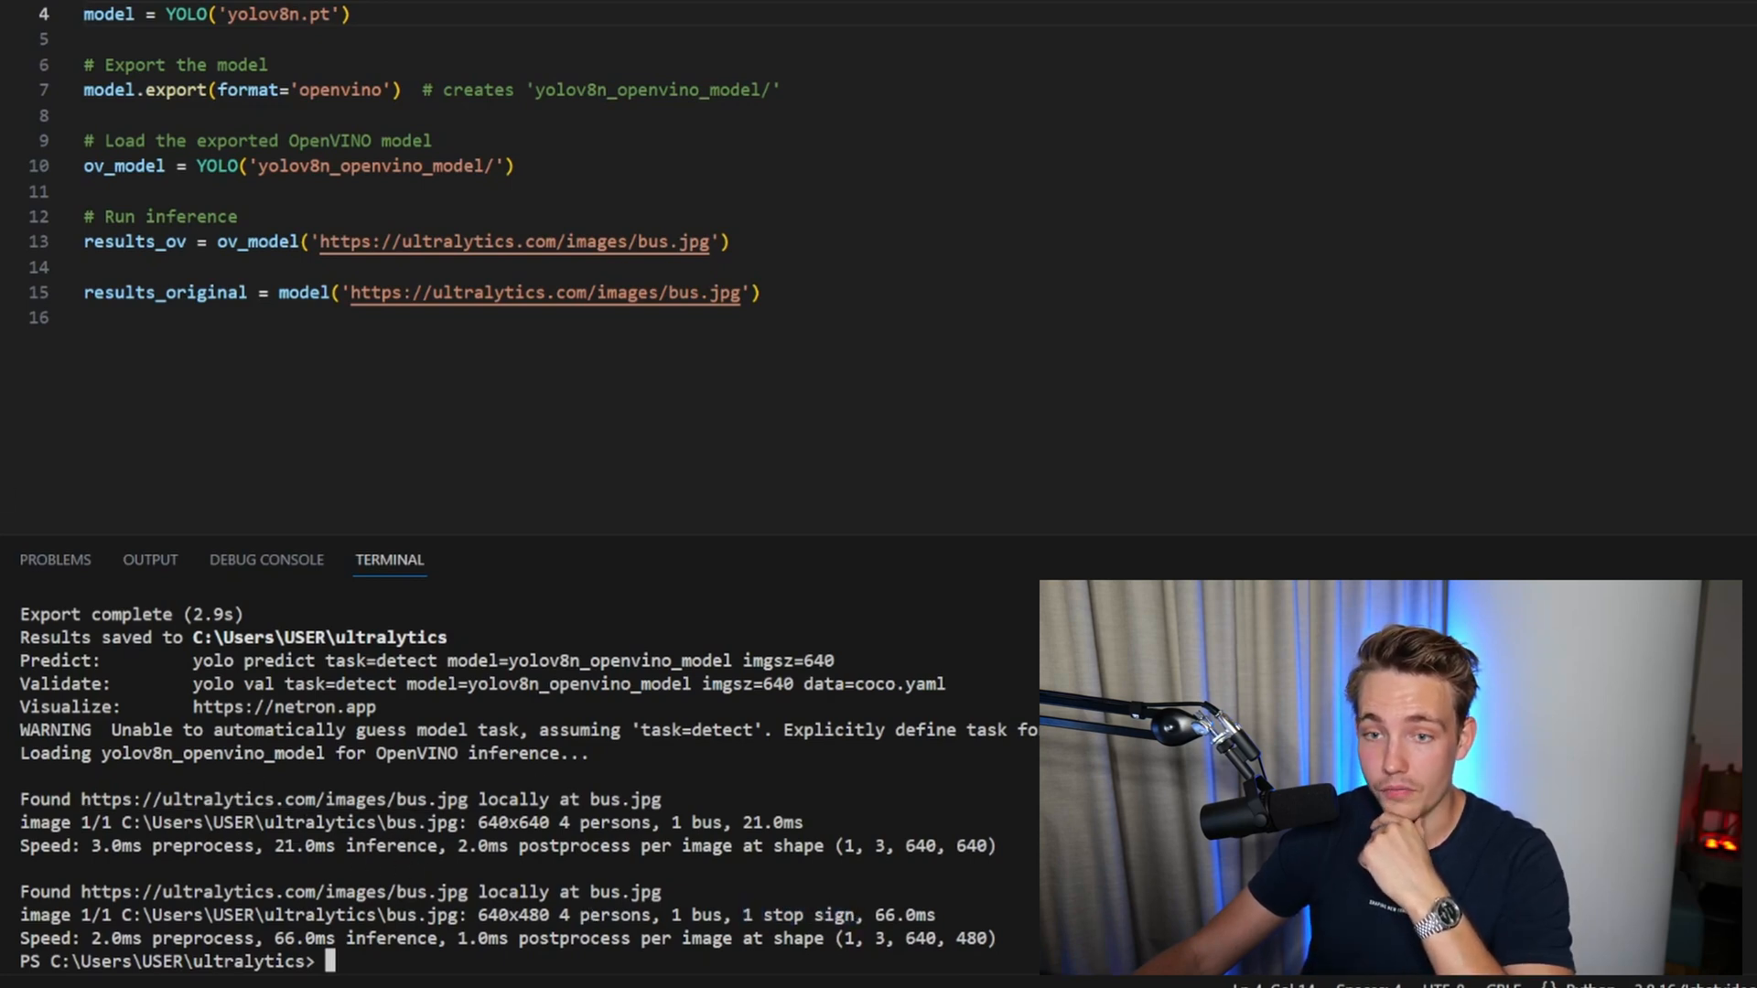
left_click(27, 37)
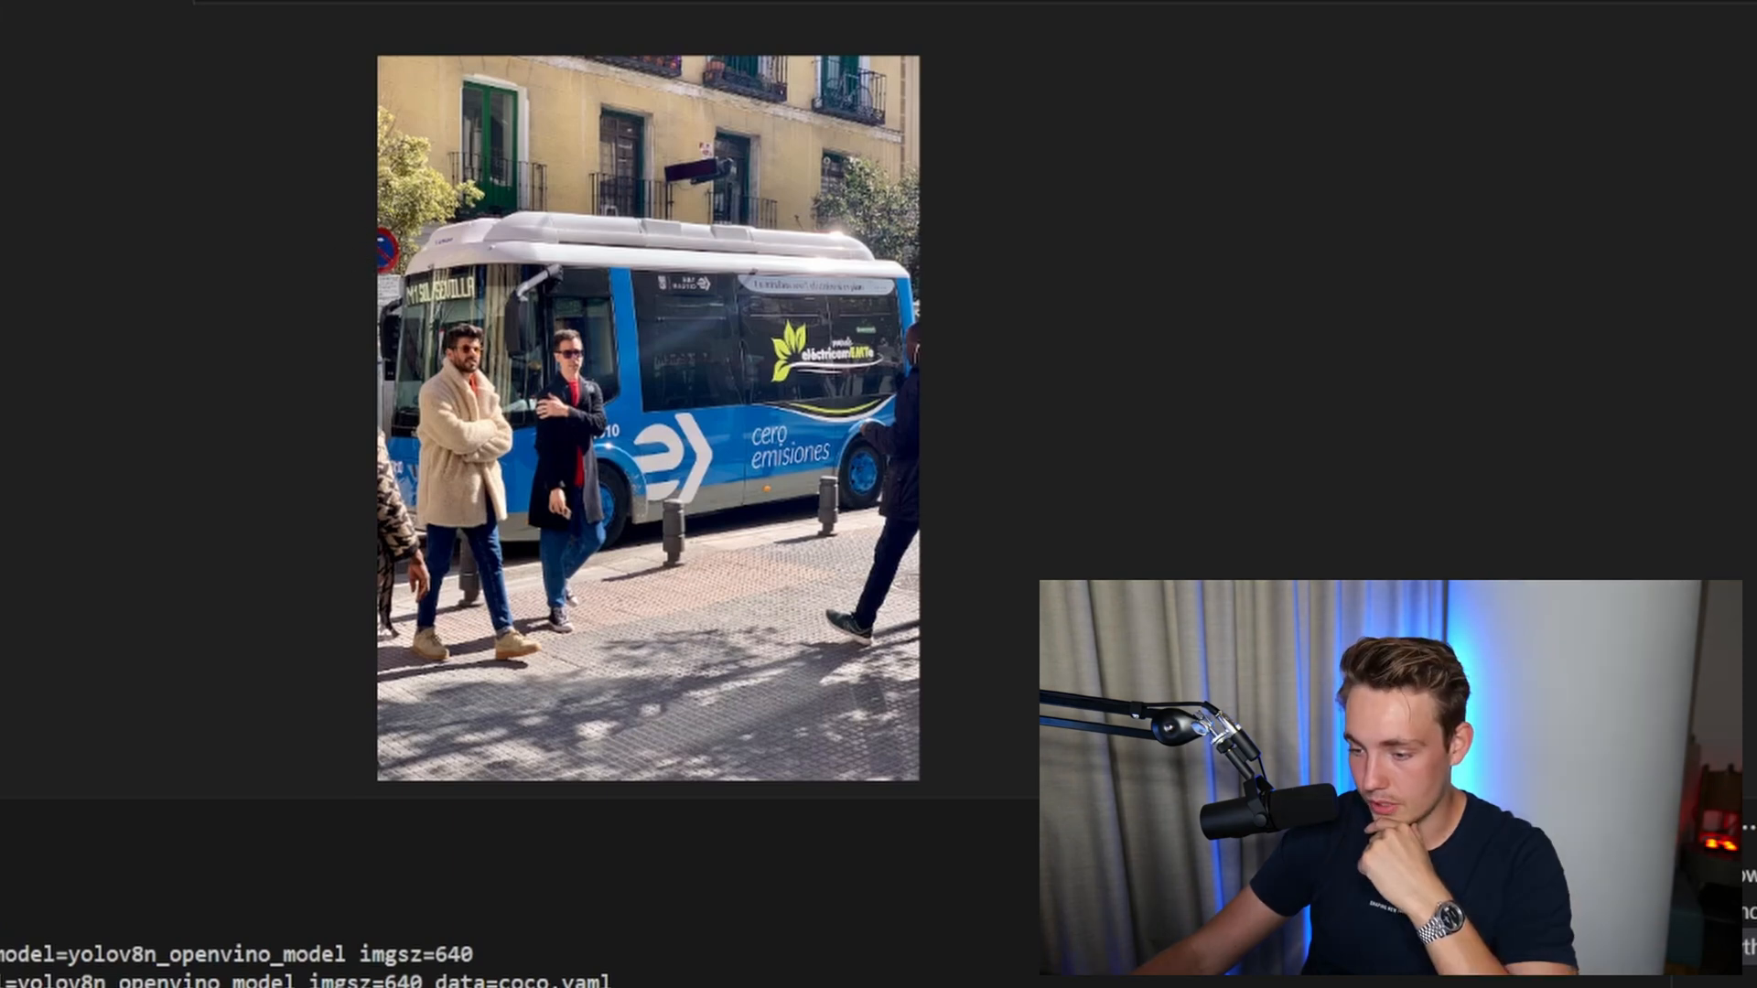
mouse_move(232, 285)
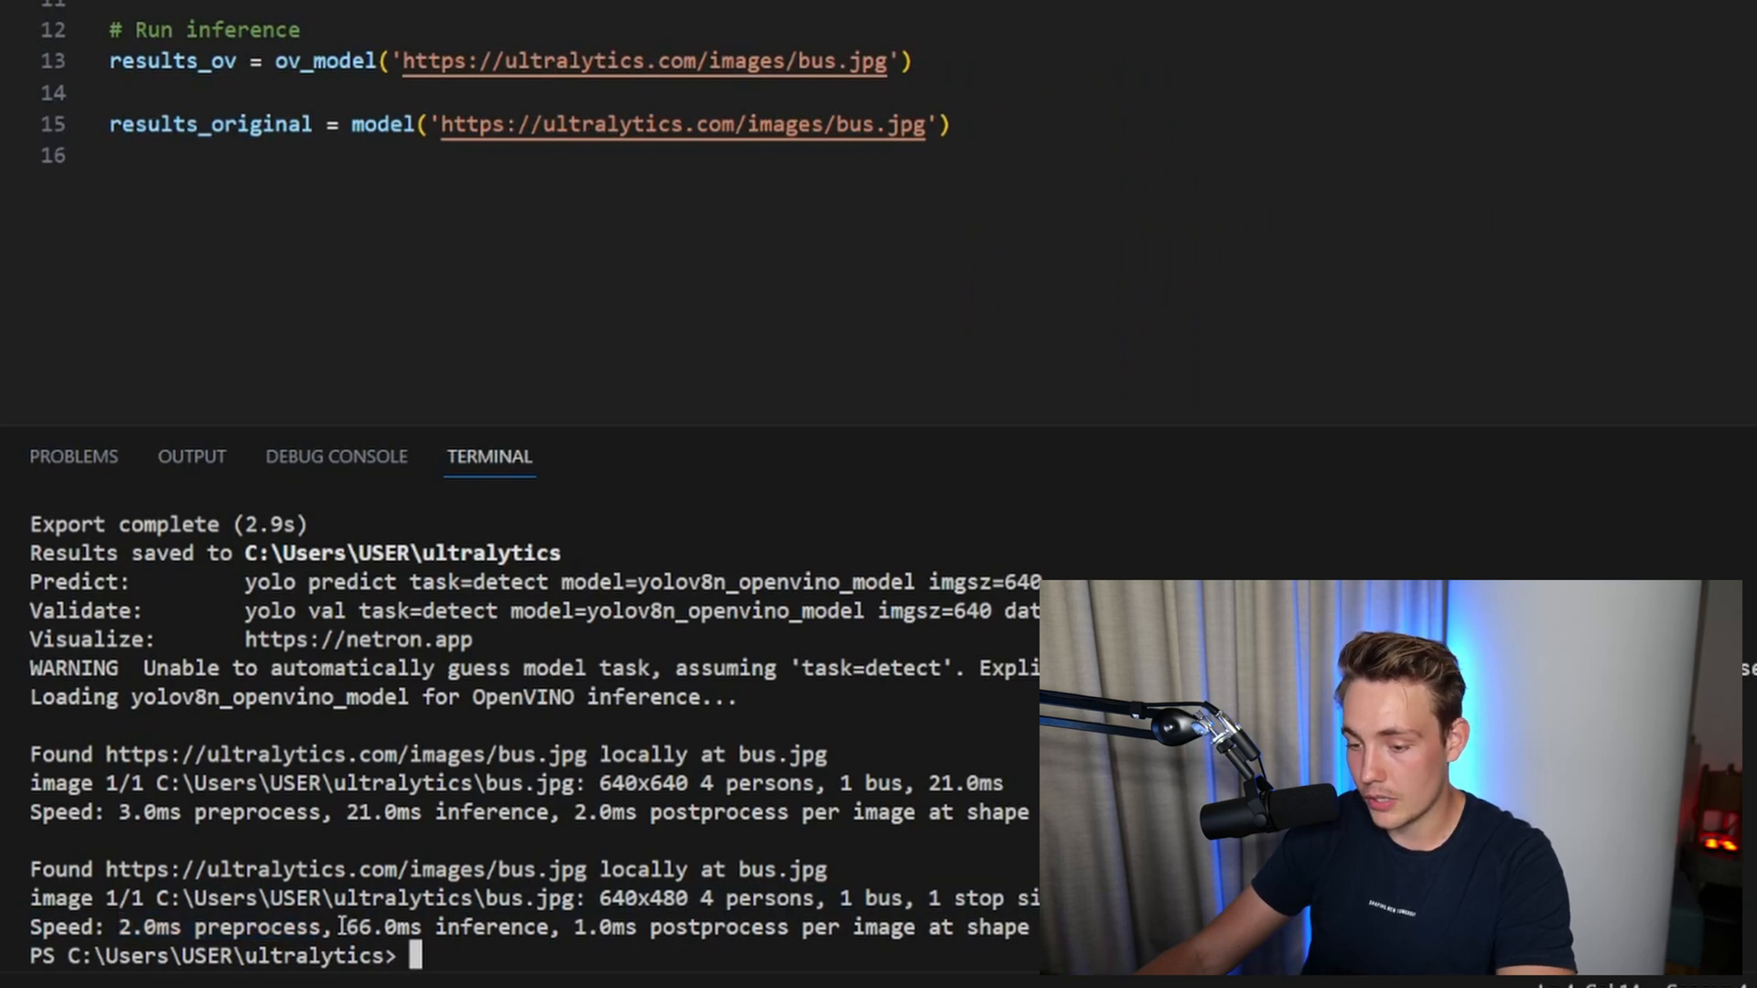
double_click(381, 926)
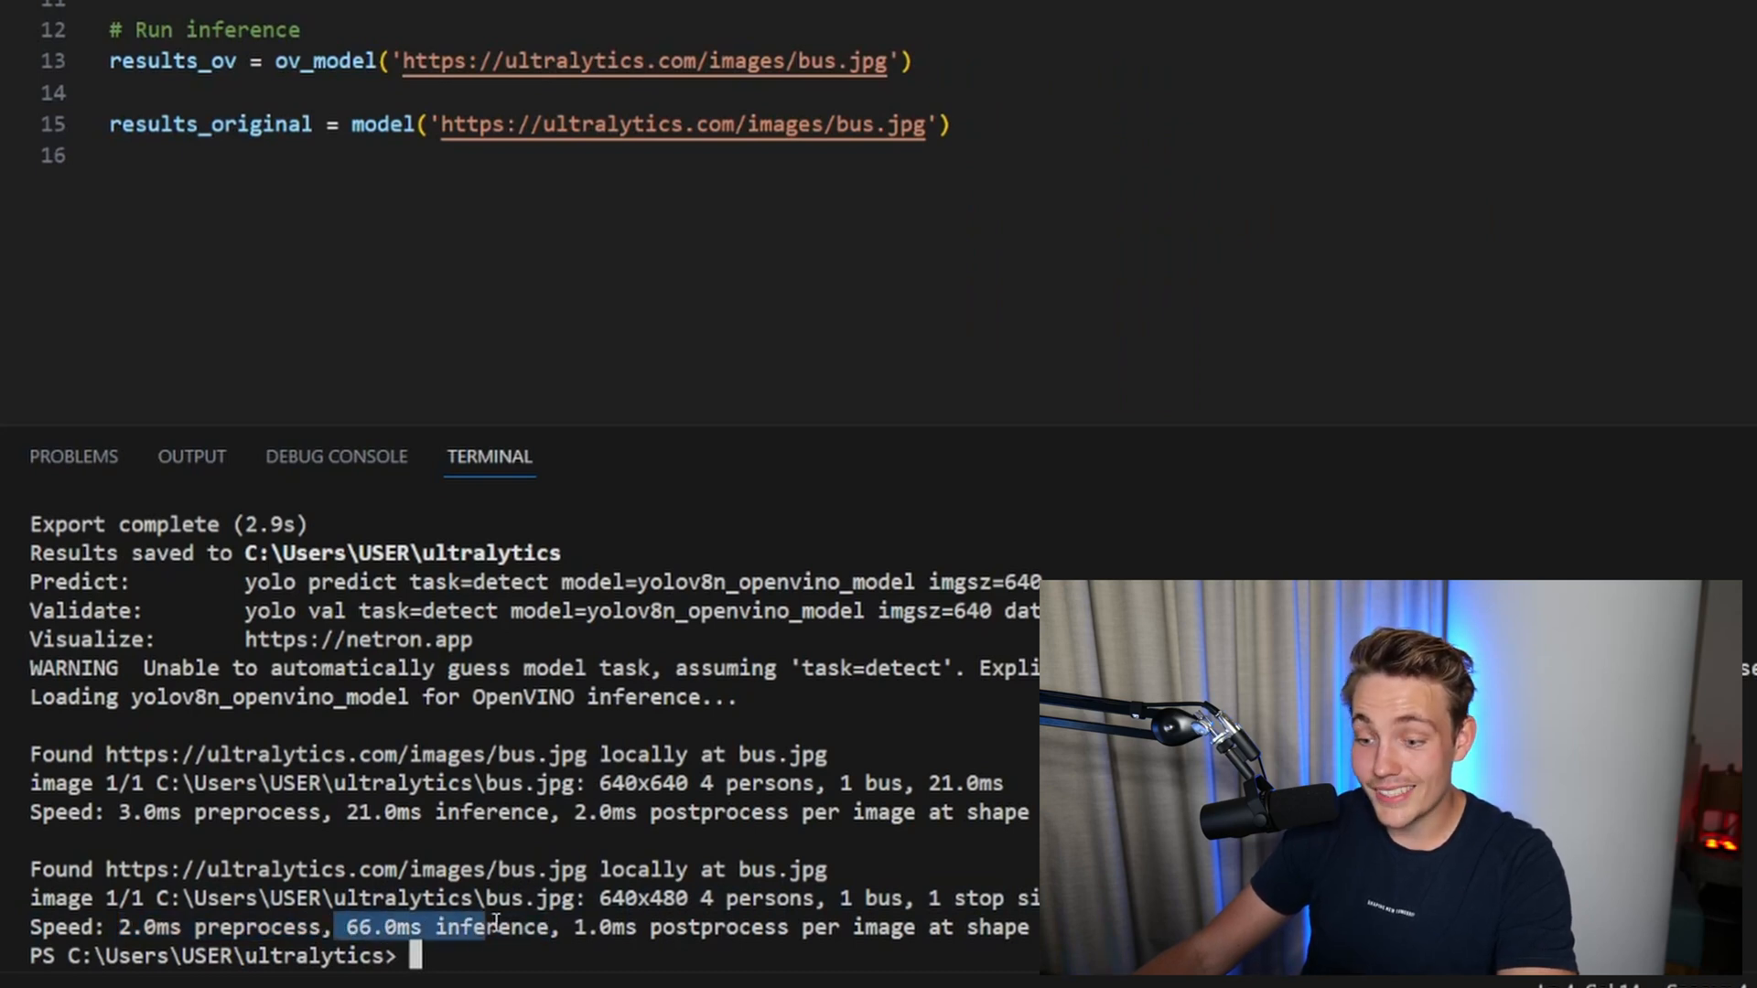